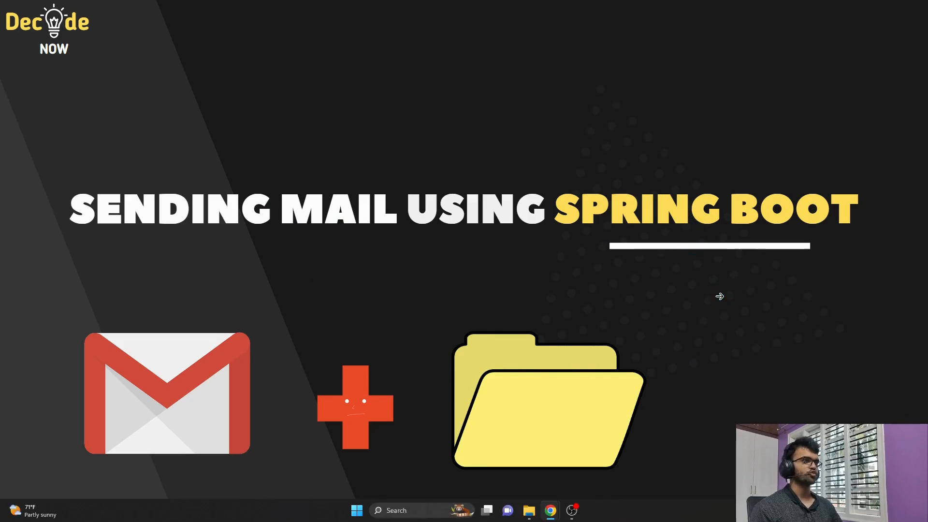
Make it a Maven project and set the group to decodenow.
{"action": "left_click", "coordinate": [550, 510]}
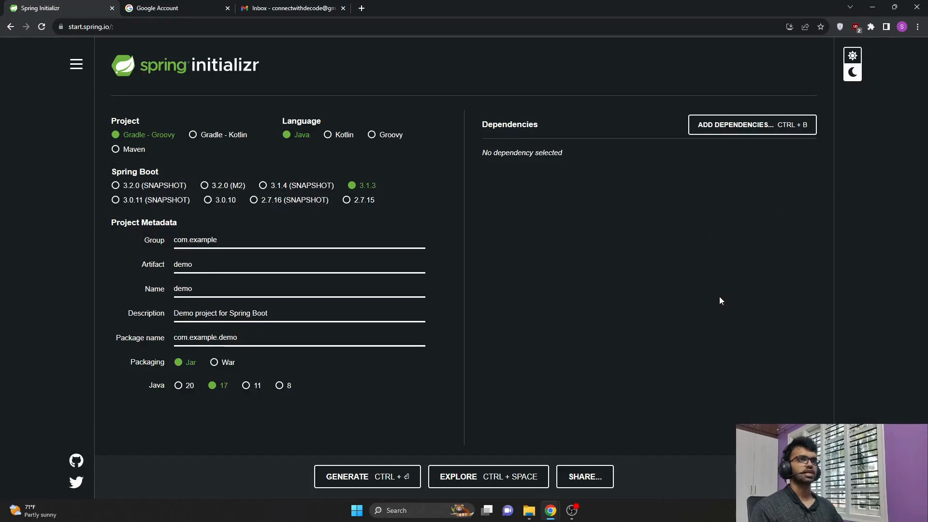
{"action": "mouse_move", "coordinate": [193, 170]}
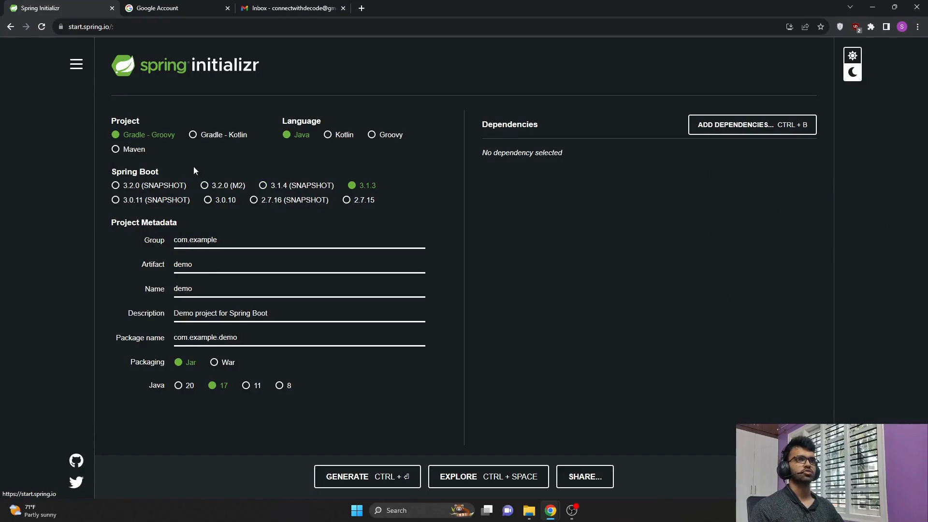
{"action": "left_click", "coordinate": [116, 149]}
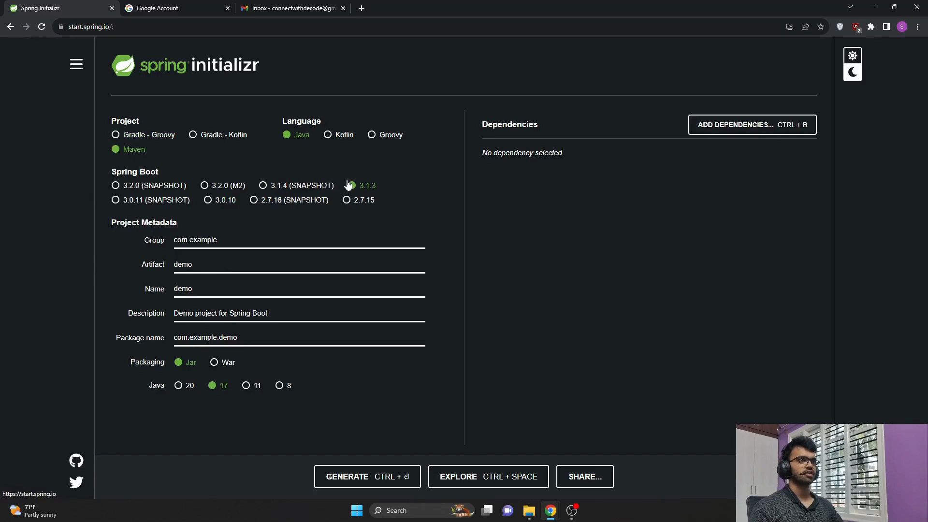
{"action": "left_click", "coordinate": [351, 185]}
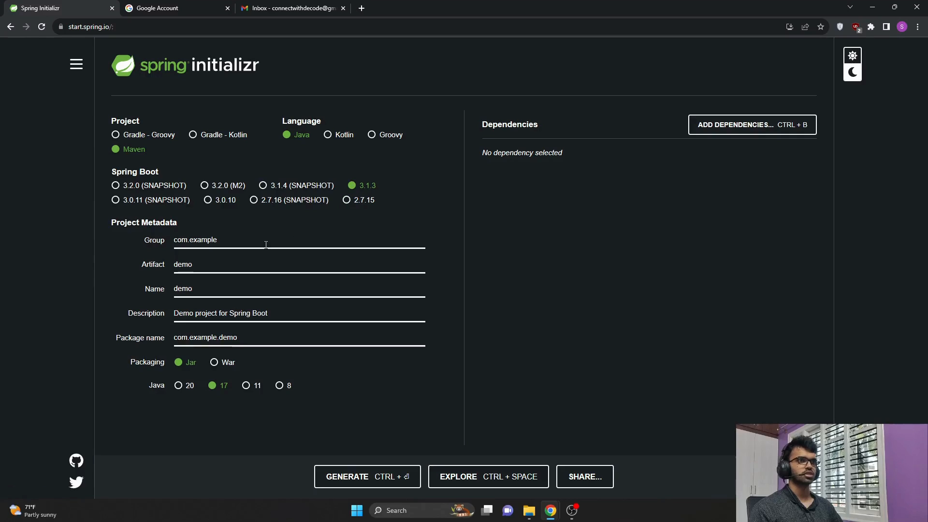
{"action": "double_click", "coordinate": [202, 240]}
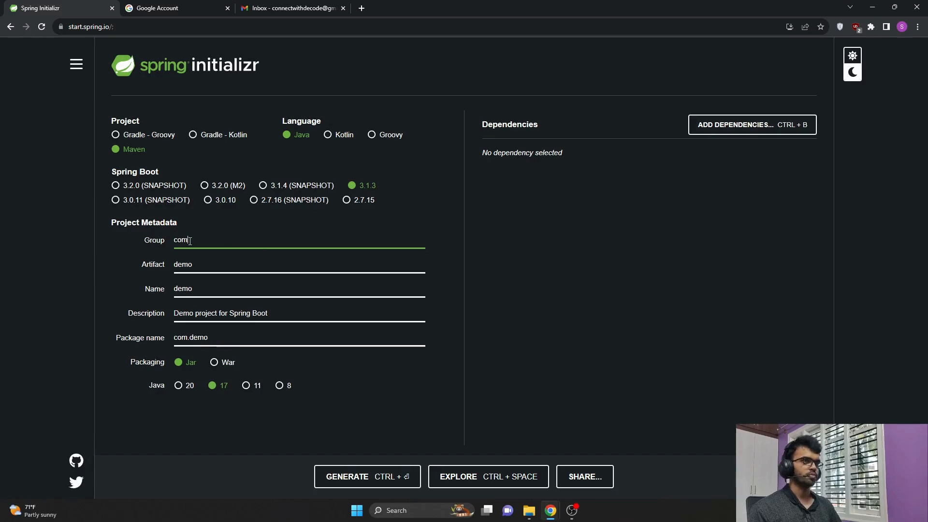
{"action": "type", "text": "decodenow"}
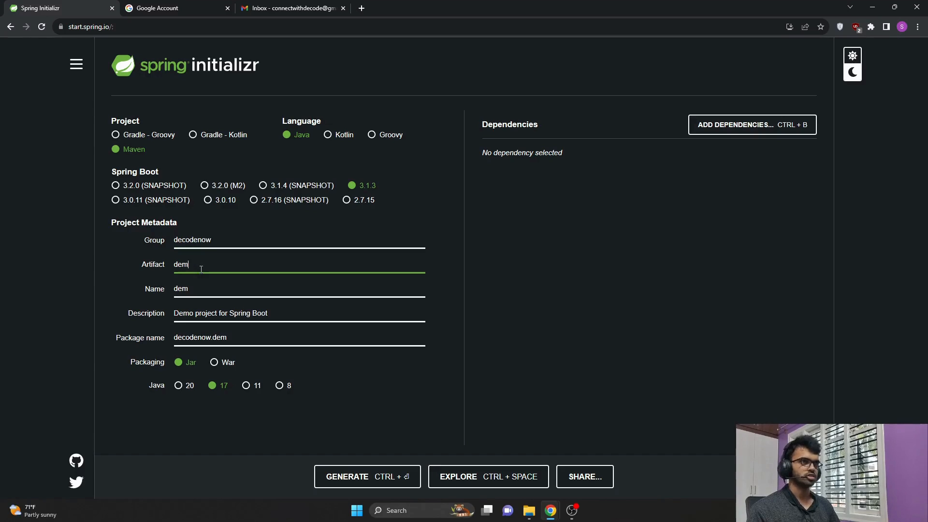
Set the artifact to mailwithattachment and choose Java 20.
{"action": "type", "text": "mail"}
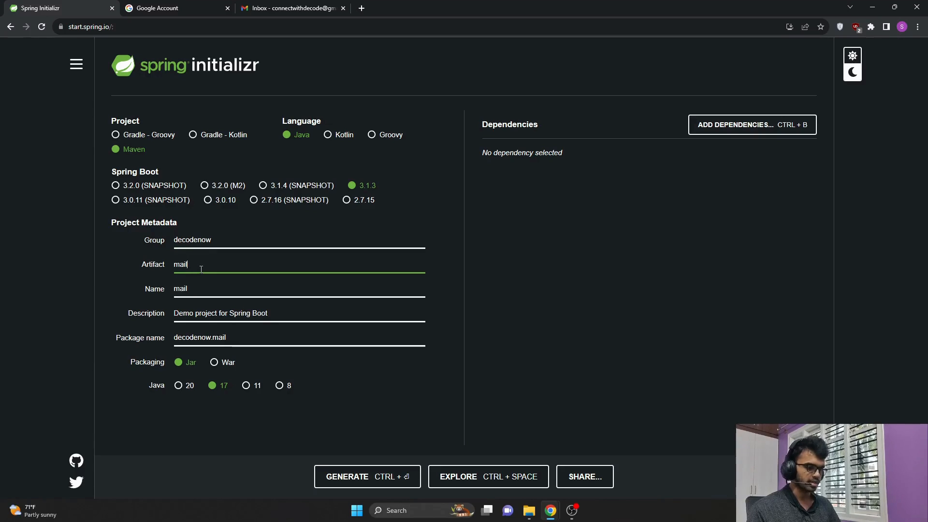
{"action": "type", "text": "with"}
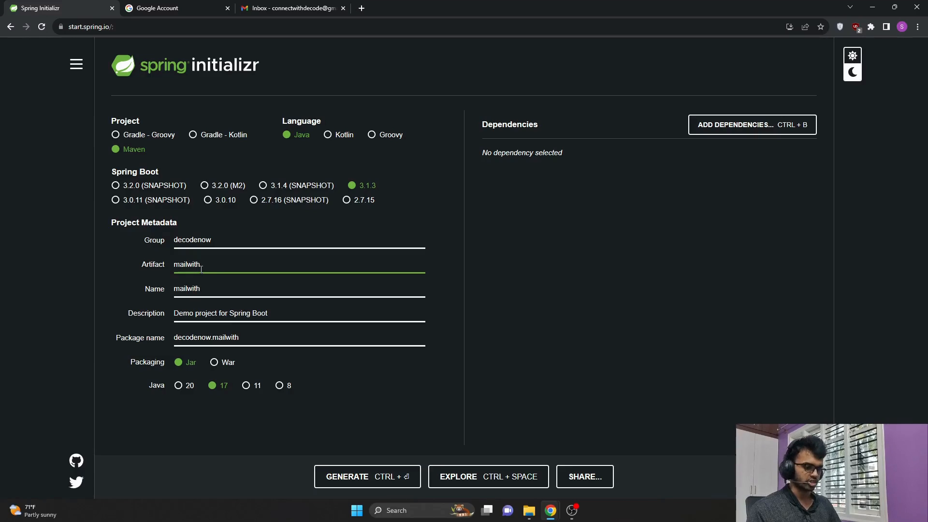
{"action": "type", "text": "attachment"}
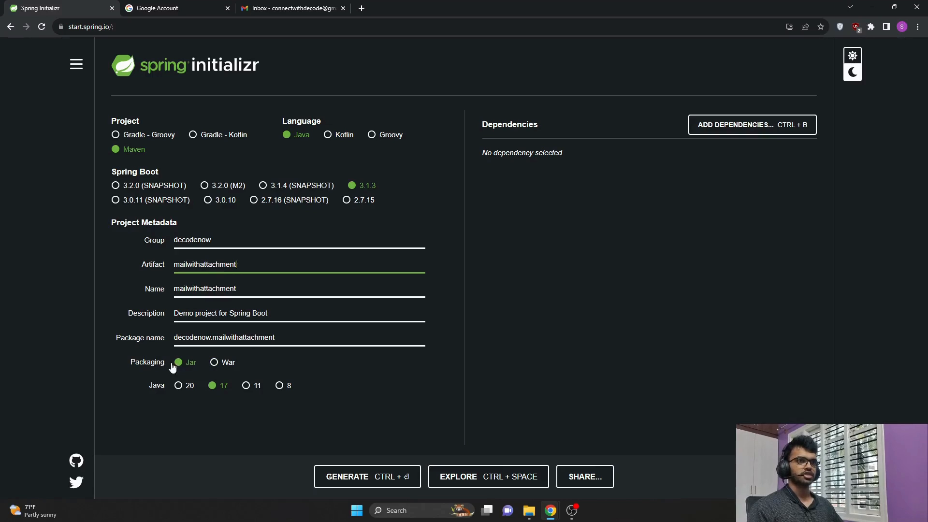
{"action": "left_click", "coordinate": [178, 385]}
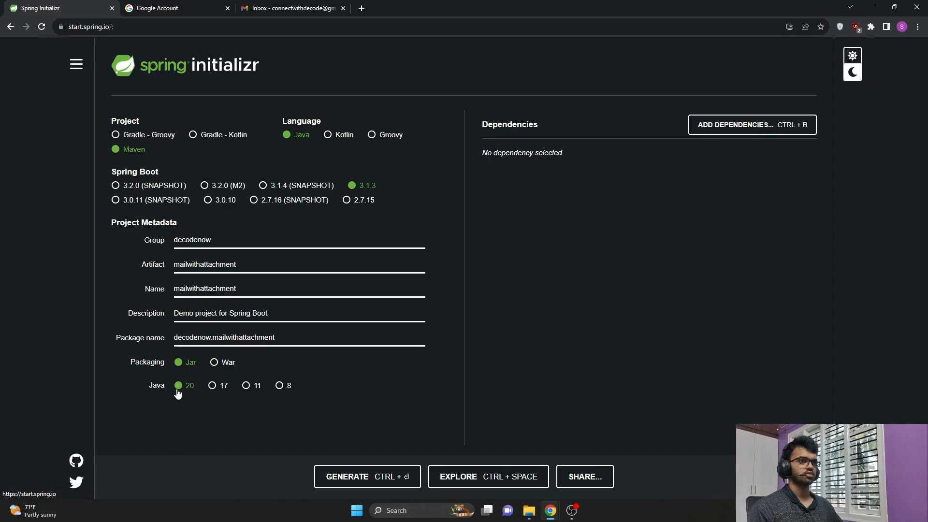
{"action": "mouse_move", "coordinate": [741, 128]}
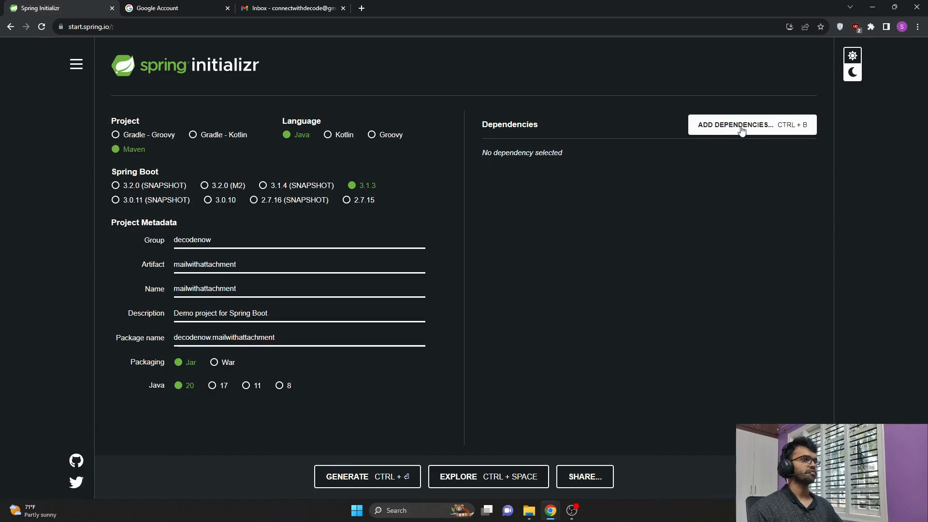
Add the Java Mail Sender dependency by searching 'java mail'.
{"action": "left_click", "coordinate": [734, 125]}
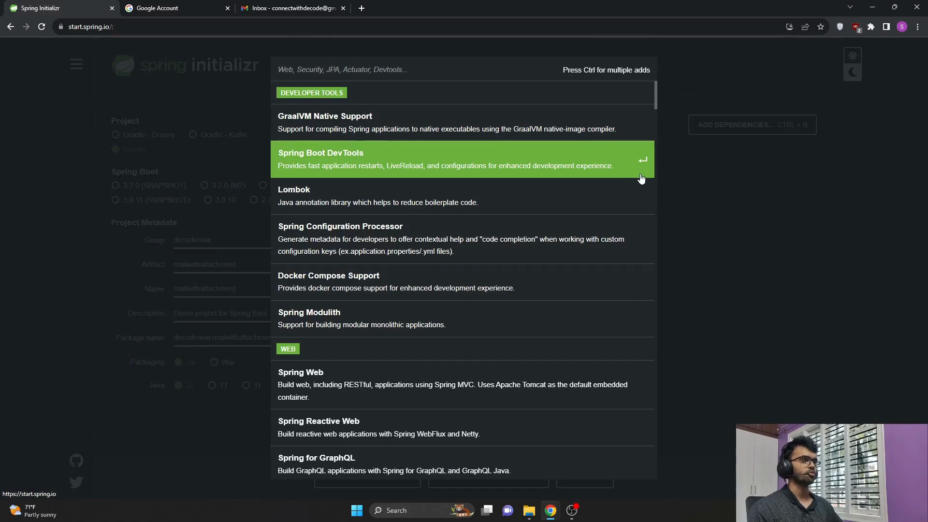
{"action": "type", "text": "java"}
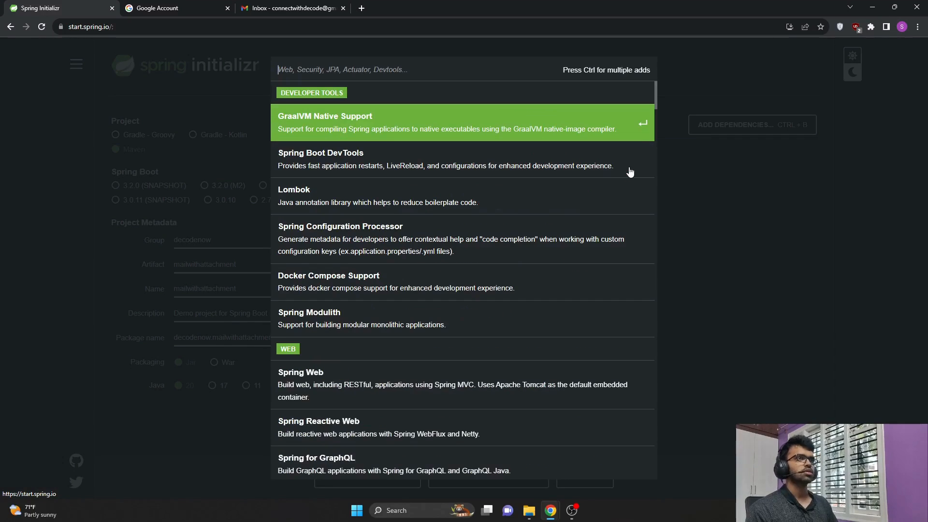
{"action": "type", "text": "mail"}
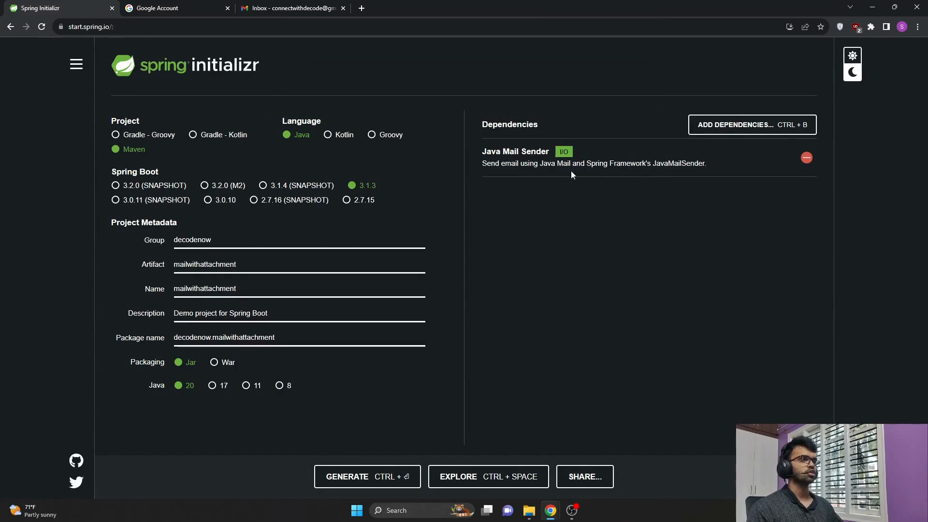
{"action": "mouse_move", "coordinate": [473, 299]}
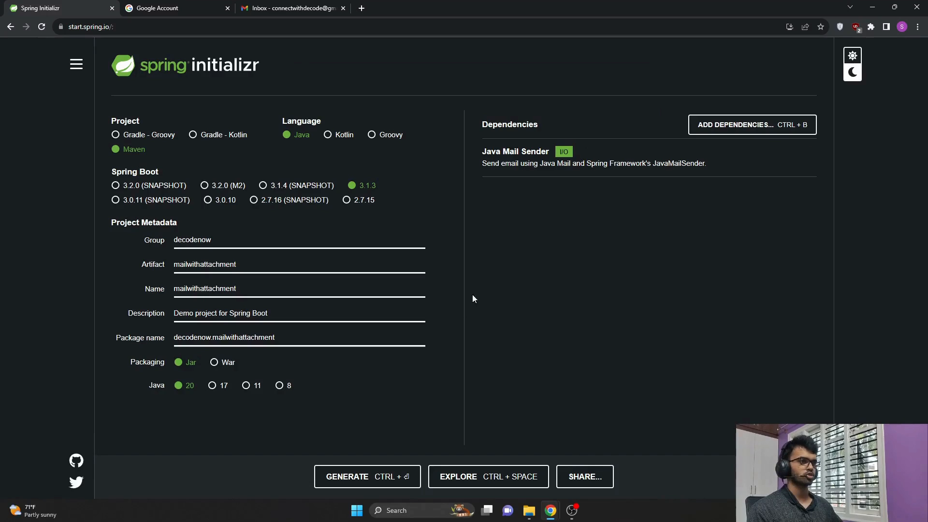
Generate and download the project zip, then go to File Explorer.
{"action": "left_click", "coordinate": [366, 476]}
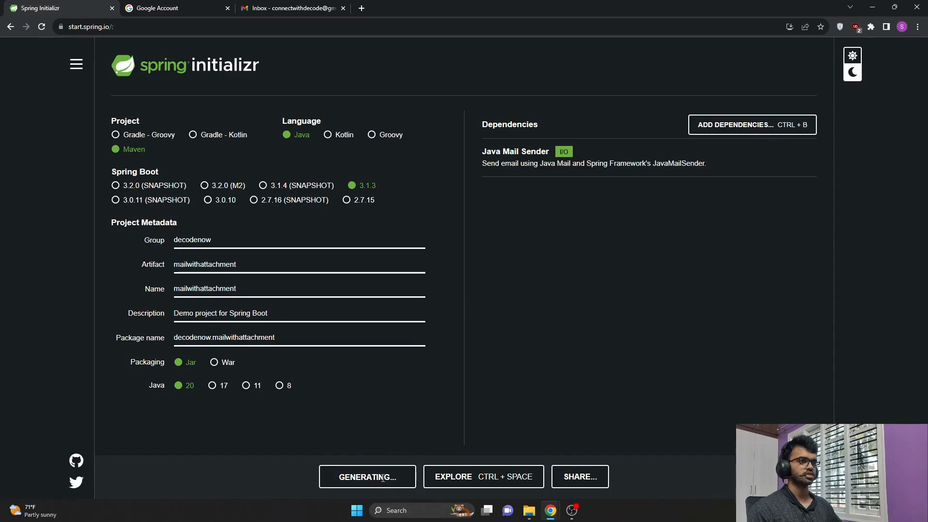
{"action": "left_click", "coordinate": [368, 477]}
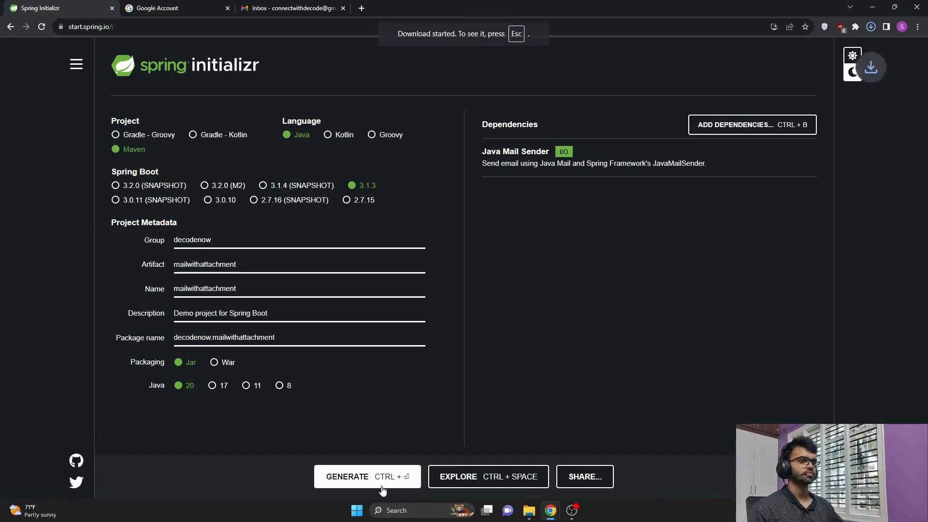
{"action": "left_click", "coordinate": [528, 510]}
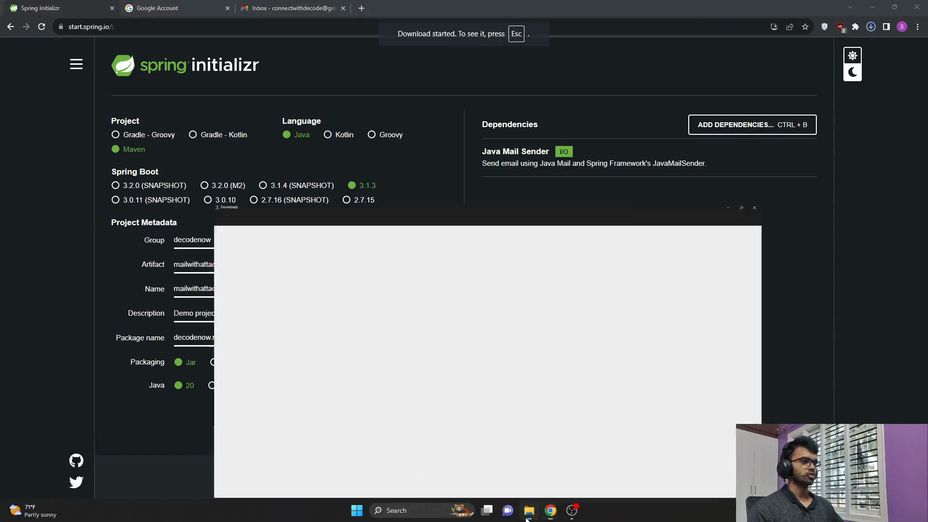
Extract mailwithattachment.zip into Desktop > DecodeNow > Mail.
{"action": "left_click", "coordinate": [528, 510]}
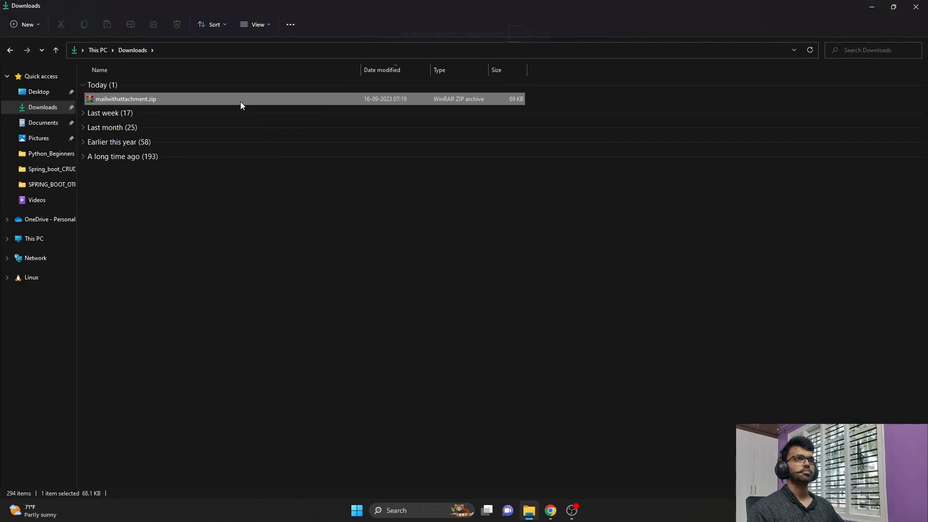
{"action": "right_click", "coordinate": [125, 98]}
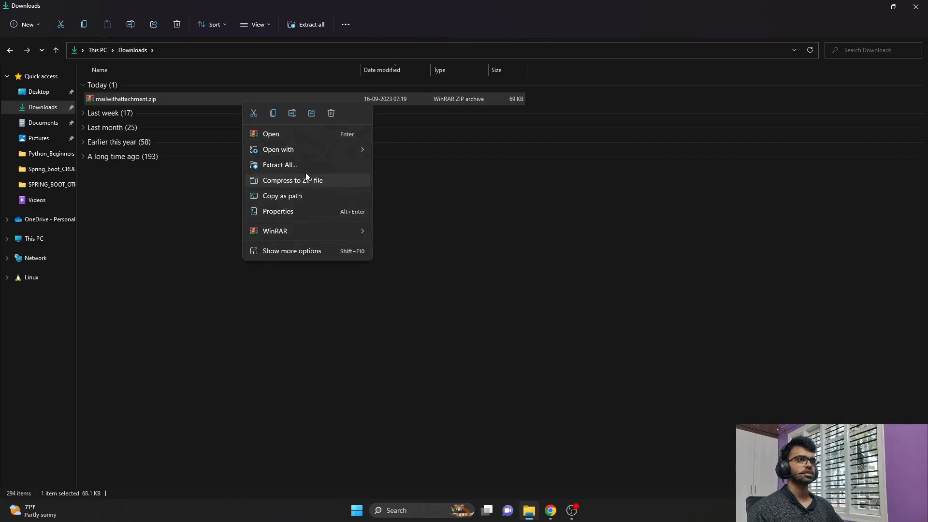
{"action": "left_click", "coordinate": [280, 164]}
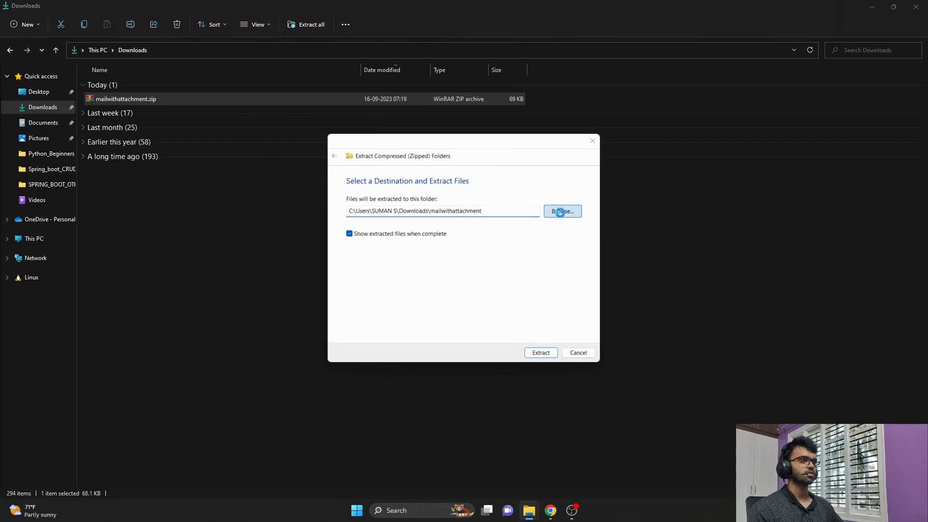
{"action": "left_click", "coordinate": [560, 212]}
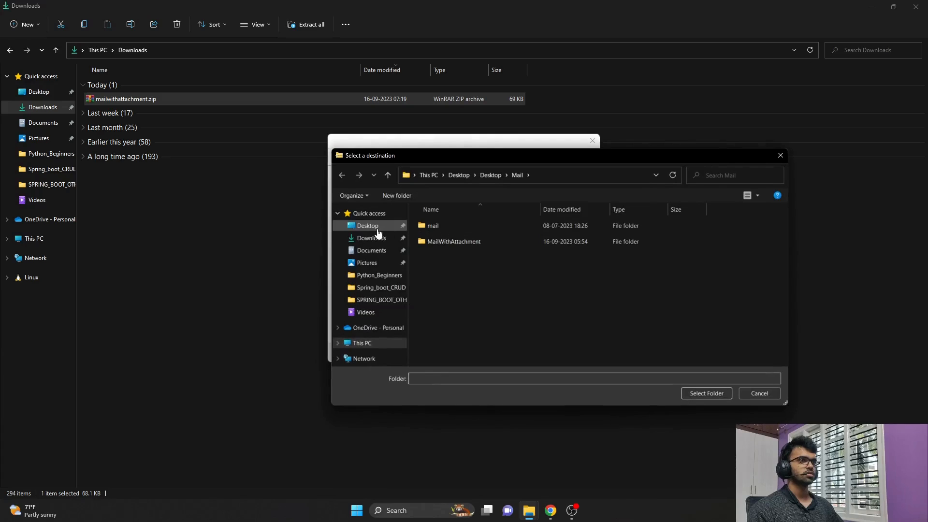
{"action": "left_click", "coordinate": [367, 225]}
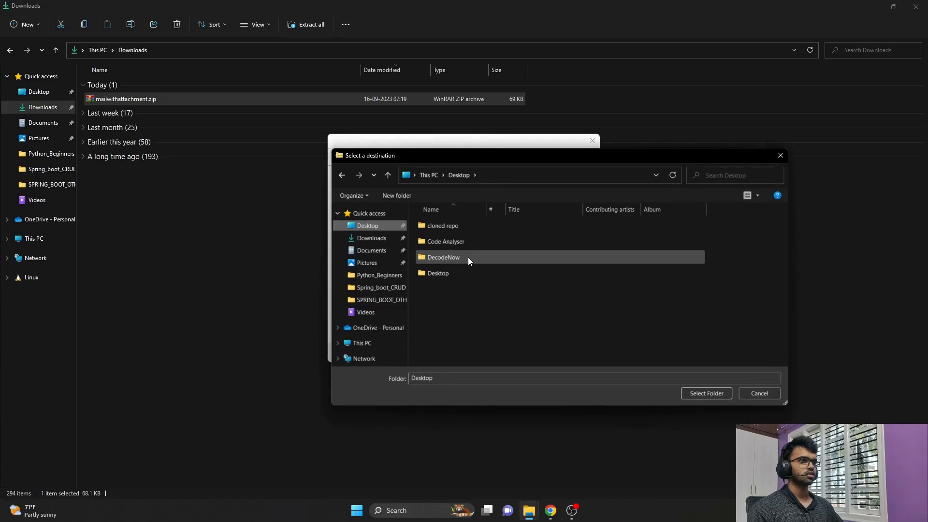
{"action": "double_click", "coordinate": [443, 257]}
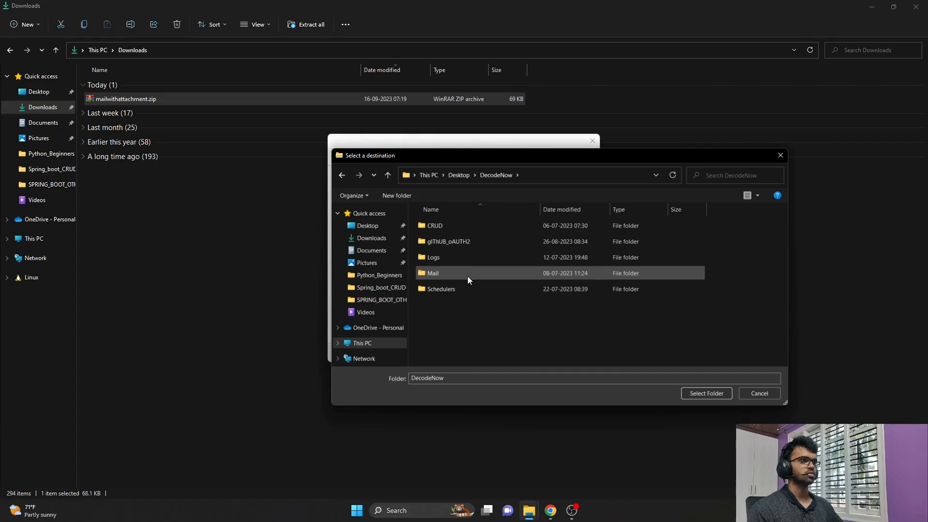
{"action": "left_click", "coordinate": [706, 393]}
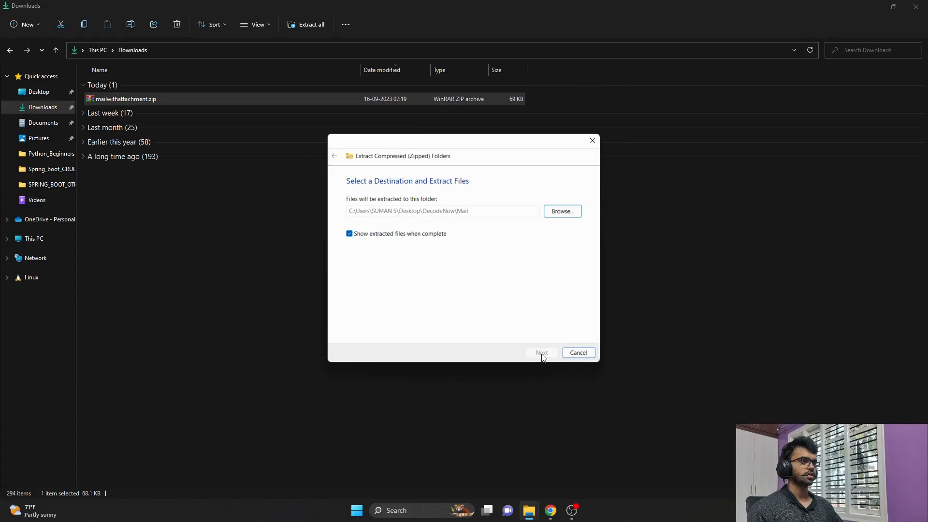
{"action": "left_click", "coordinate": [541, 352]}
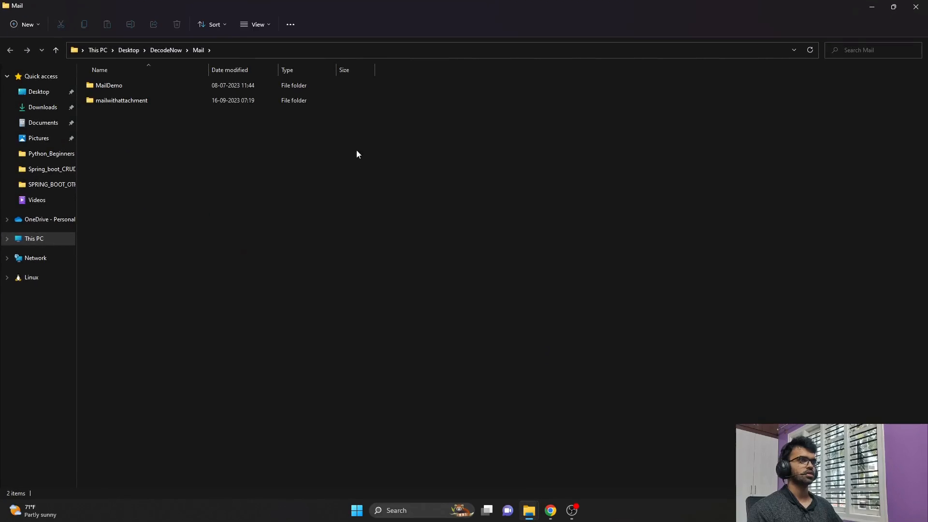
Open the extracted mailwithattachment folder.
{"action": "left_click", "coordinate": [121, 99]}
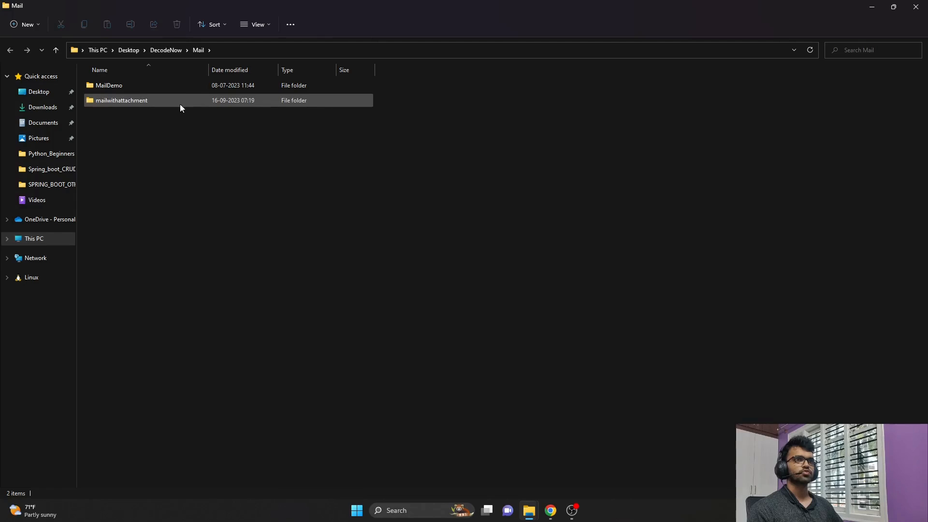
{"action": "mouse_move", "coordinate": [154, 104]}
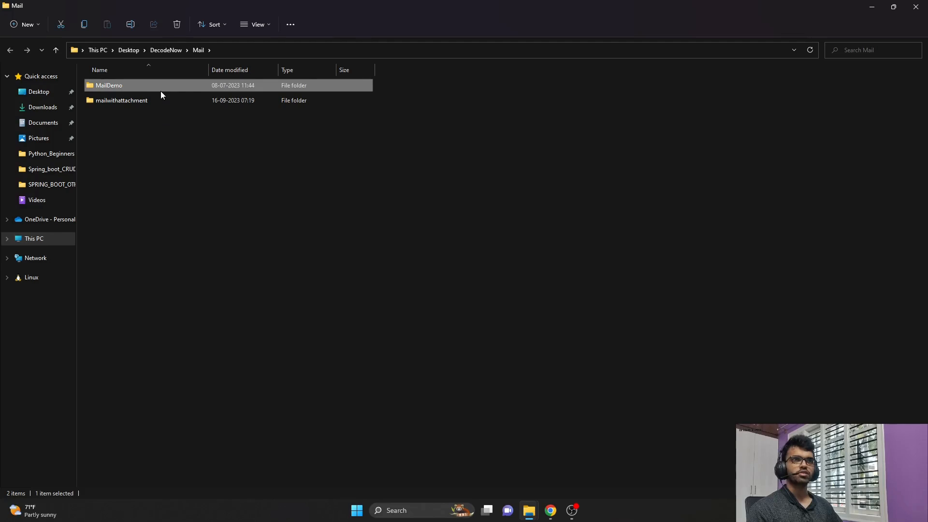
{"action": "mouse_move", "coordinate": [174, 188]}
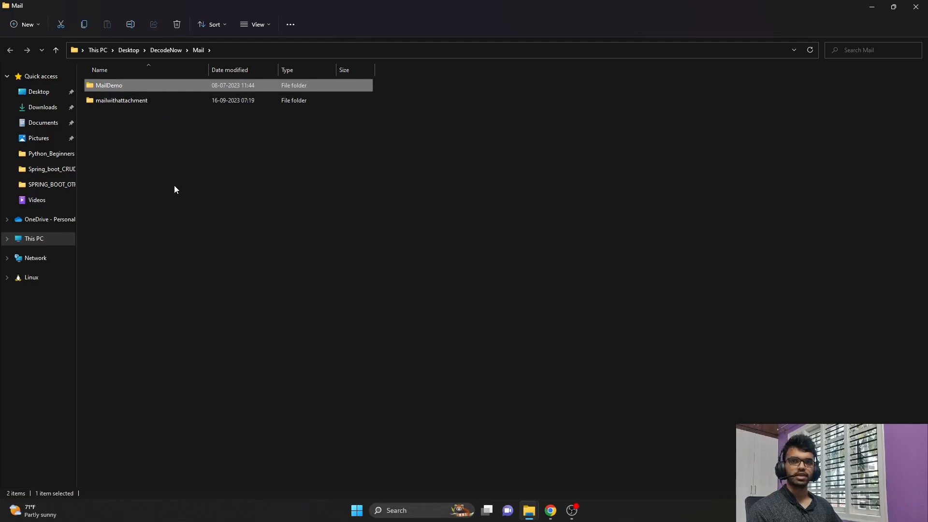
{"action": "mouse_move", "coordinate": [186, 128]}
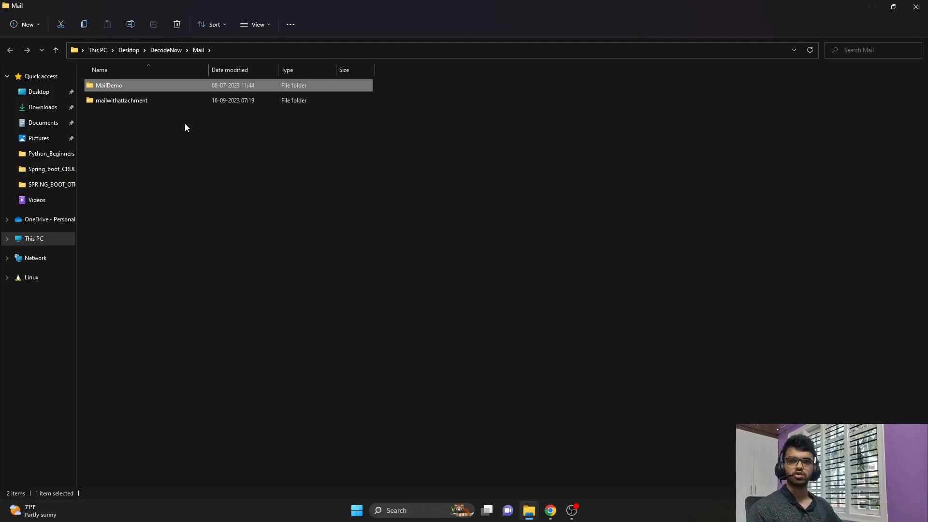
{"action": "left_click", "coordinate": [122, 99]}
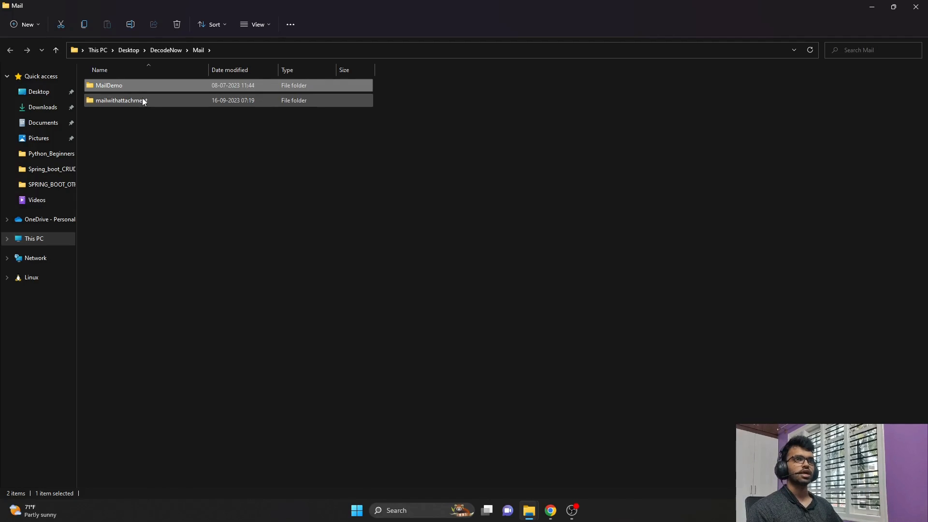
{"action": "double_click", "coordinate": [120, 100]}
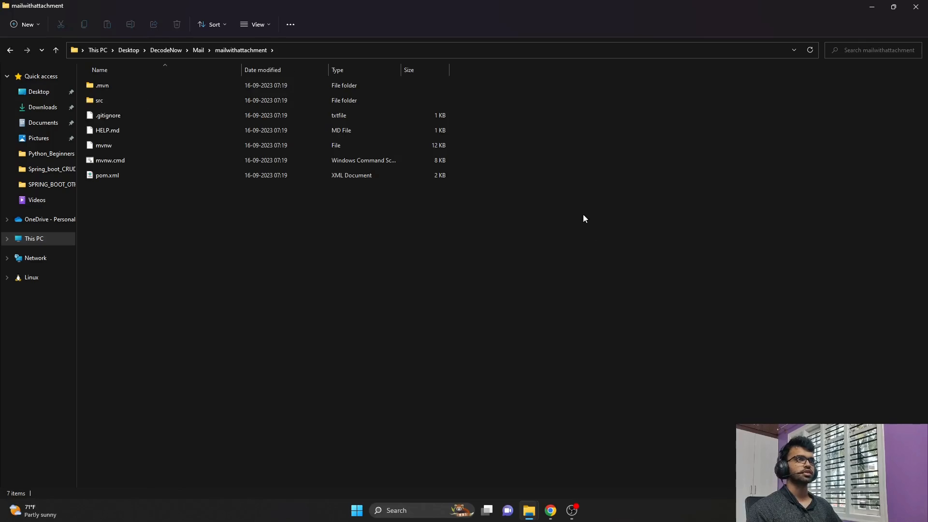
Open the folder as a trusted IntelliJ IDEA project, expand its tree and load pom.xml.
{"action": "right_click", "coordinate": [584, 219]}
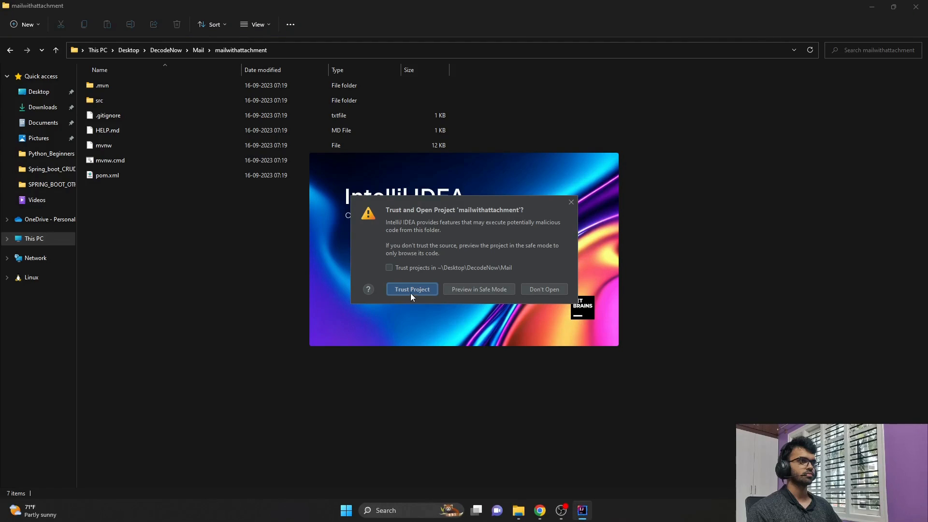
{"action": "left_click", "coordinate": [412, 288]}
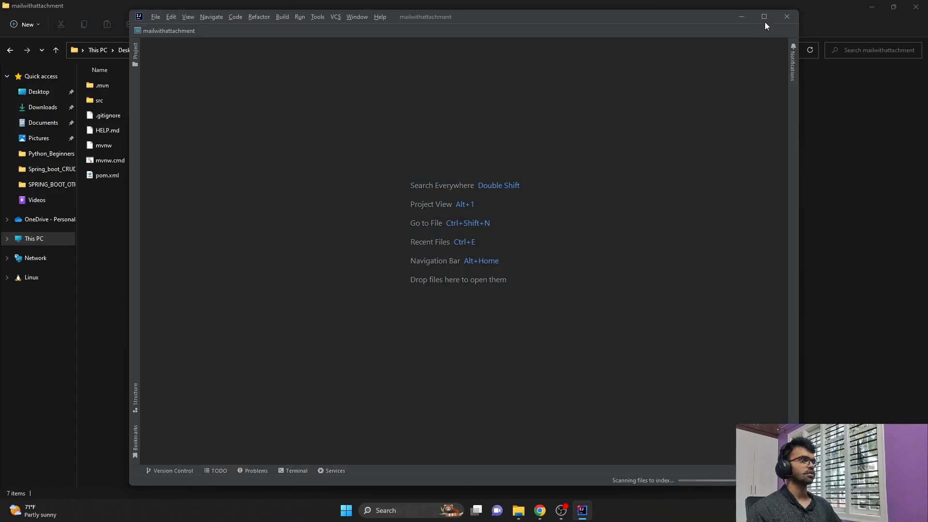
{"action": "left_click", "coordinate": [764, 16]}
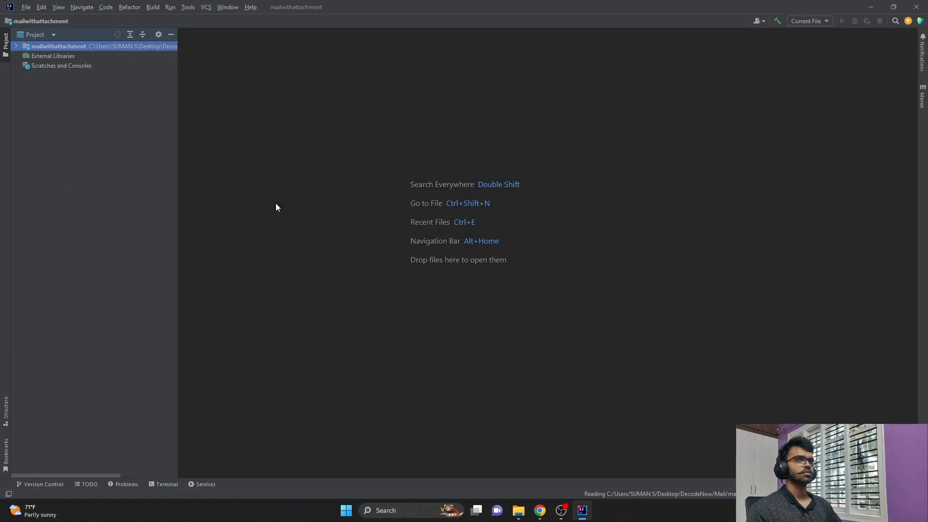
{"action": "left_click", "coordinate": [16, 47]}
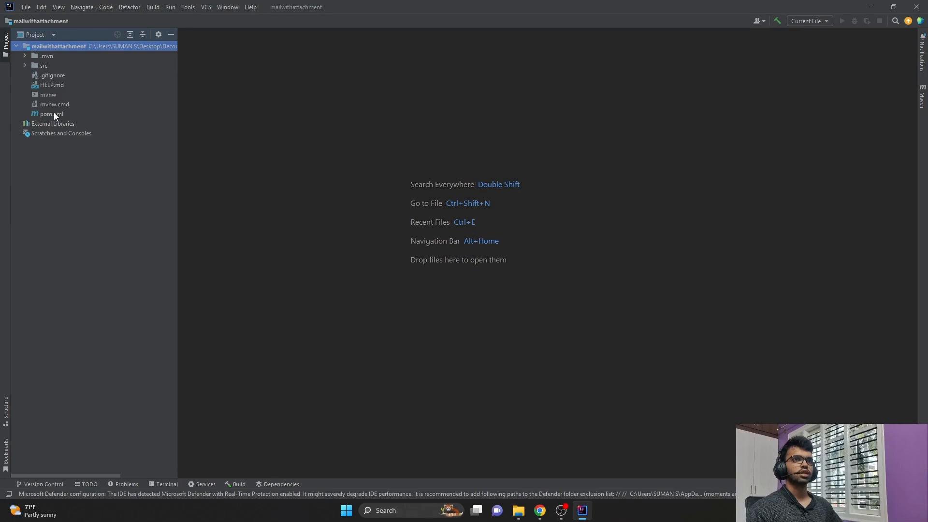
{"action": "double_click", "coordinate": [46, 114]}
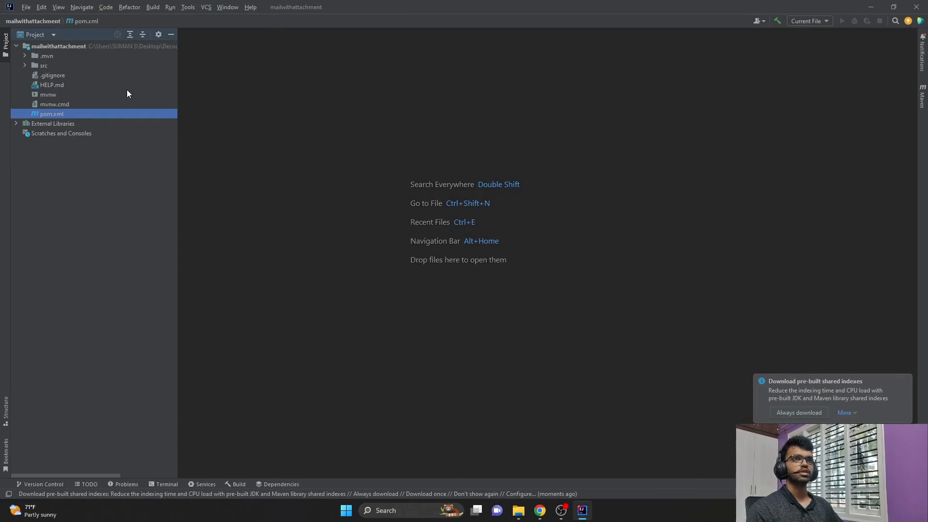
In application.properties set spring.mail.host=smtp.gmail.com.
{"action": "left_click", "coordinate": [27, 65]}
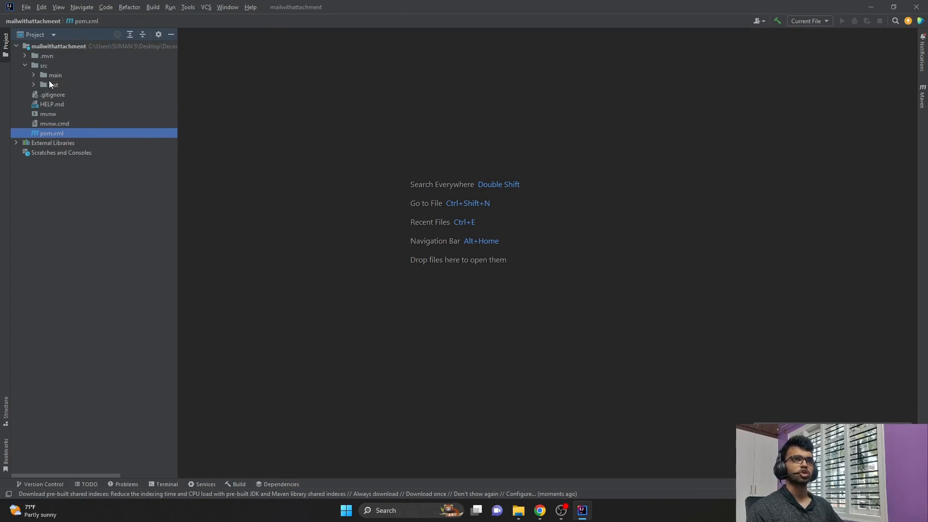
{"action": "left_click", "coordinate": [32, 75]}
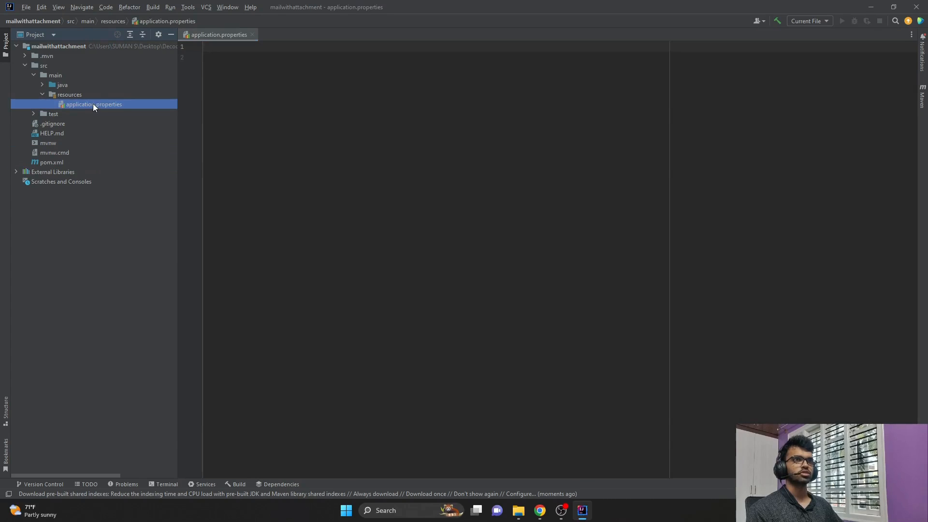
{"action": "left_click", "coordinate": [240, 48]}
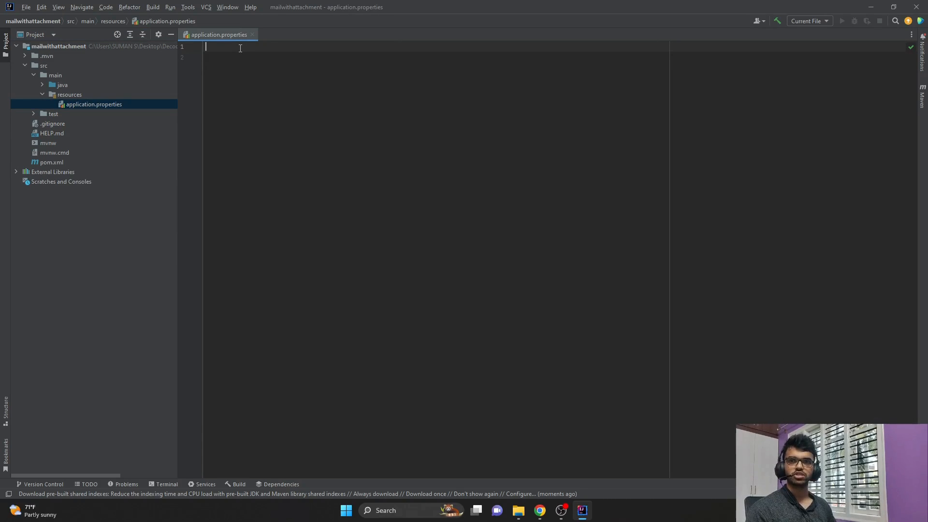
{"action": "type", "text": "spring.mail.host"}
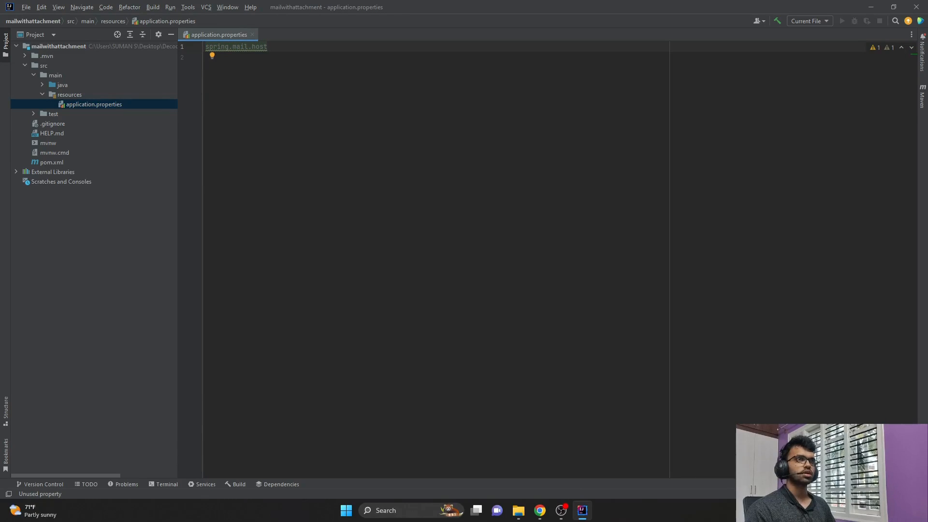
{"action": "type", "text": "="}
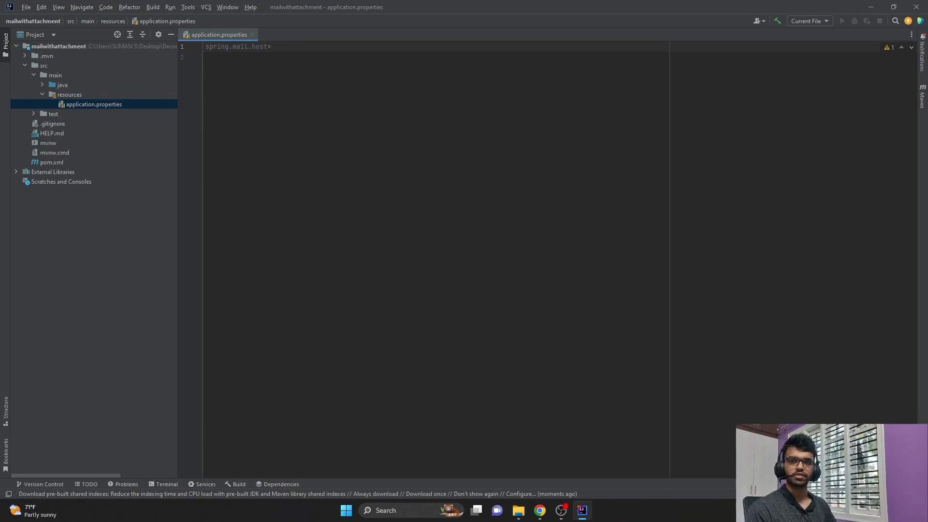
{"action": "type", "text": "smtp"}
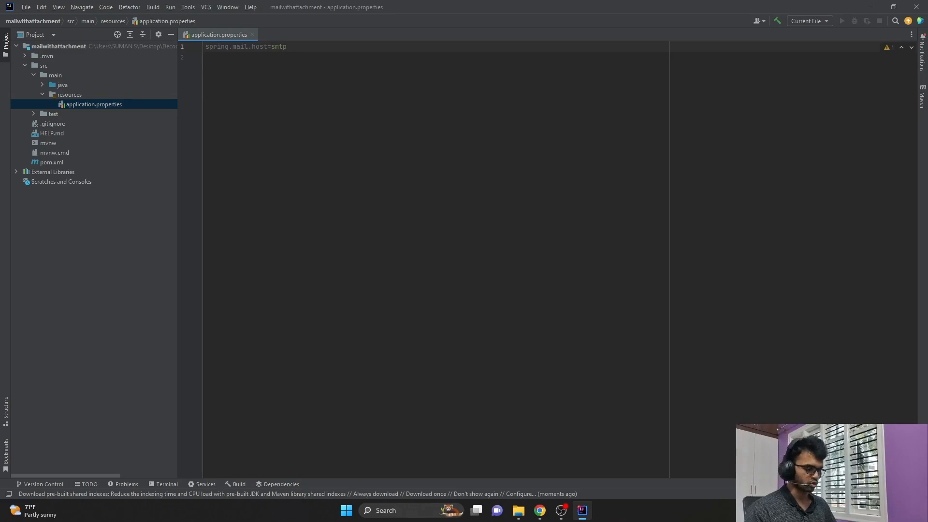
{"action": "type", "text": ".gmail"}
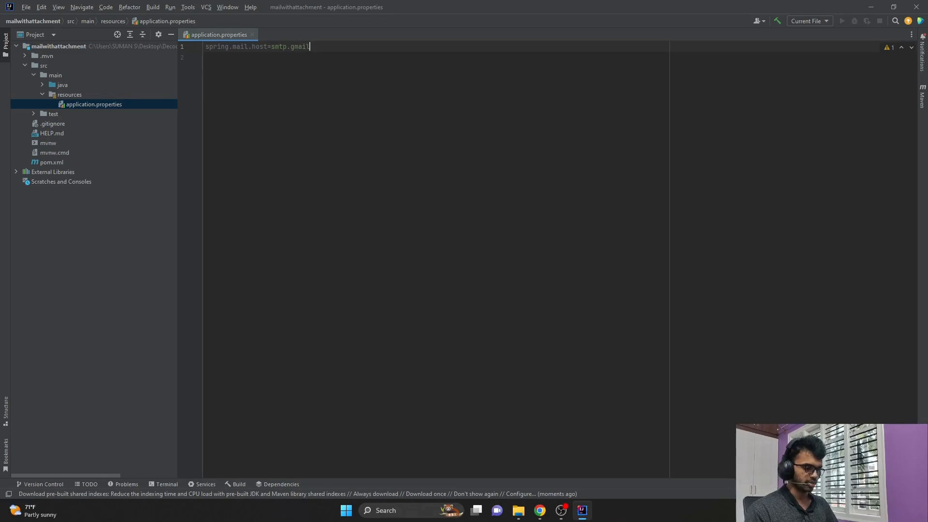
{"action": "type", "text": ".com"}
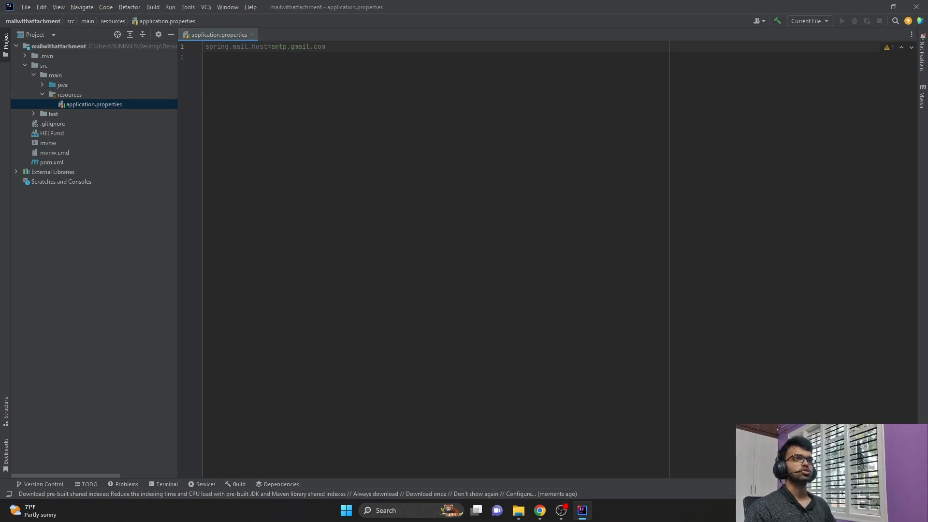
{"action": "key", "text": "Return"}
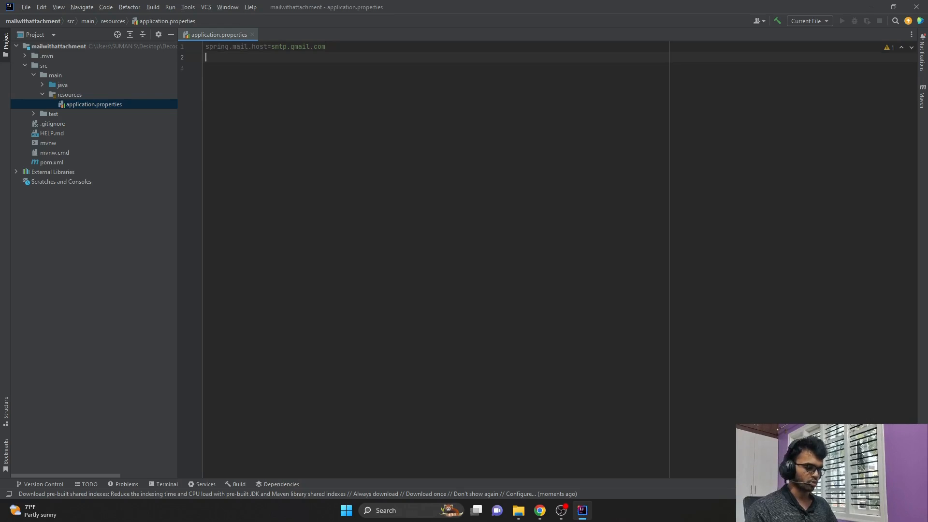
Add spring.mail.port=587.
{"action": "type", "text": "spring"}
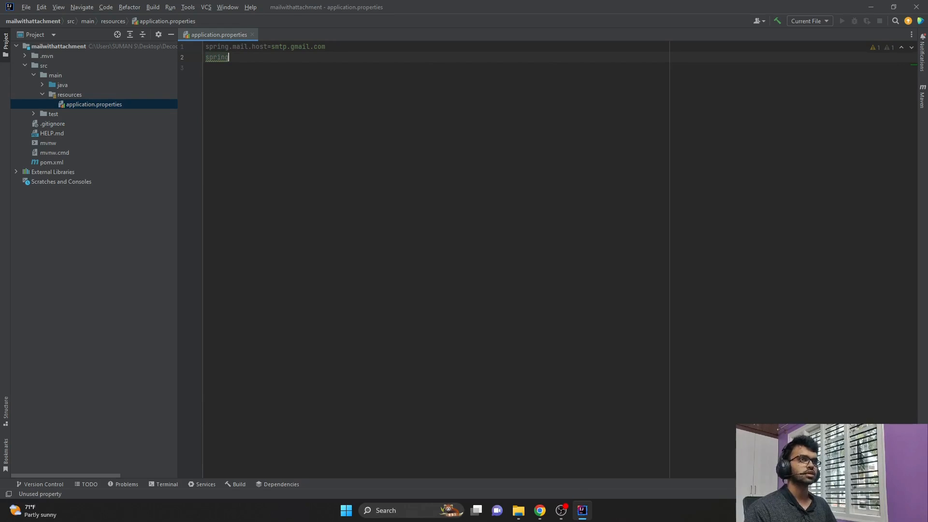
{"action": "type", "text": ".mail"}
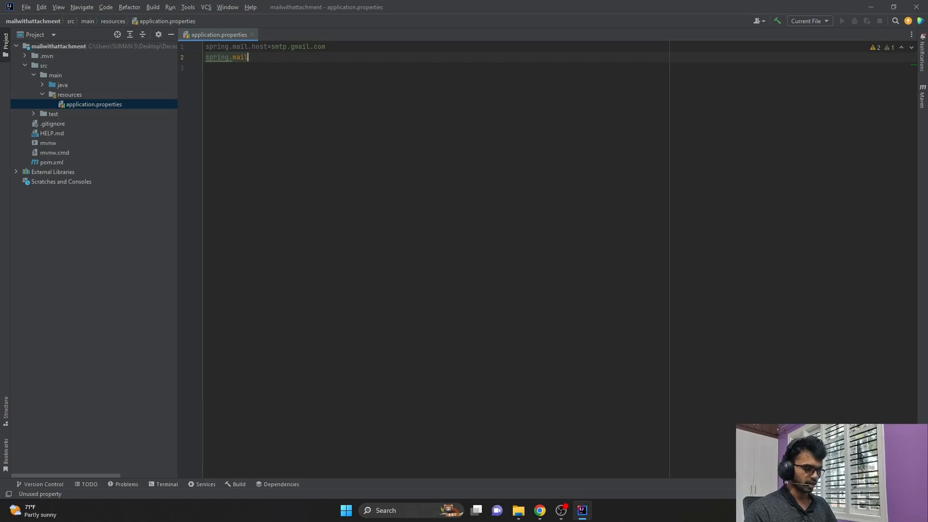
{"action": "type", "text": ".port"}
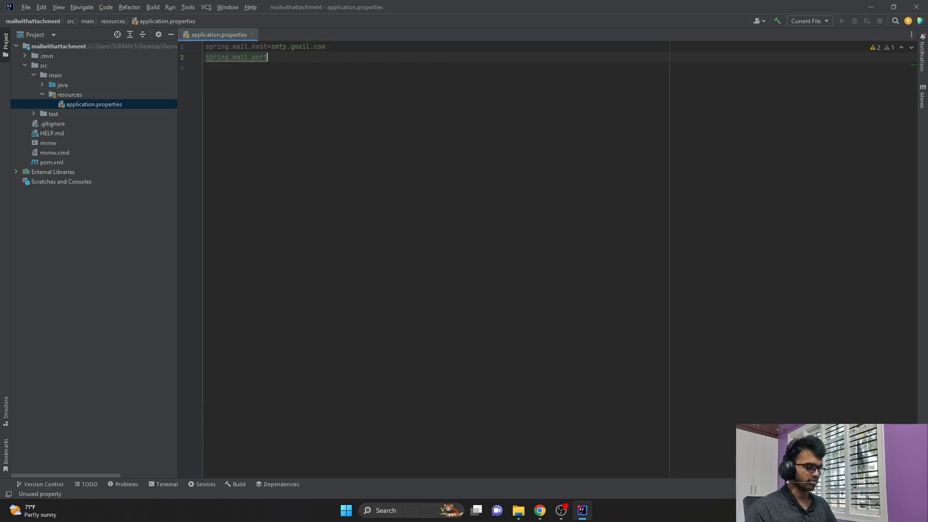
{"action": "type", "text": "="}
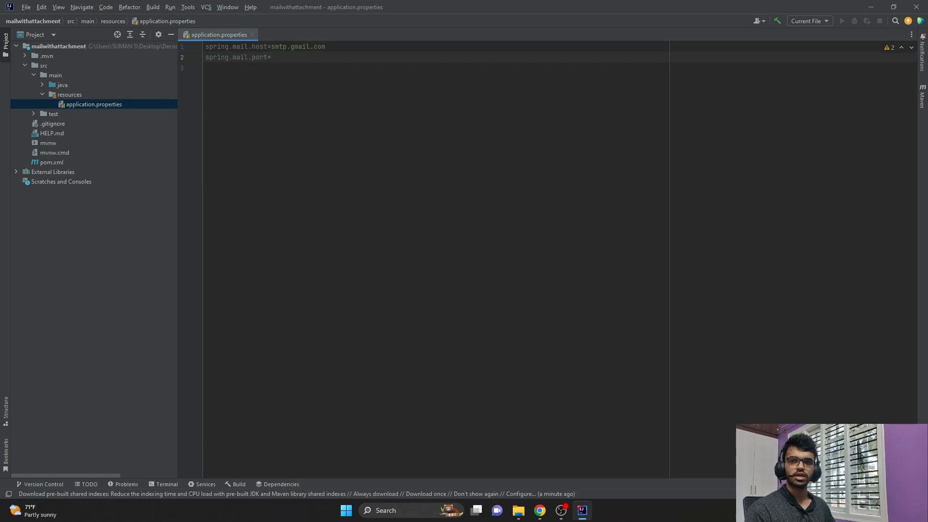
{"action": "type", "text": "587"}
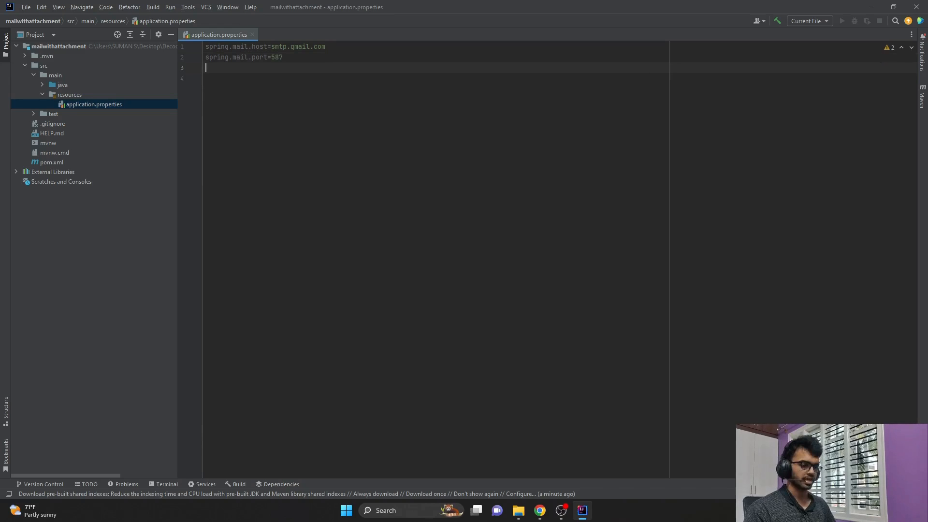
Add spring.mail.username with the sender's gmail.com address.
{"action": "type", "text": "spring"}
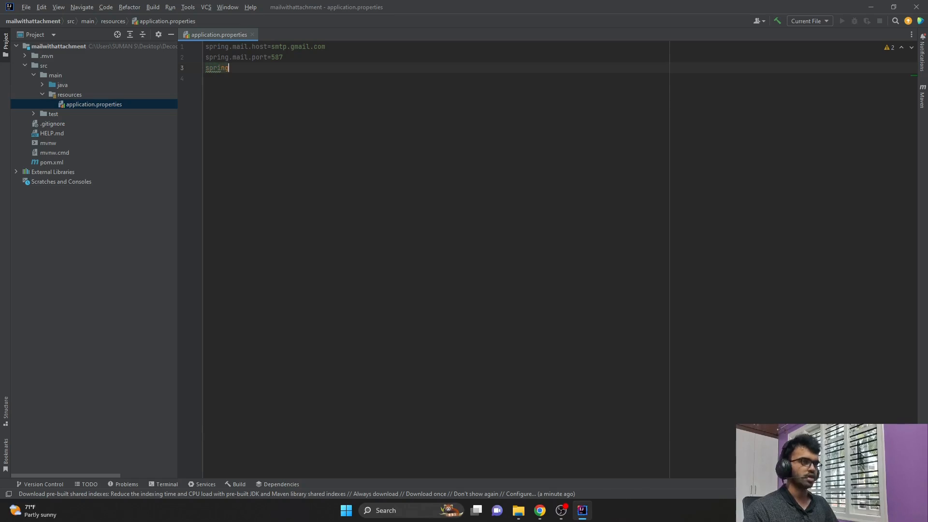
{"action": "type", "text": ".mail.usern"}
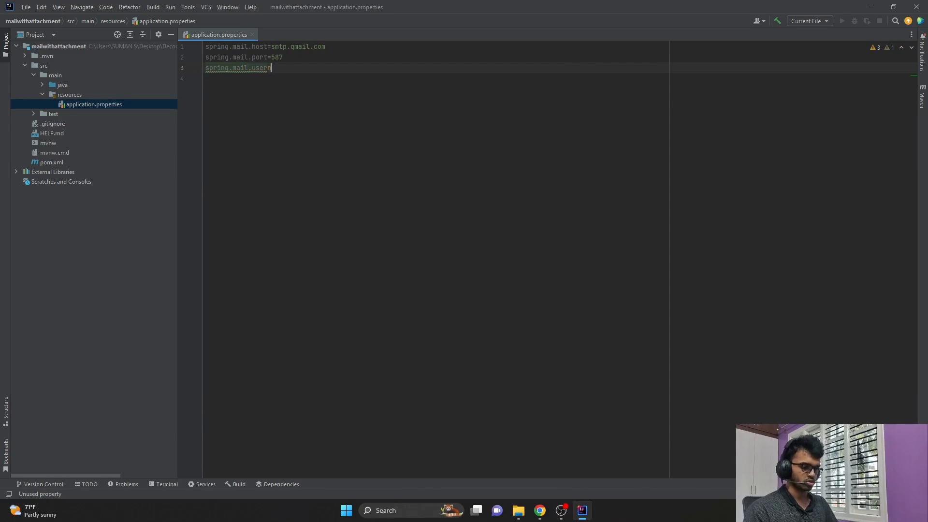
{"action": "type", "text": "ame"}
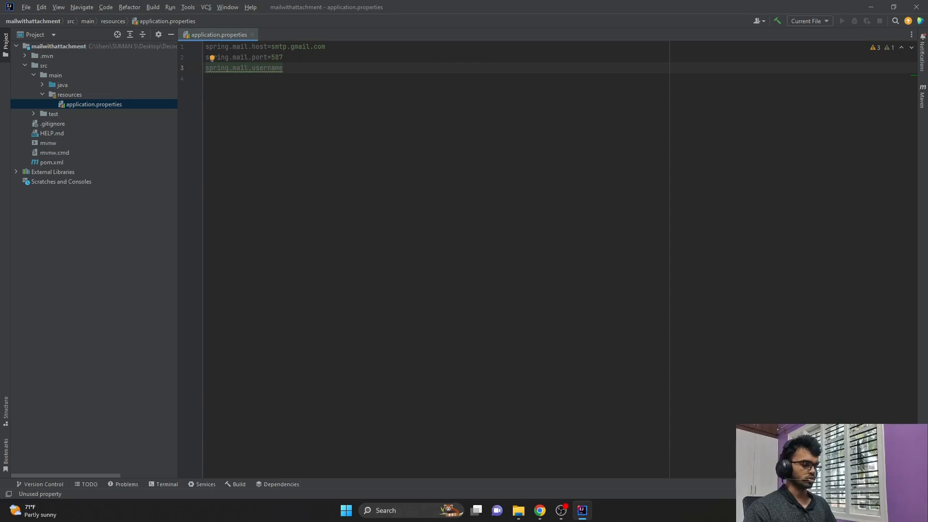
{"action": "type", "text": "="}
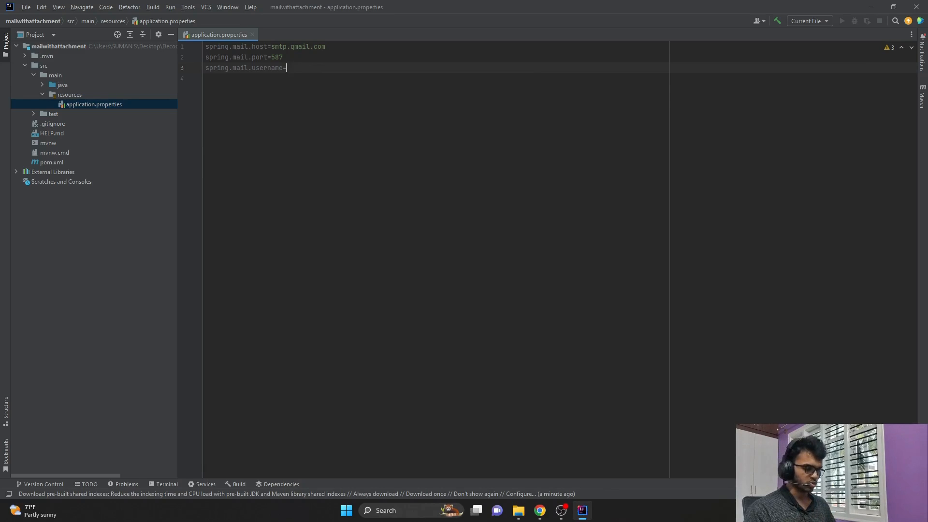
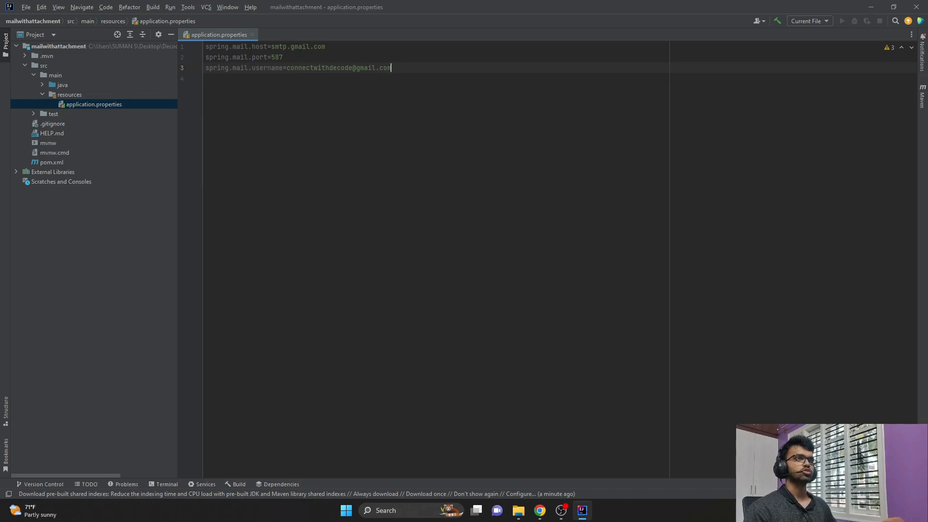
{"action": "key", "text": "ctrl+a"}
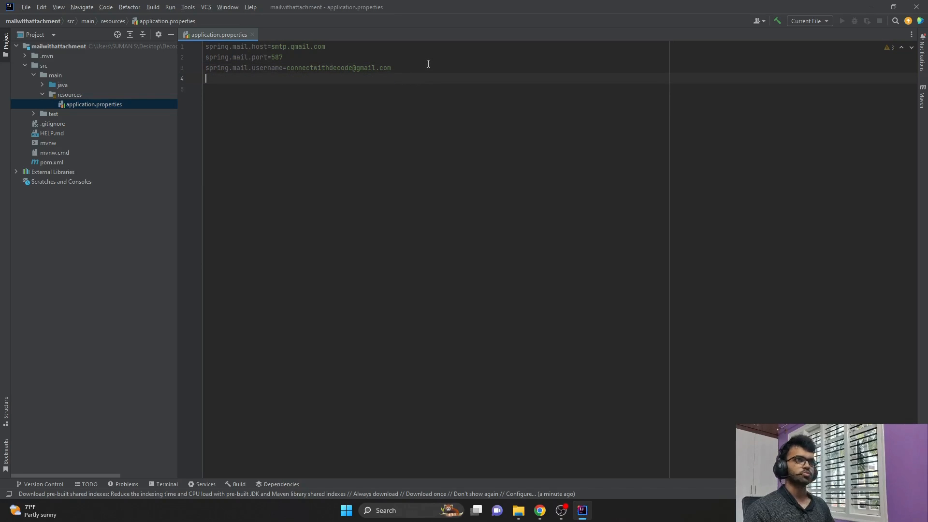
Add a spring.mail.password= line with no value yet below the username.
{"action": "type", "text": "spring"}
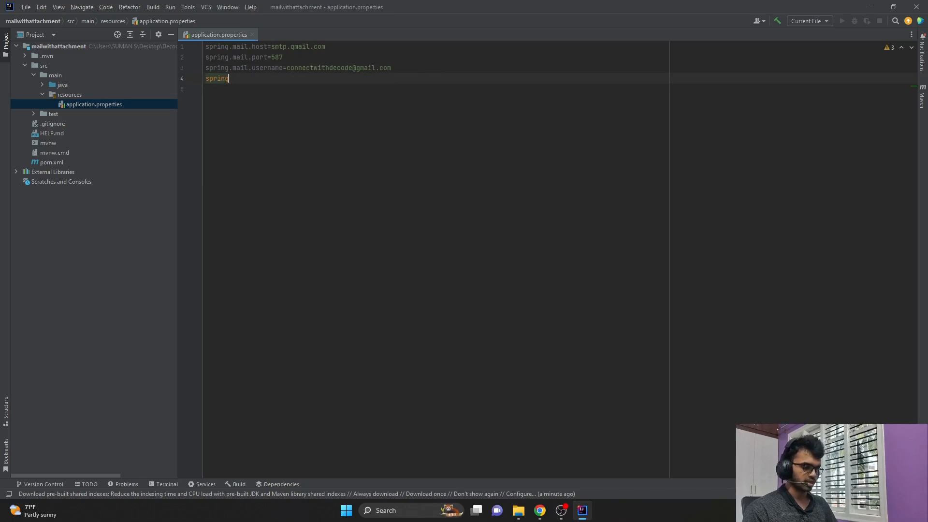
{"action": "type", "text": ".mail"}
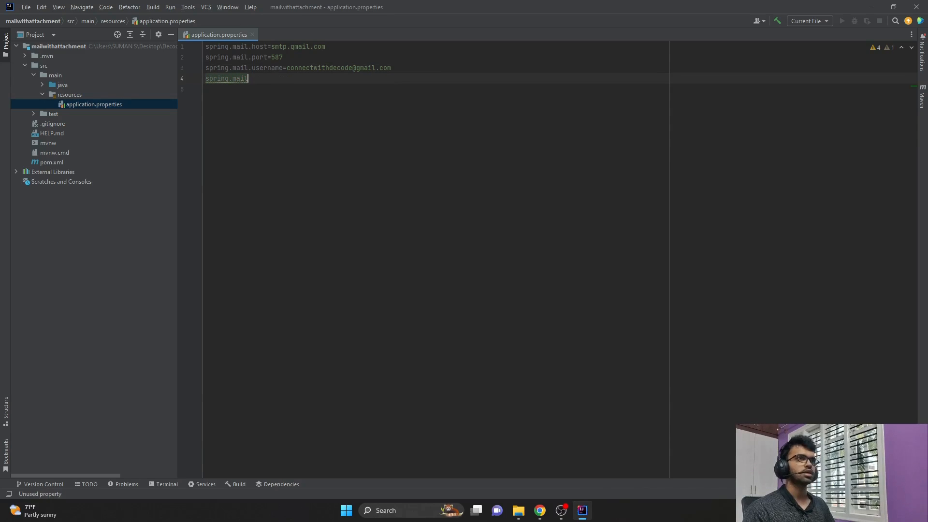
{"action": "type", "text": ".passw"}
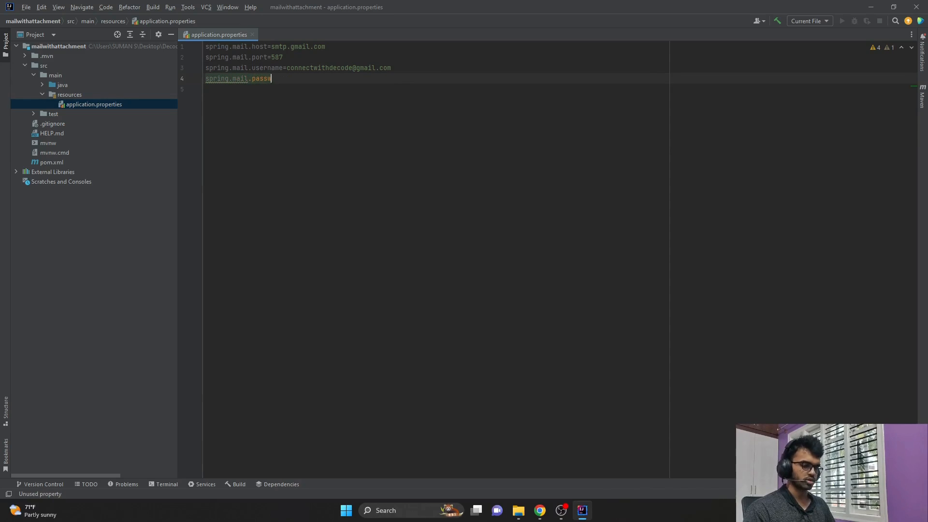
{"action": "type", "text": "ord="}
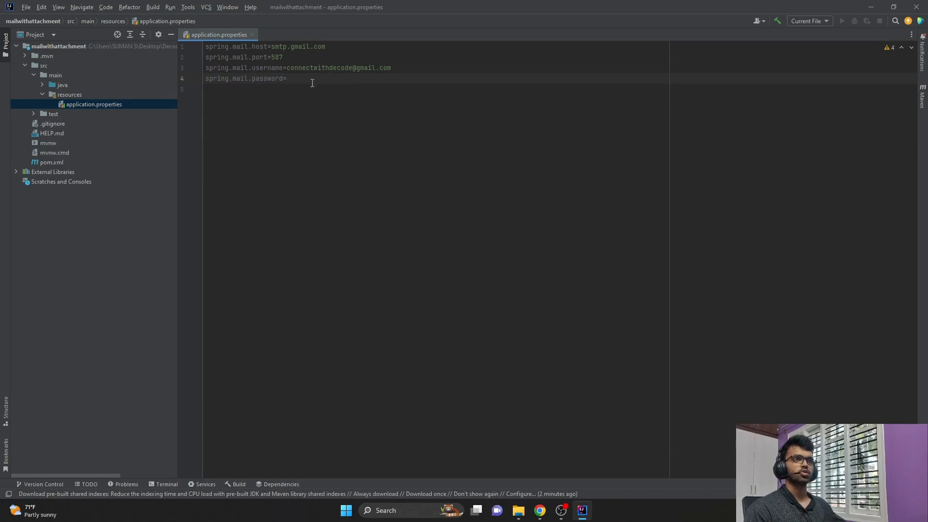
{"action": "mouse_move", "coordinate": [125, 108]}
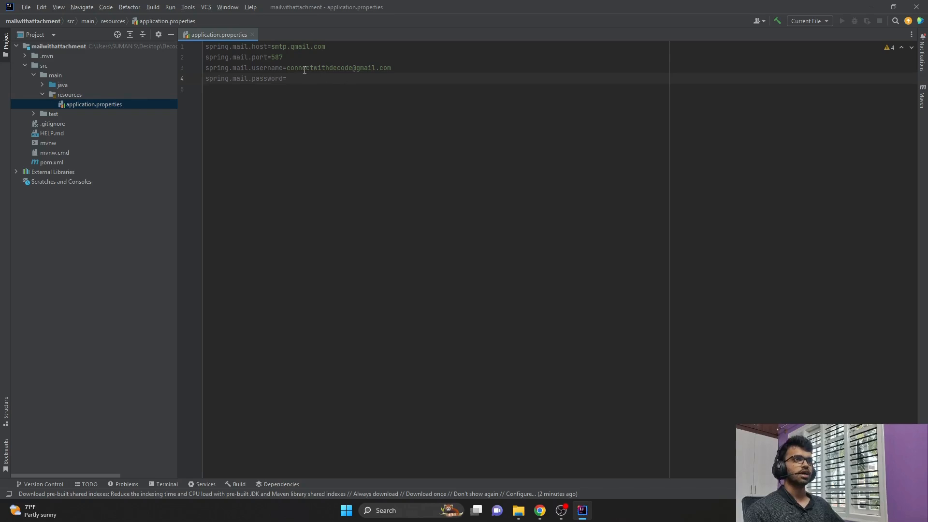
{"action": "double_click", "coordinate": [320, 67]}
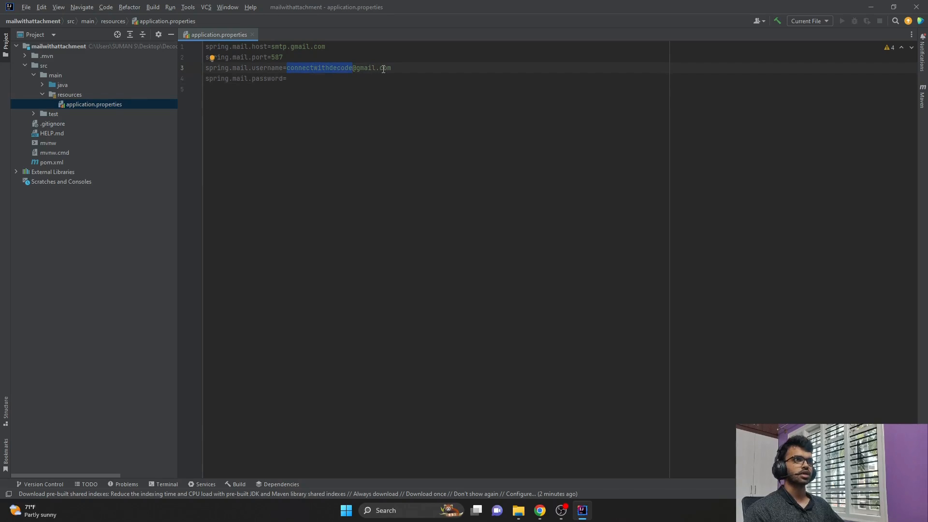
{"action": "left_click", "coordinate": [288, 78]}
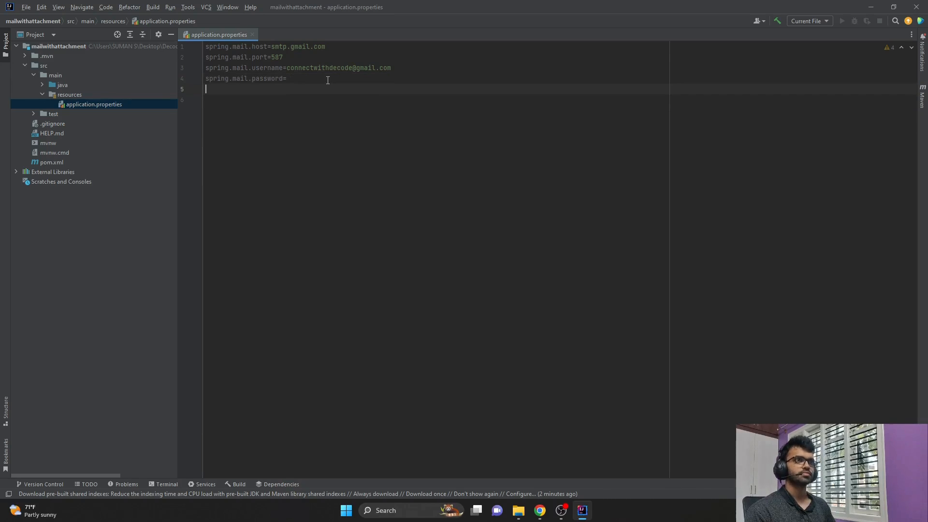
Add spring.mail.properties.mail.smtp.auth=true.
{"action": "type", "text": "spring.mail.properties.mail.smt"}
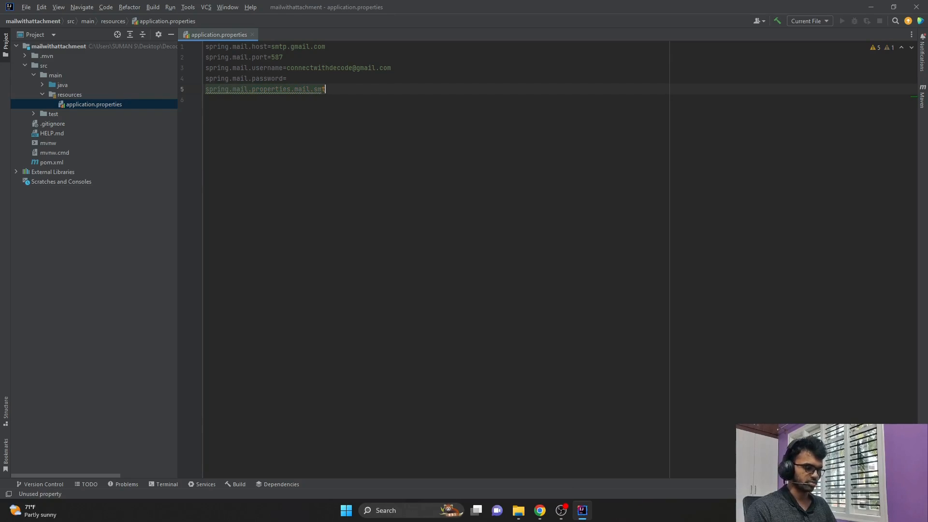
{"action": "type", "text": "p.aut"}
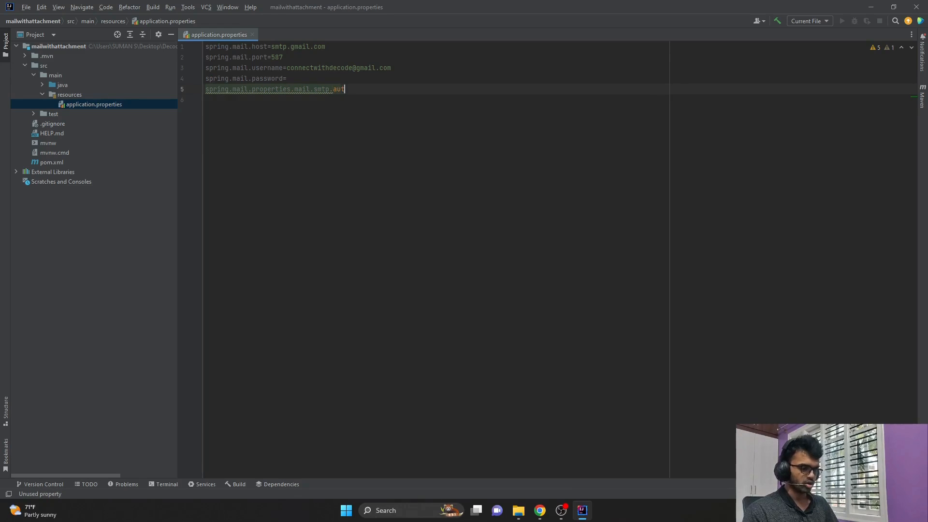
{"action": "type", "text": "h="}
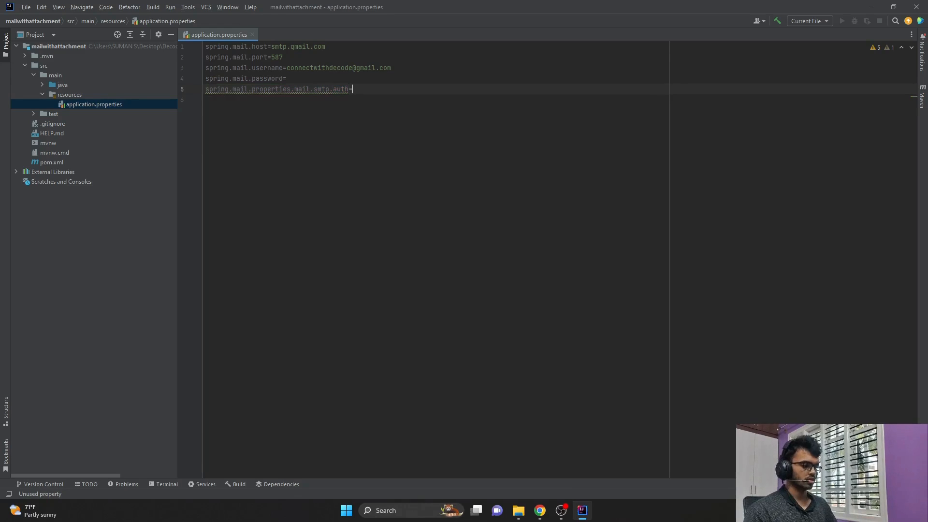
{"action": "type", "text": "true"}
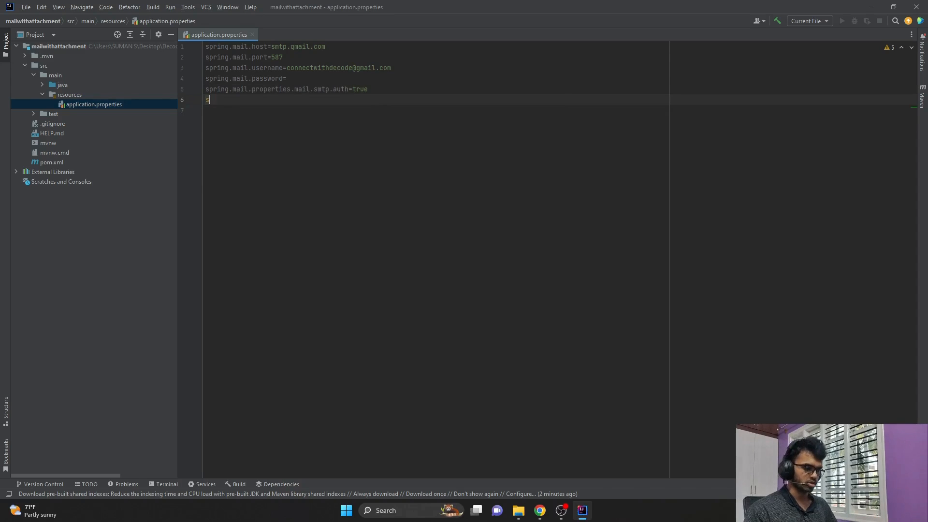
Add spring.mail.properties.mail.smtp.starttls.enable=true.
{"action": "type", "text": "spring.mail.properties"}
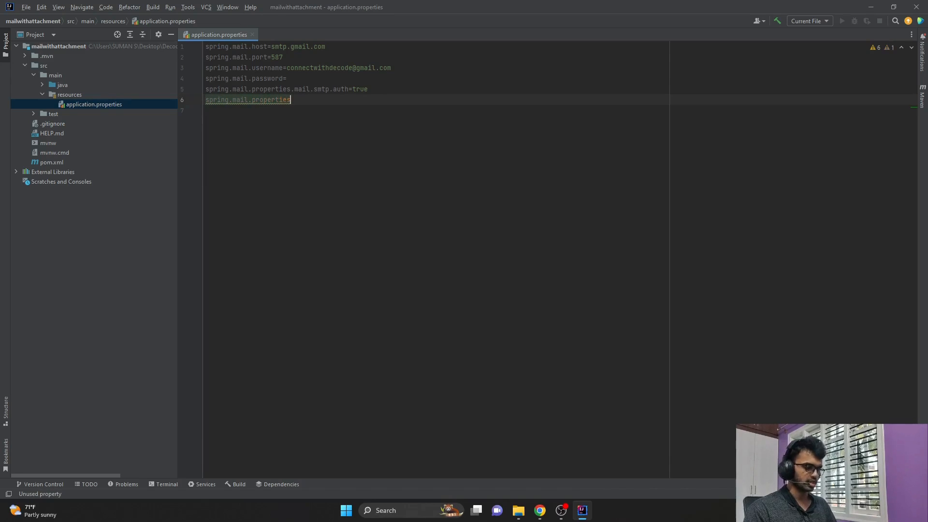
{"action": "type", "text": ".ail"}
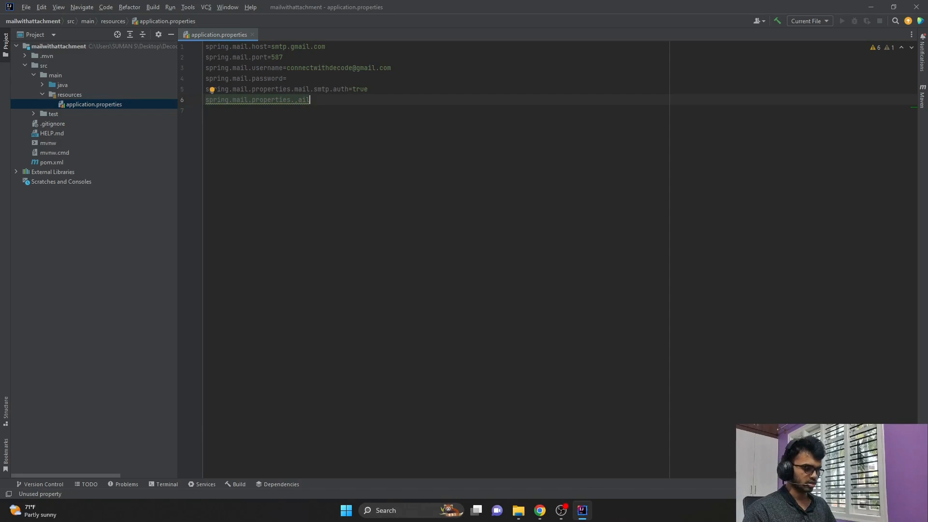
{"action": "type", "text": ".smtp."}
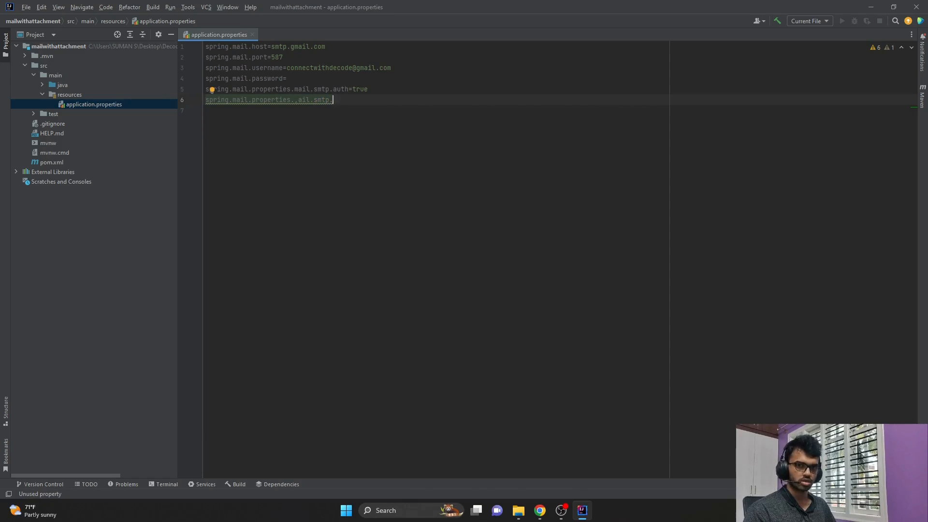
{"action": "type", "text": "starttls"}
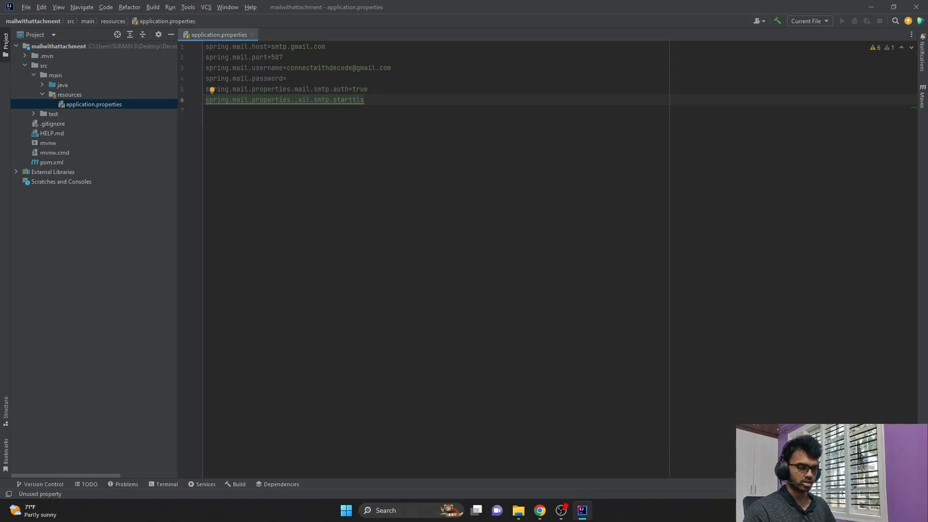
{"action": "type", "text": ".enable="}
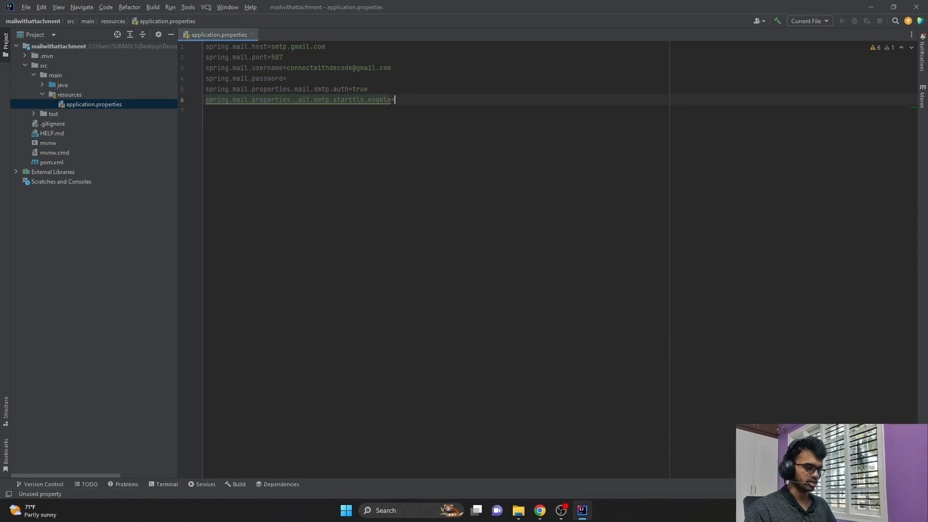
{"action": "type", "text": "true"}
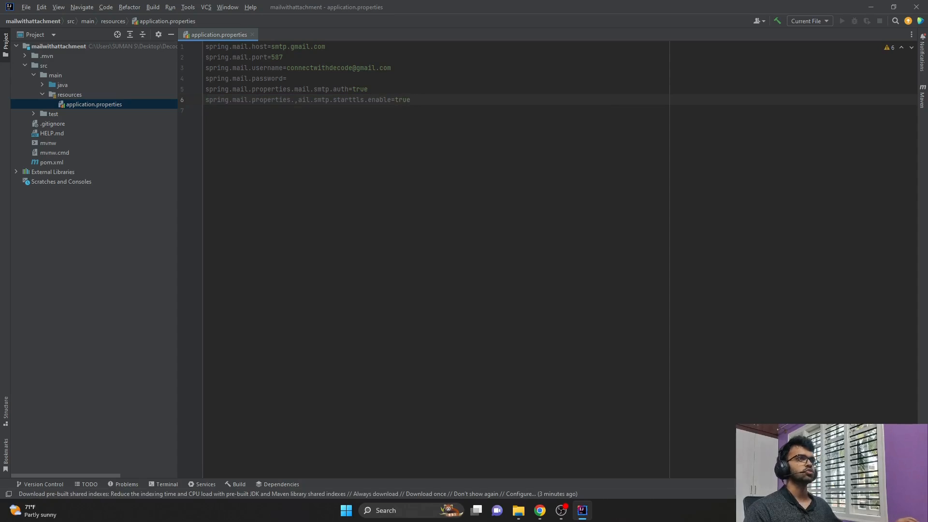
{"action": "left_click", "coordinate": [425, 99]}
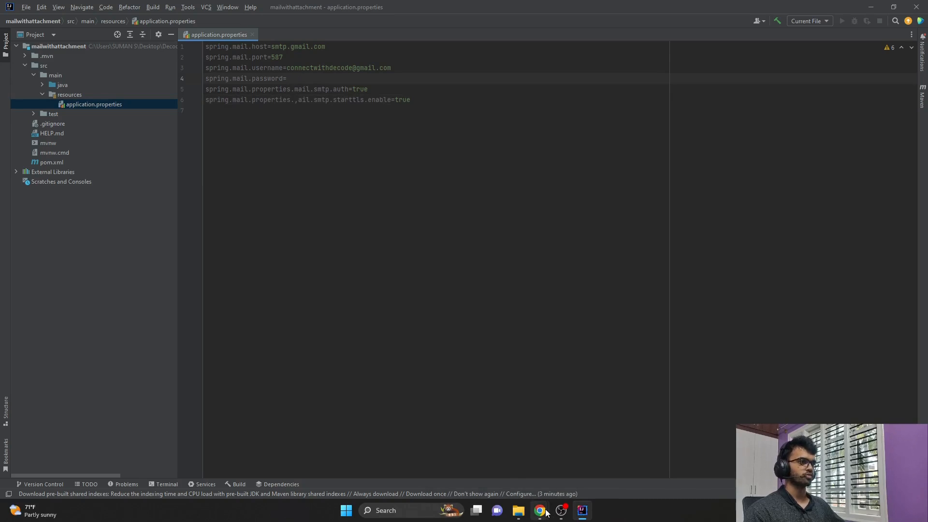
In Chrome, go to the Google Account page and its Security section.
{"action": "left_click", "coordinate": [538, 510]}
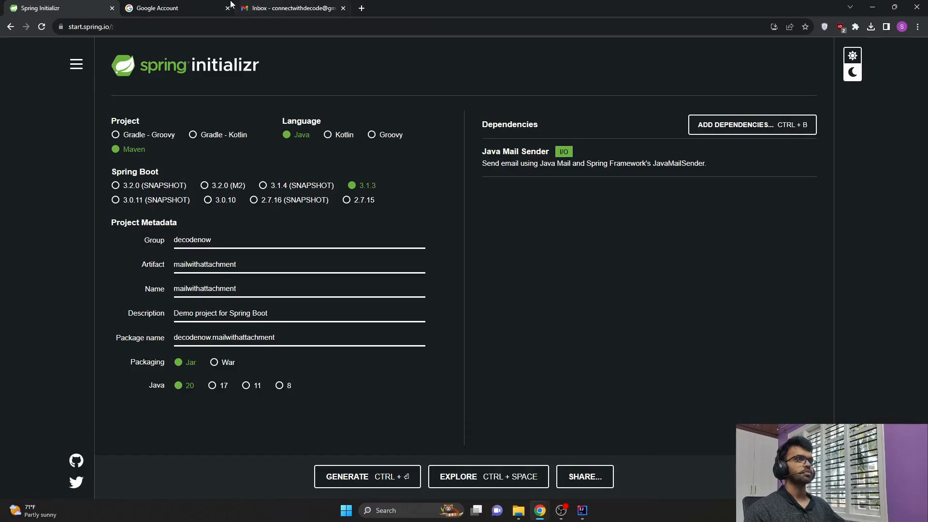
{"action": "left_click", "coordinate": [172, 7]}
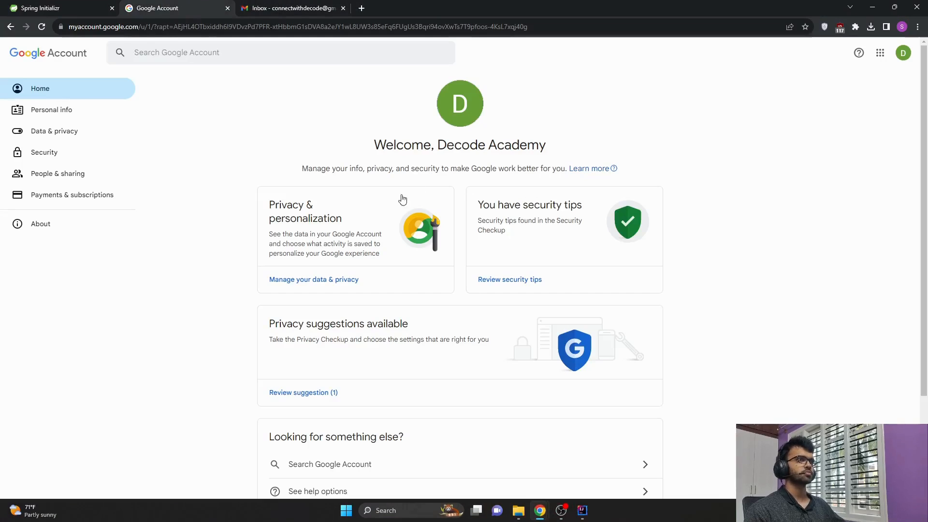
{"action": "mouse_move", "coordinate": [665, 179]}
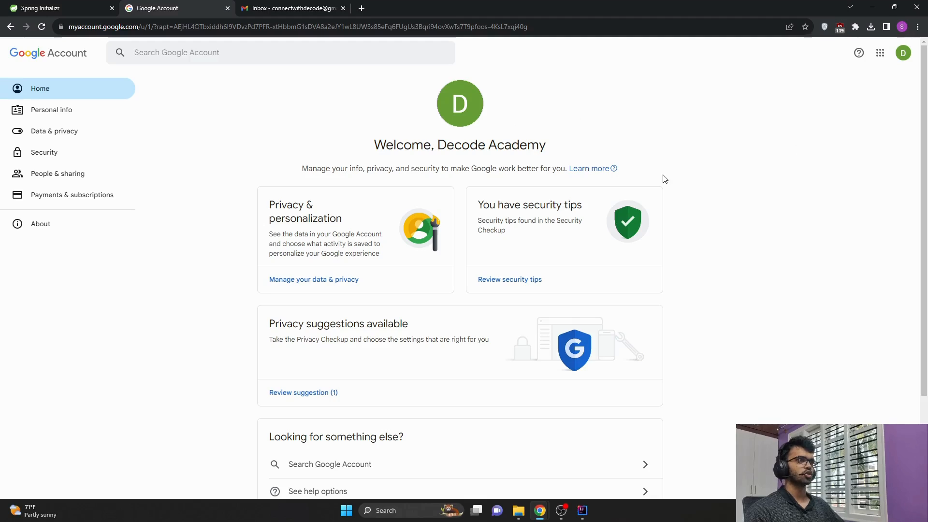
{"action": "mouse_move", "coordinate": [184, 189]}
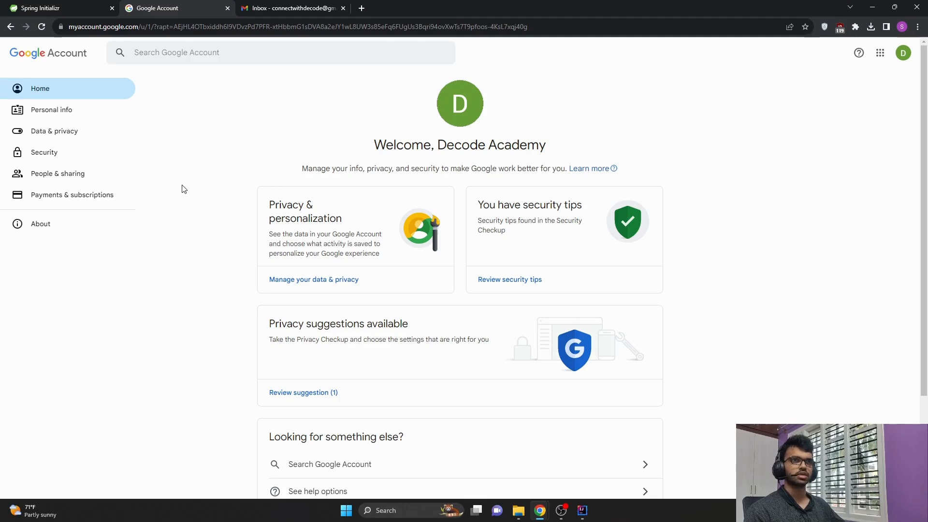
{"action": "mouse_move", "coordinate": [43, 152]}
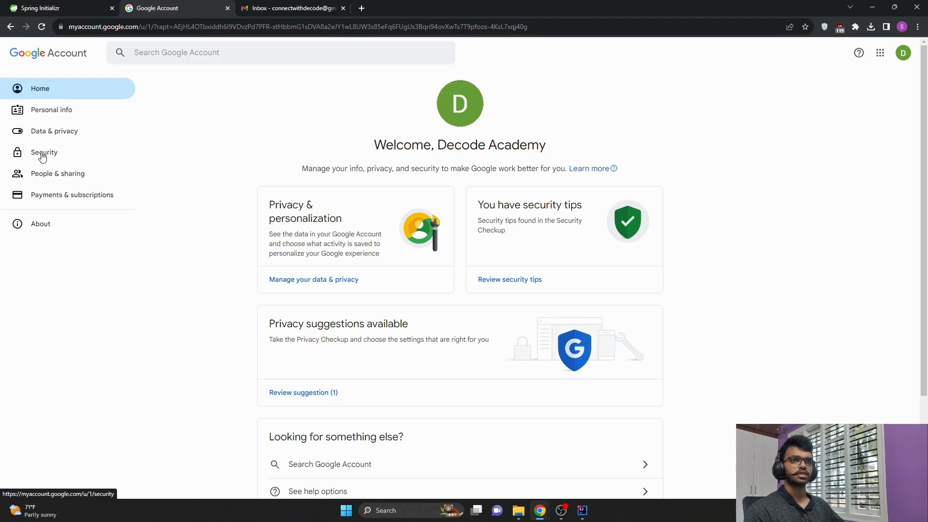
{"action": "left_click", "coordinate": [43, 152]}
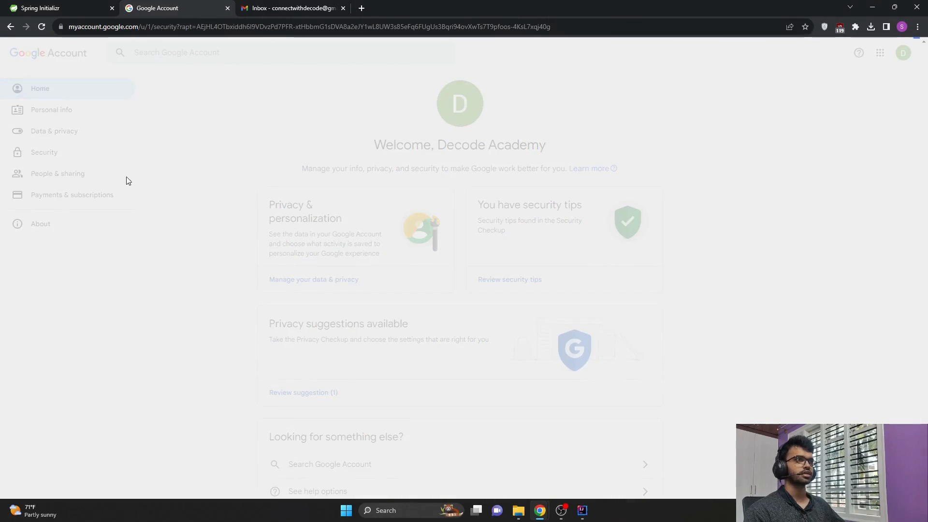
{"action": "left_click", "coordinate": [44, 152]}
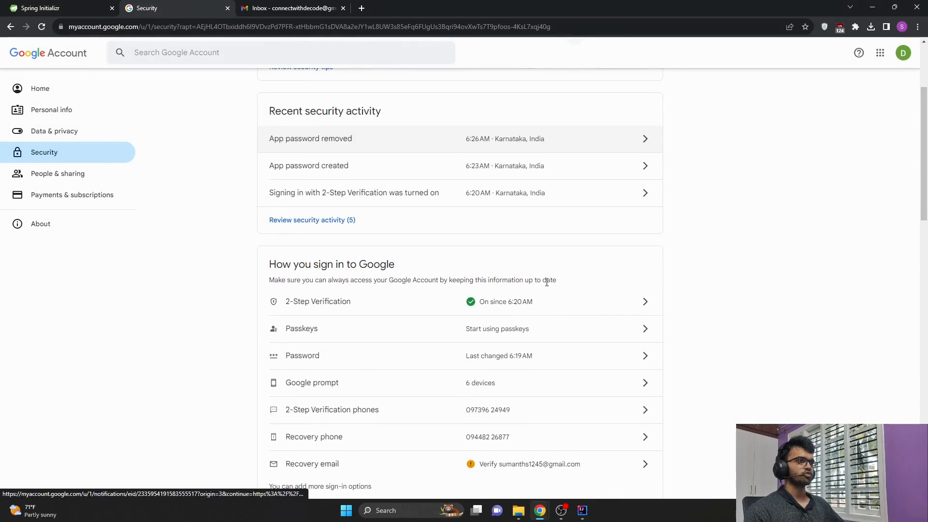
{"action": "mouse_move", "coordinate": [407, 301]}
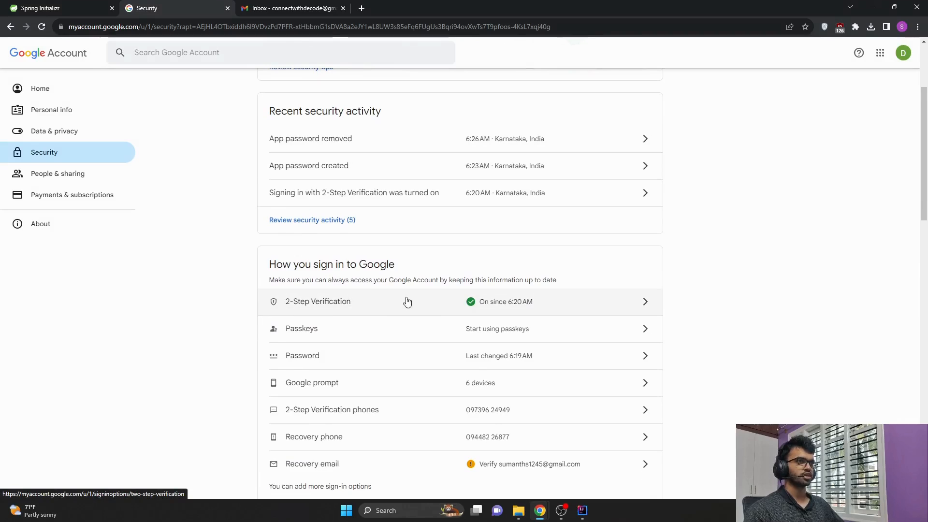
{"action": "mouse_move", "coordinate": [615, 302]}
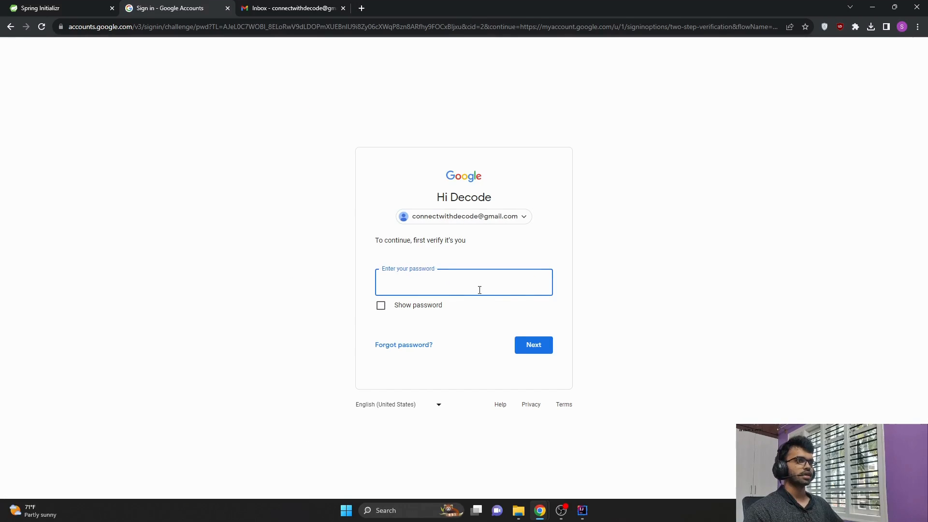
{"action": "mouse_move", "coordinate": [668, 289]}
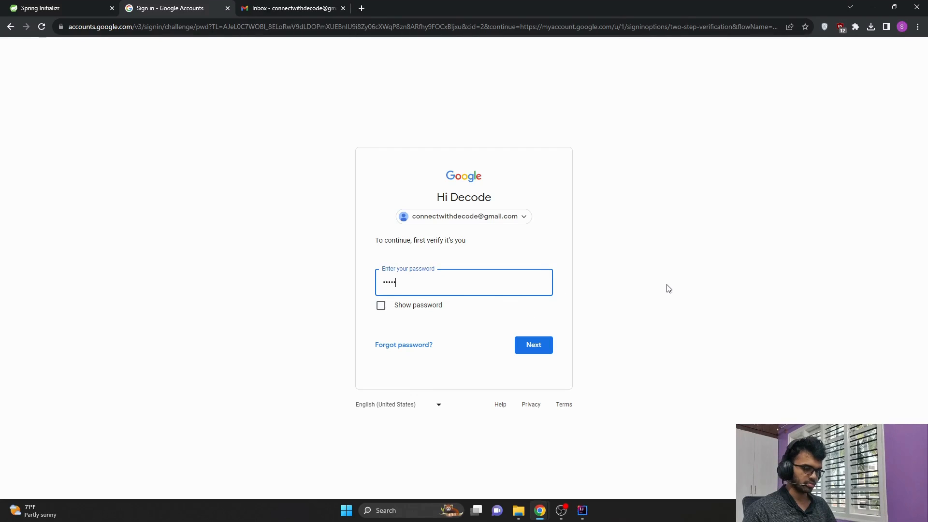
Re-verify the account password and scroll the 2-Step Verification page to App passwords.
{"action": "type", "text": "password"}
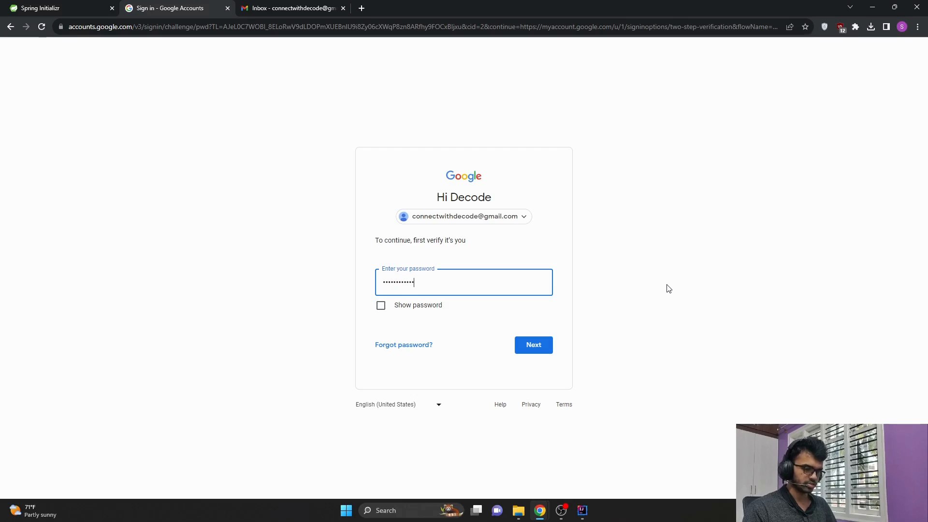
{"action": "left_click", "coordinate": [531, 344]}
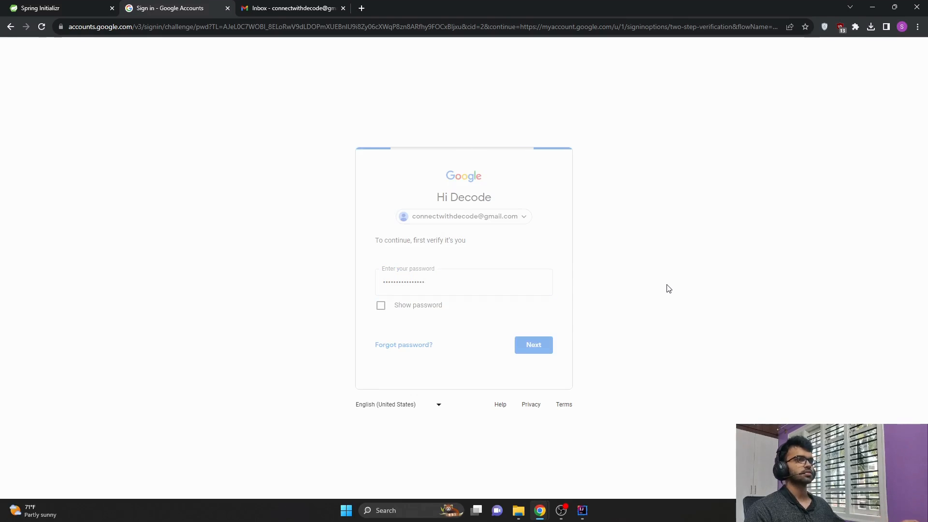
{"action": "left_click", "coordinate": [531, 344]}
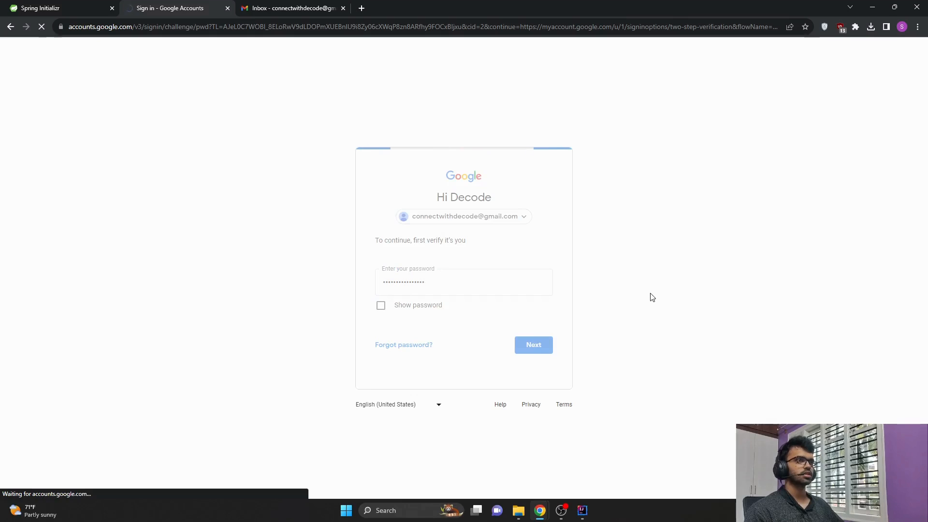
{"action": "left_click", "coordinate": [532, 344]}
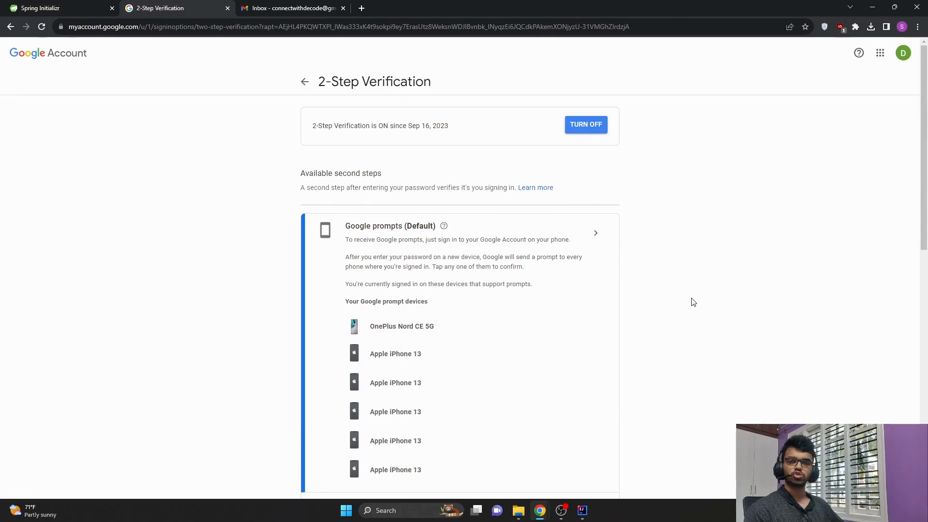
{"action": "scroll", "scroll_direction": "down", "scroll_amount": 3}
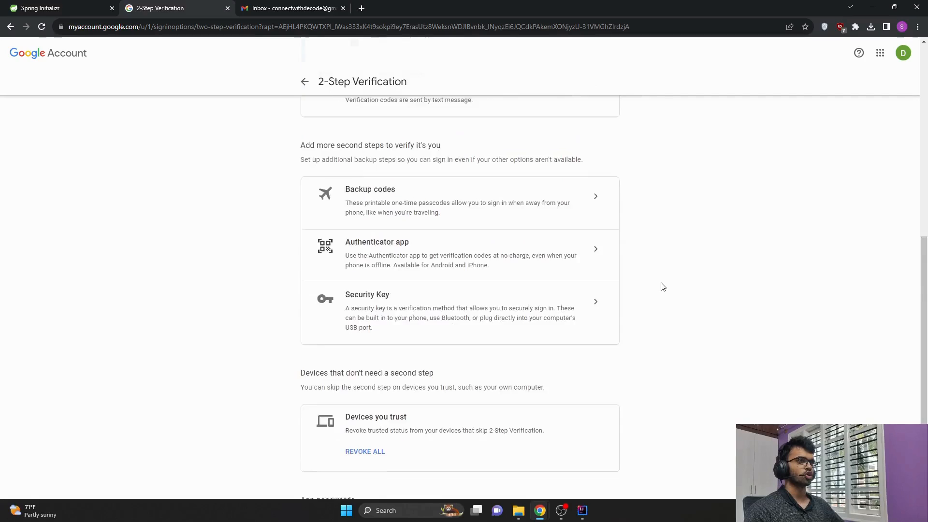
{"action": "scroll", "scroll_direction": "down", "scroll_amount": 3}
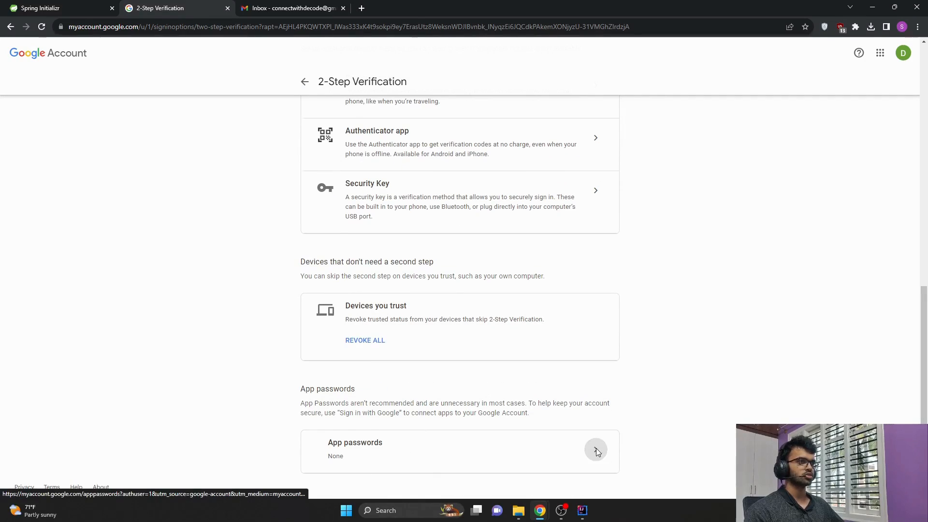
Generate an app password for a custom app named DemoMail.
{"action": "left_click", "coordinate": [597, 451]}
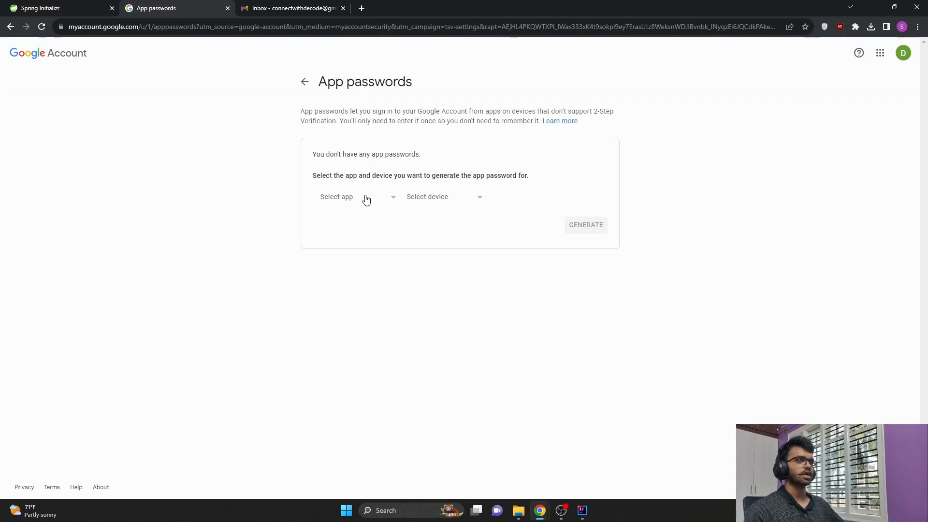
{"action": "left_click", "coordinate": [355, 196]}
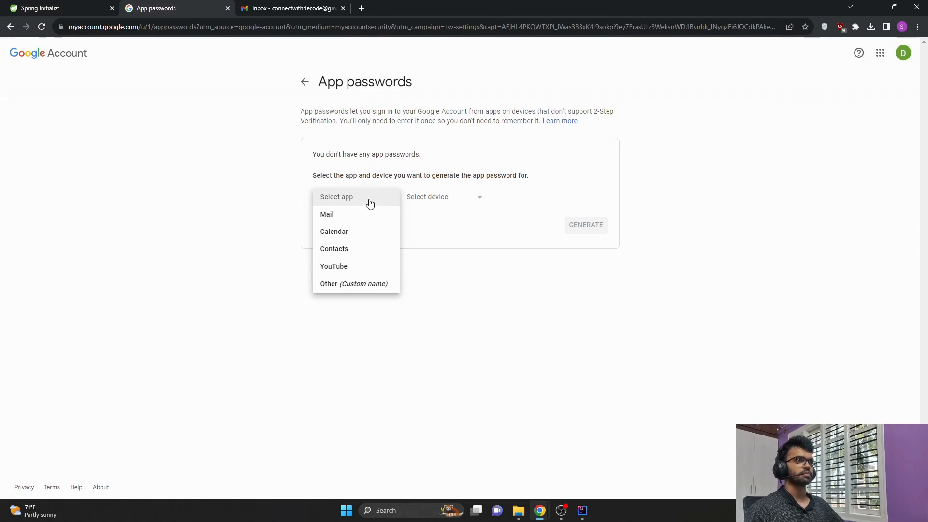
{"action": "left_click", "coordinate": [353, 283]}
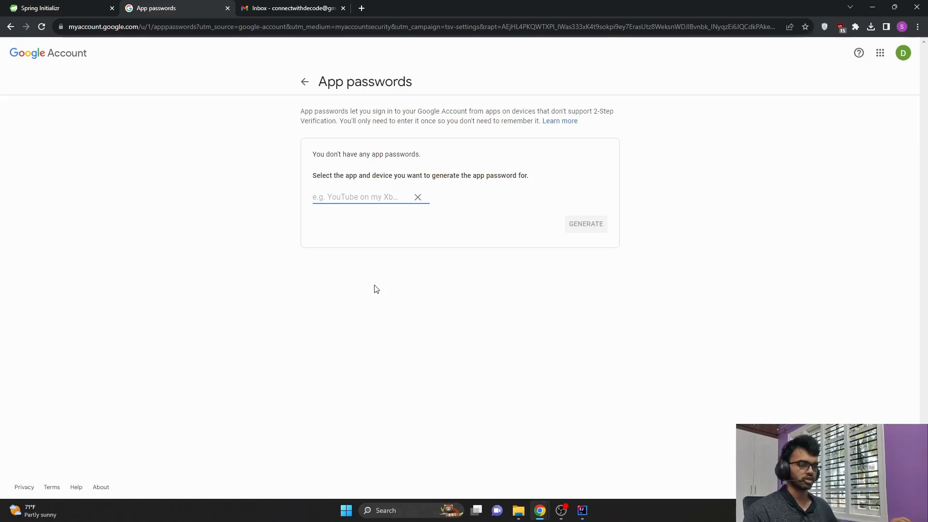
{"action": "type", "text": "Demo"}
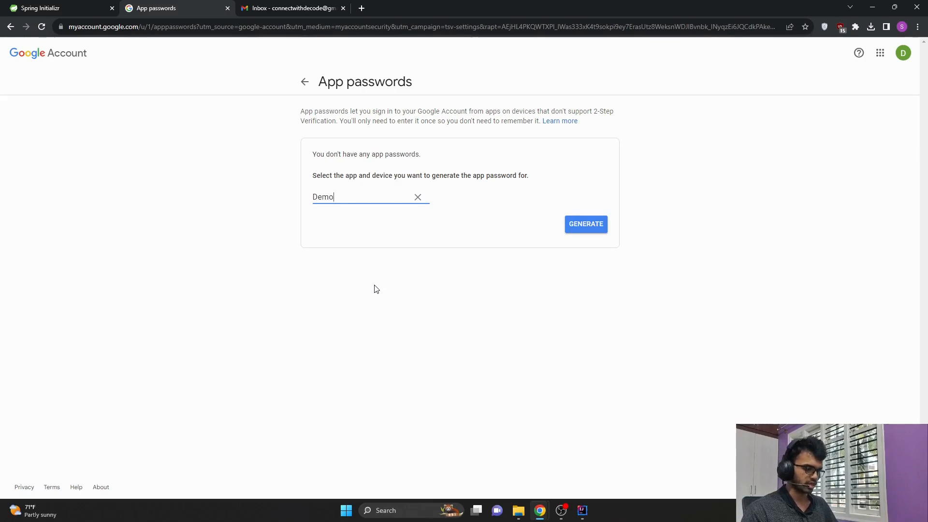
{"action": "type", "text": "M"}
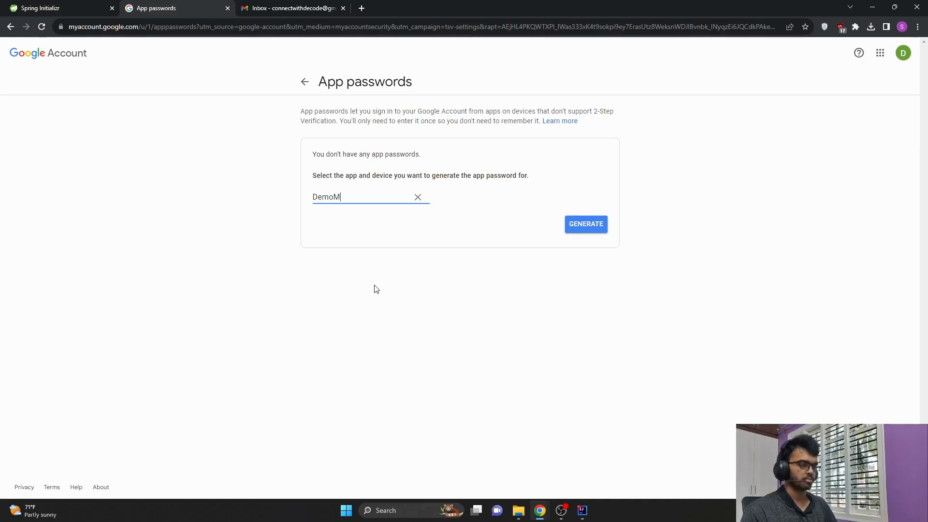
{"action": "type", "text": "ail"}
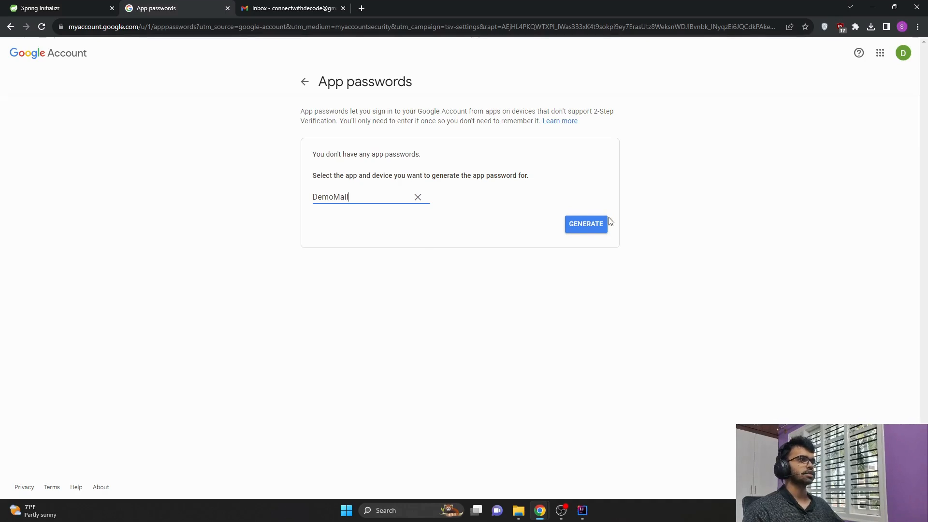
{"action": "left_click", "coordinate": [585, 223]}
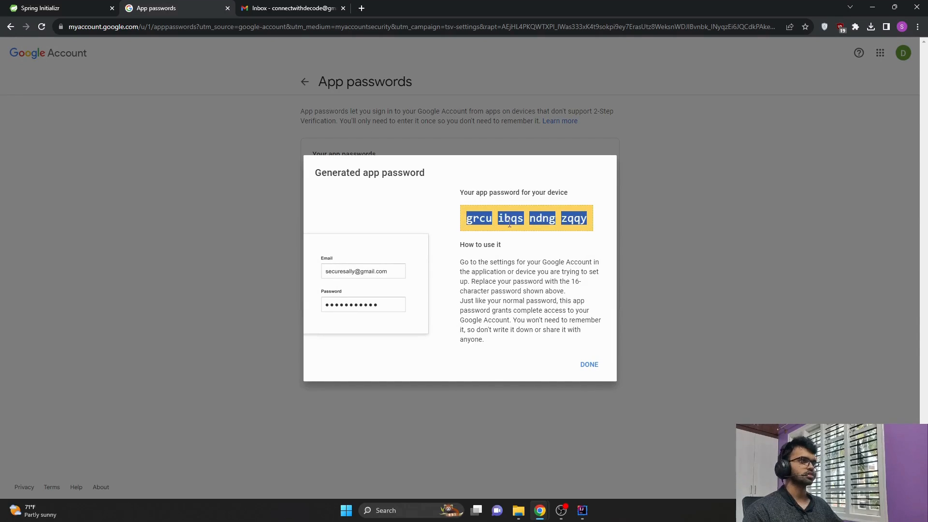
{"action": "left_click", "coordinate": [581, 510]}
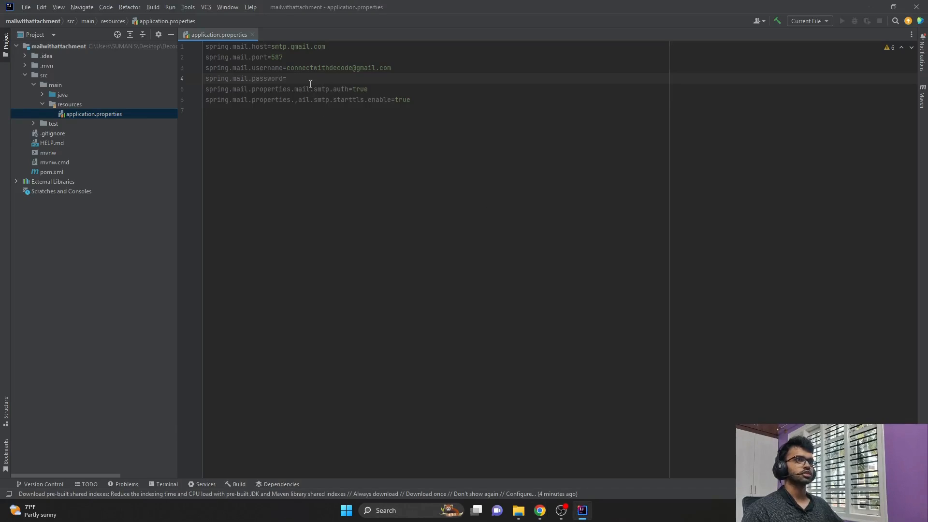
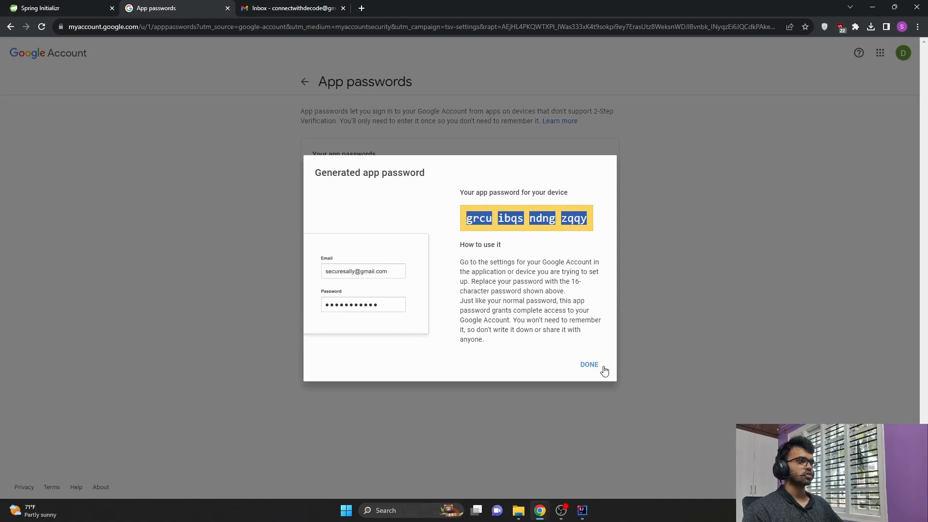
{"action": "left_click", "coordinate": [588, 365]}
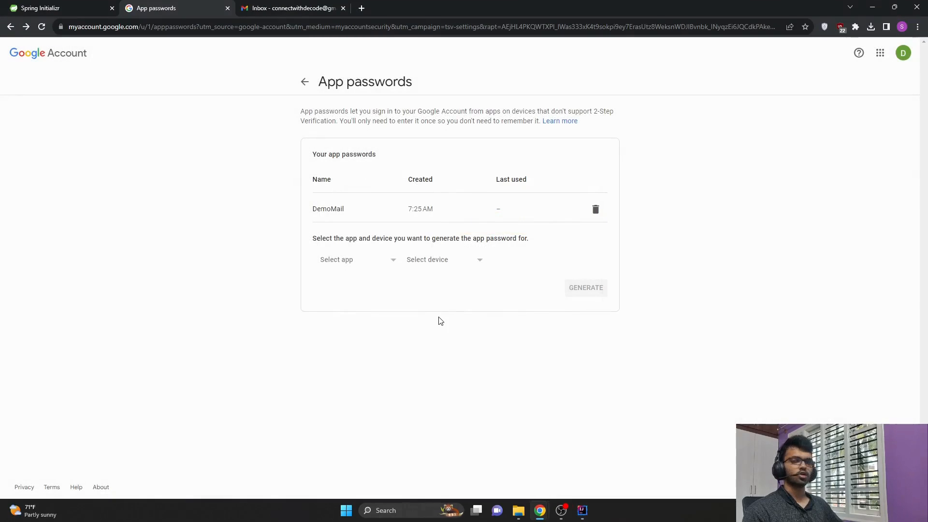
{"action": "left_click", "coordinate": [582, 510]}
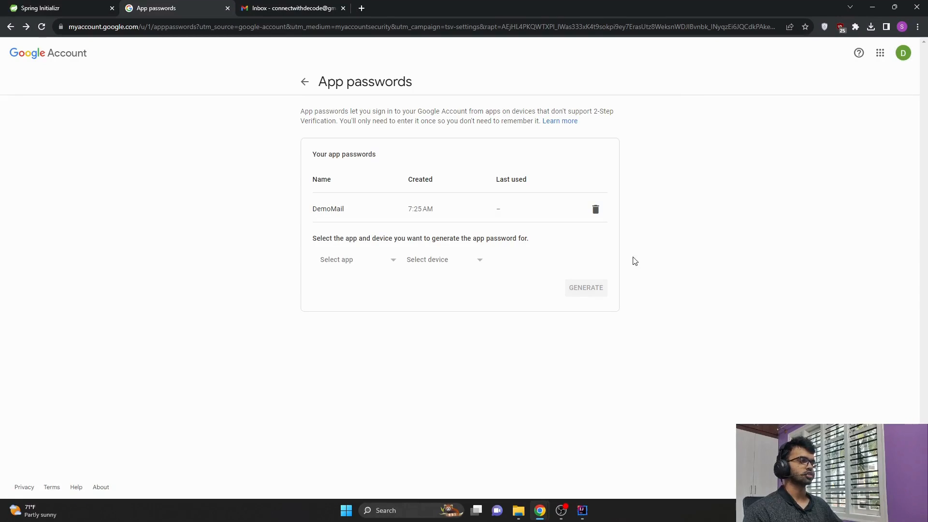
{"action": "mouse_move", "coordinate": [496, 336]}
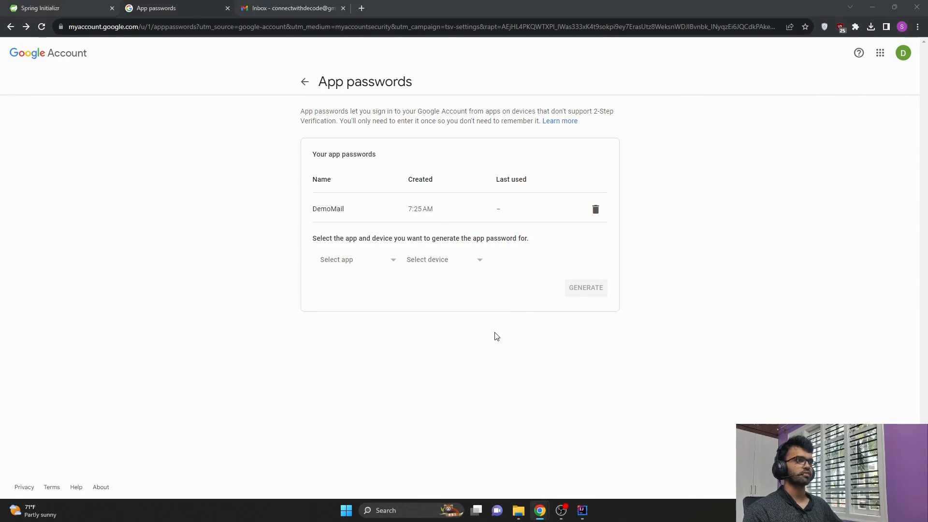
{"action": "left_click", "coordinate": [582, 510]}
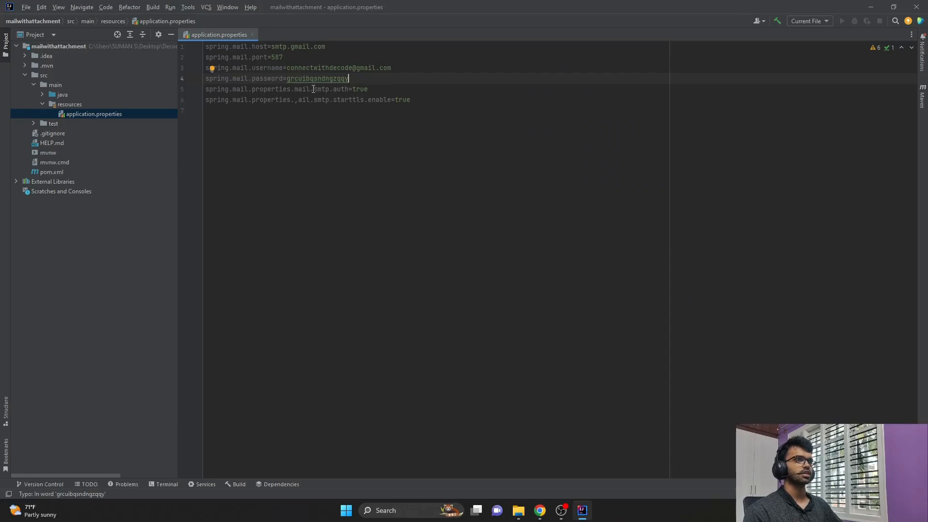
{"action": "mouse_move", "coordinate": [344, 131]}
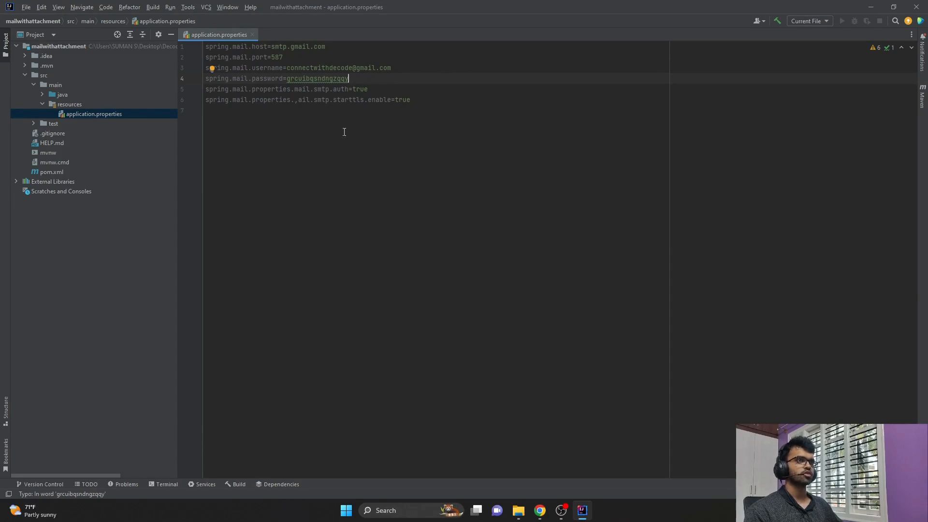
{"action": "mouse_move", "coordinate": [345, 154]}
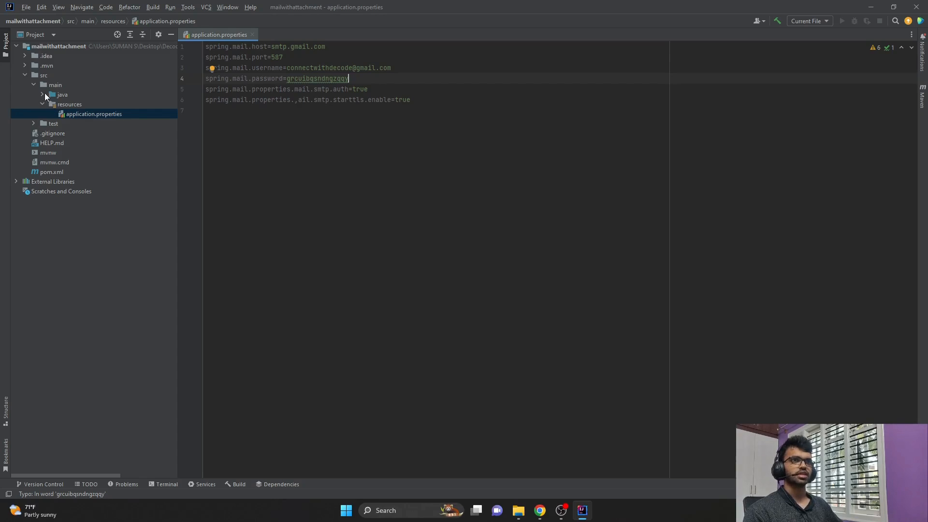
{"action": "left_click", "coordinate": [41, 94]}
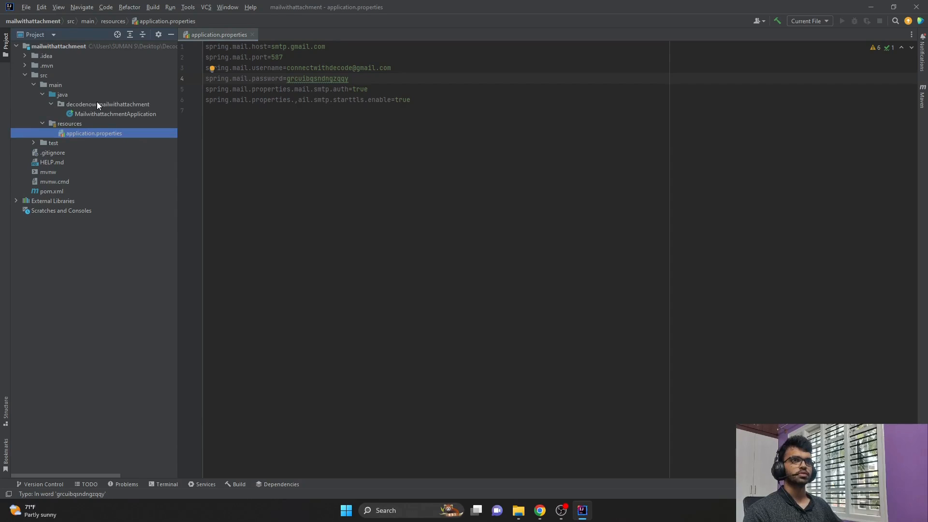
{"action": "right_click", "coordinate": [78, 104]}
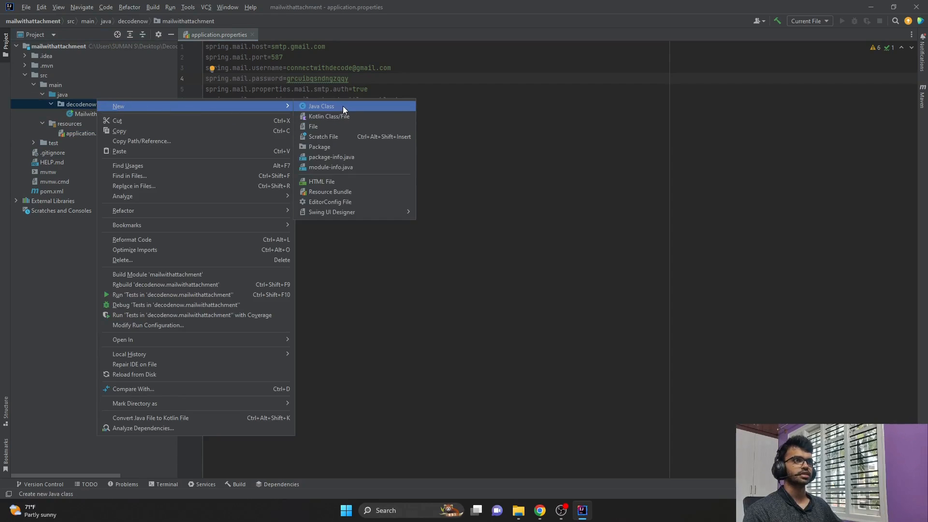
{"action": "left_click", "coordinate": [321, 106]}
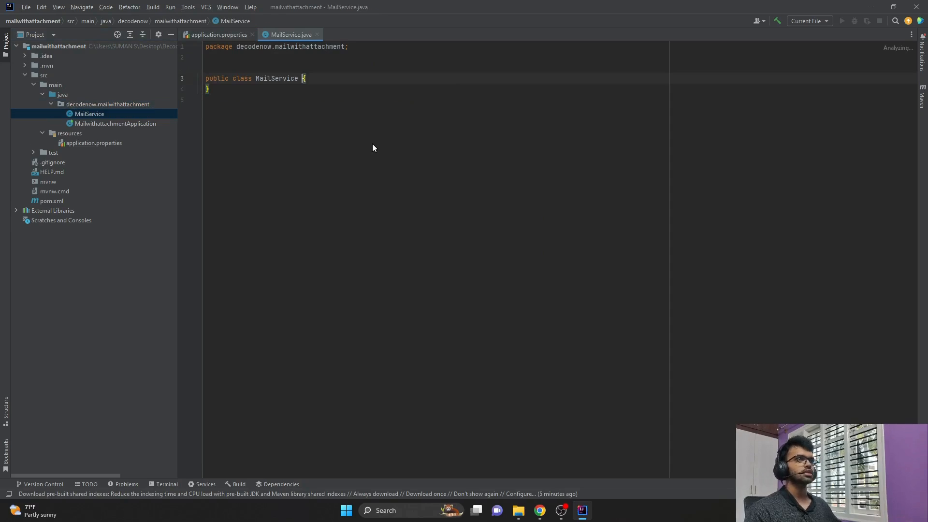
{"action": "left_click", "coordinate": [215, 57]}
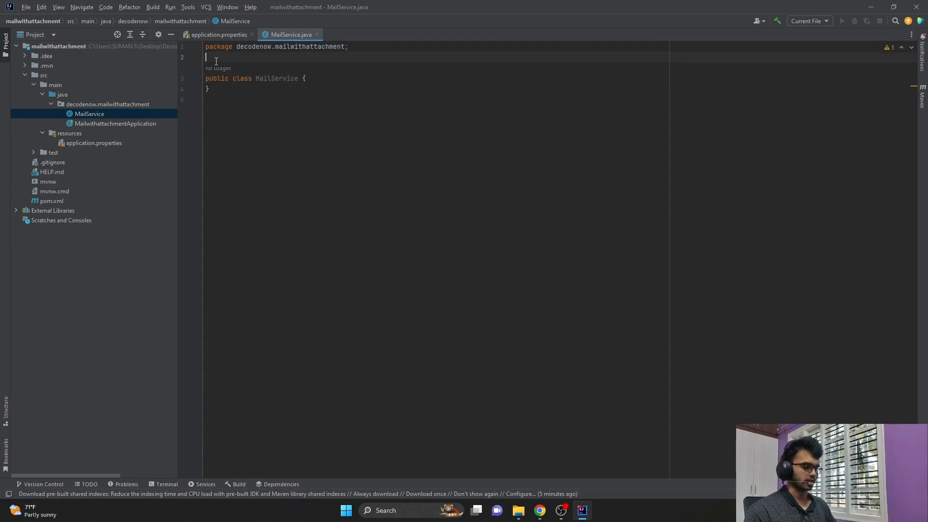
{"action": "type", "text": "@Service"}
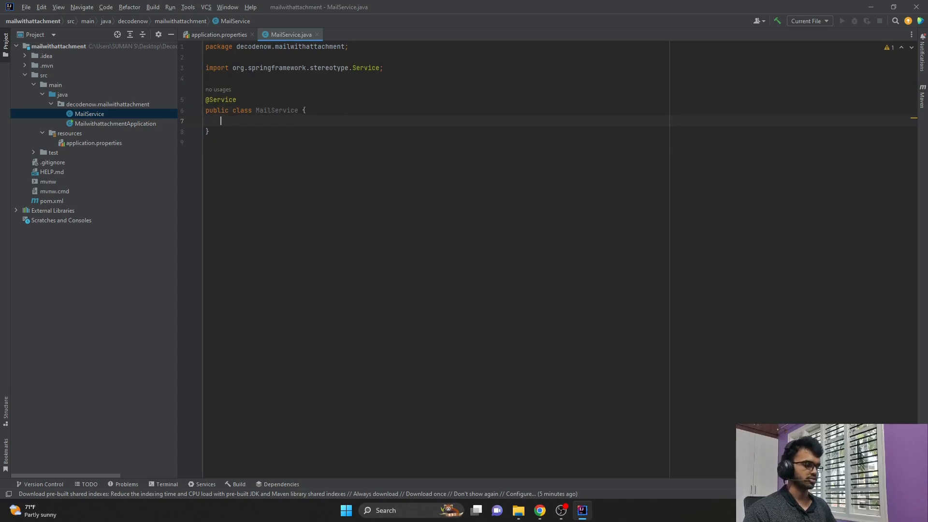
{"action": "key", "text": "enter"}
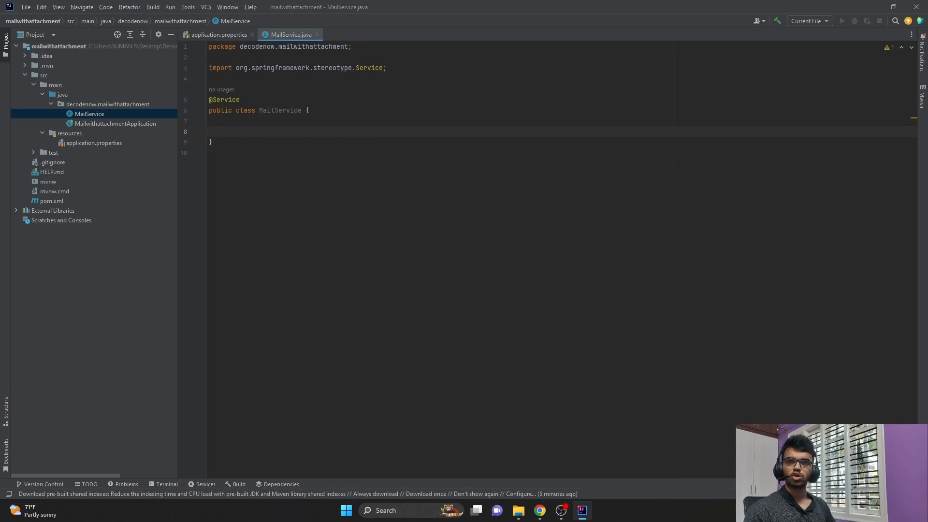
{"action": "type", "text": "@Autowired"}
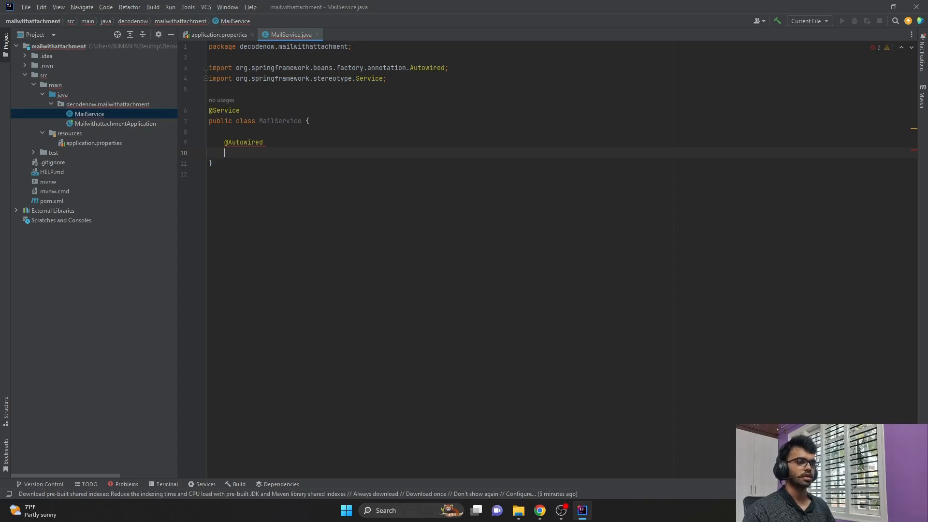
{"action": "type", "text": "private"}
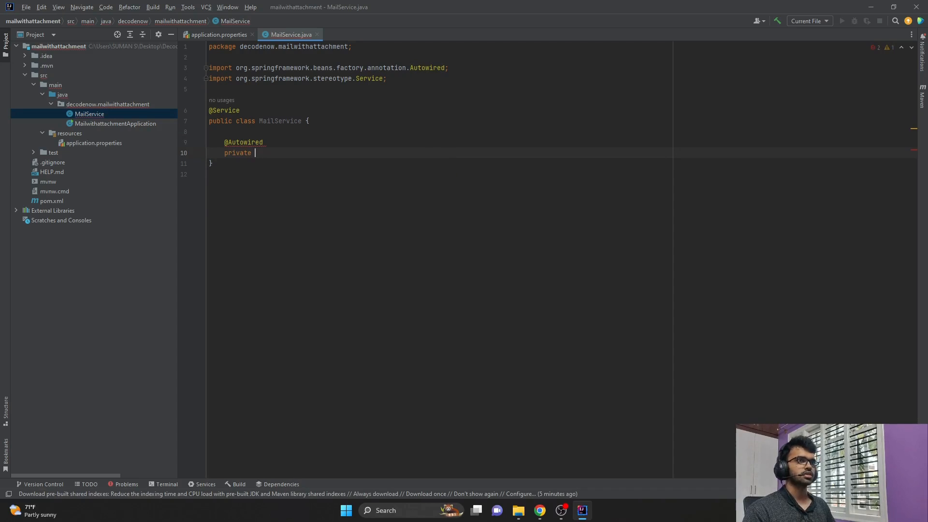
{"action": "type", "text": "JavaMailSender mailSender;"}
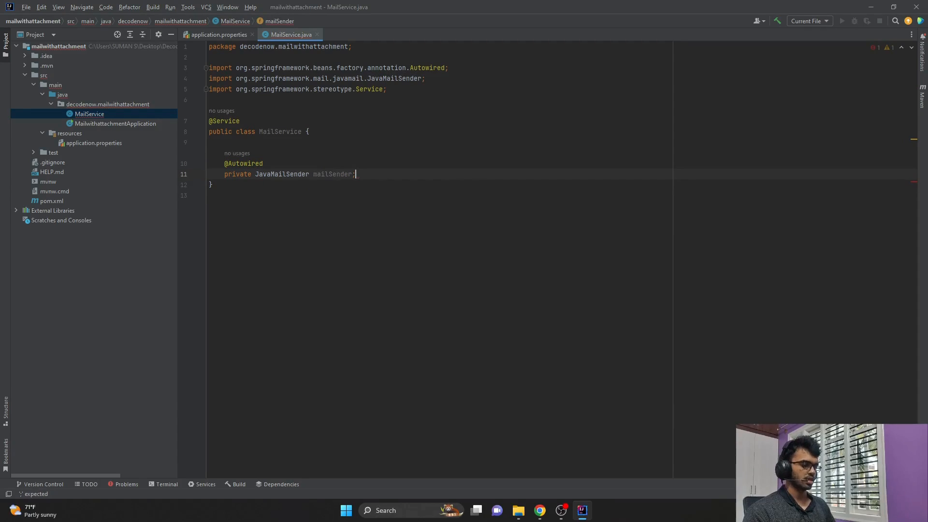
{"action": "key", "text": "enter"}
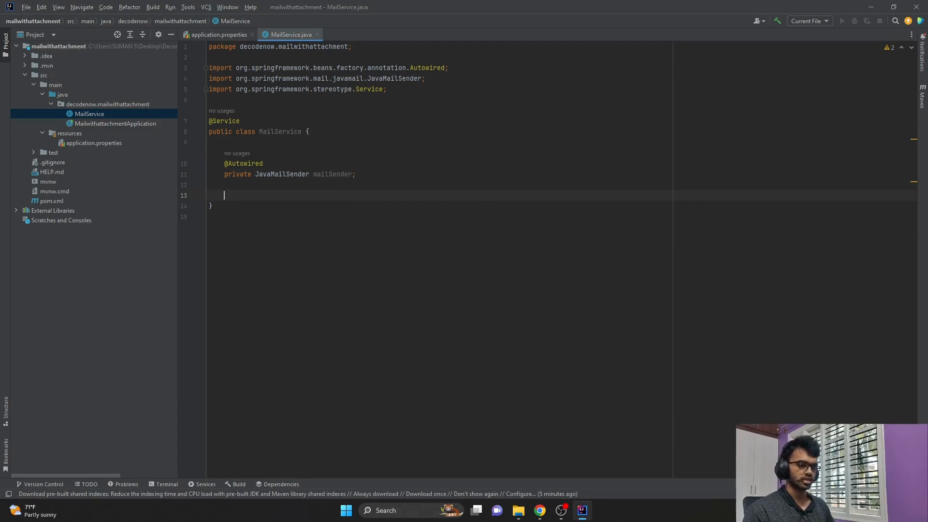
{"action": "type", "text": "@Autowired"}
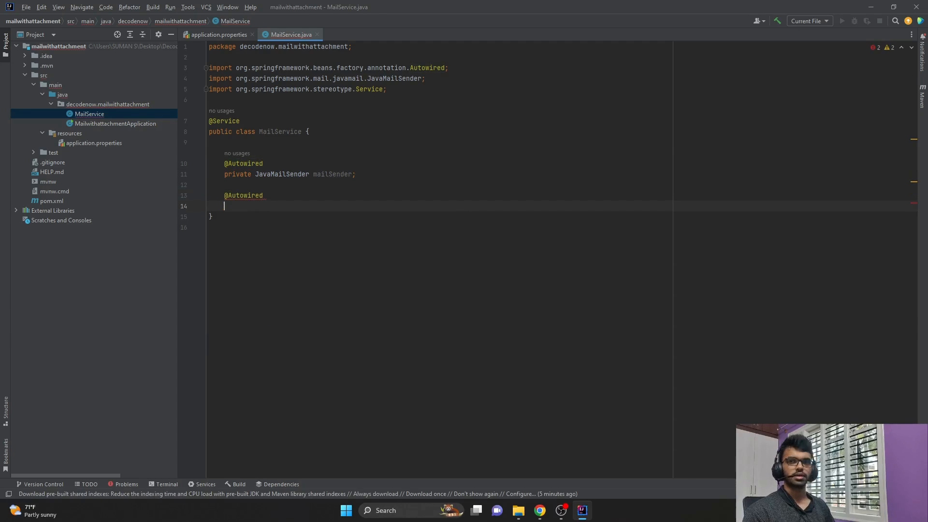
{"action": "type", "text": "private"}
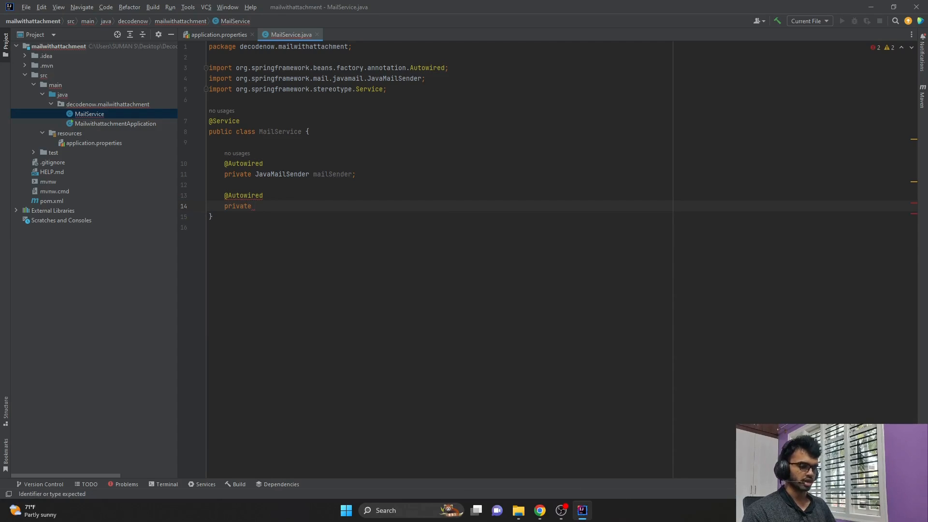
{"action": "type", "text": "Ma"}
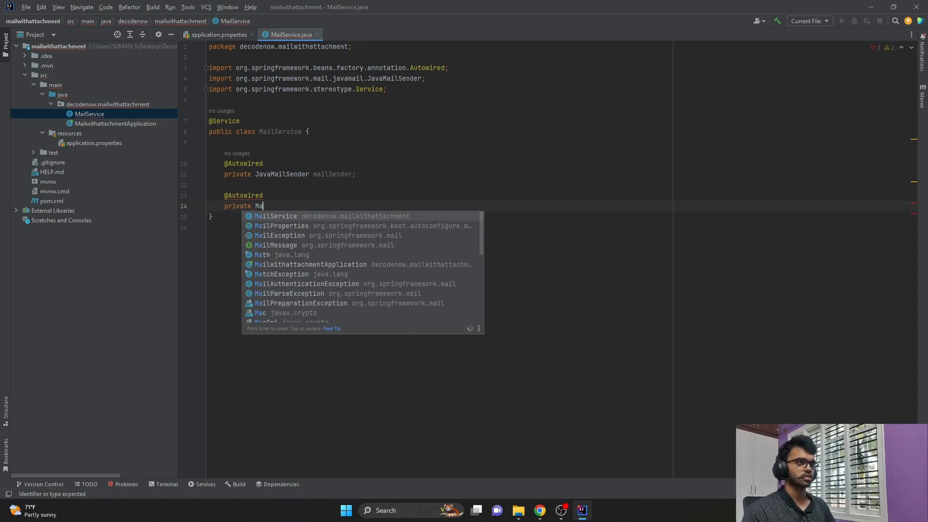
{"action": "type", "text": "ilProperties mailProperties;"}
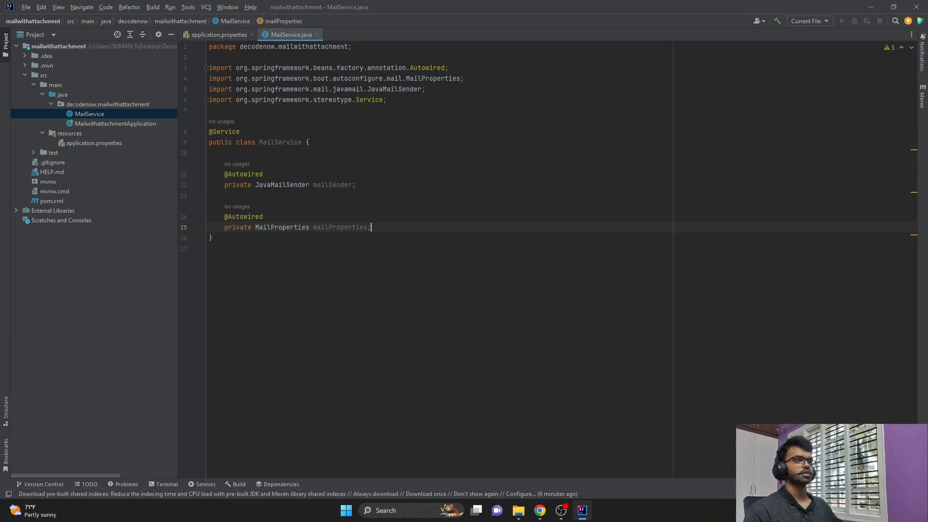
{"action": "left_click", "coordinate": [218, 35]}
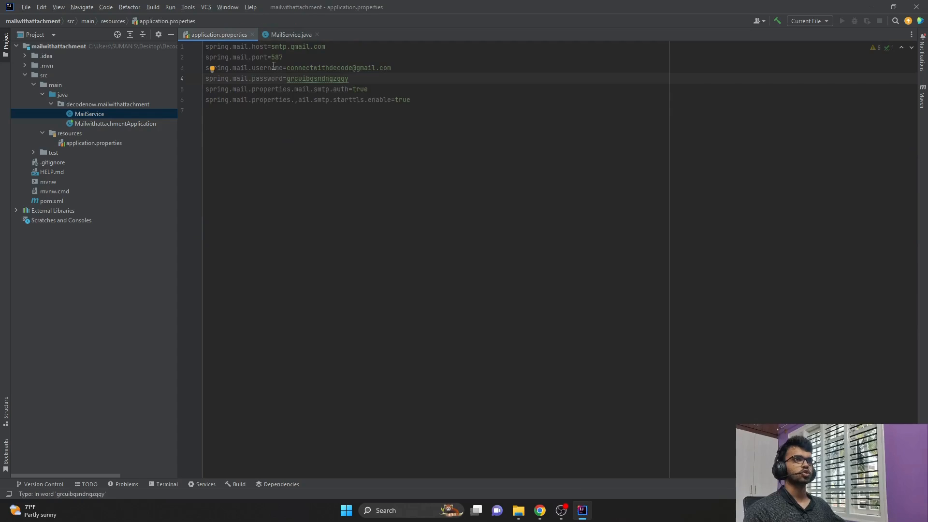
{"action": "left_click", "coordinate": [289, 34]}
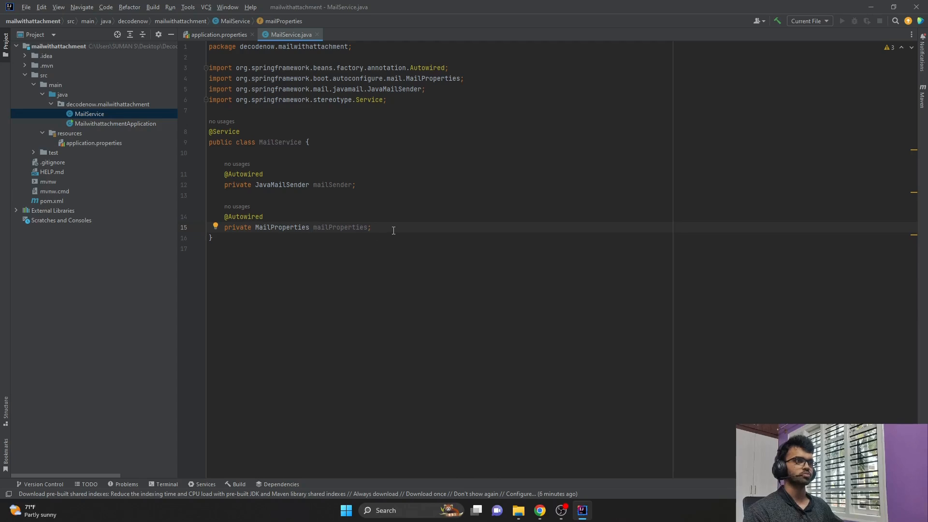
Declare public void mailWithAttachment(), fixing the method name to lower camel case.
{"action": "key", "text": "enter"}
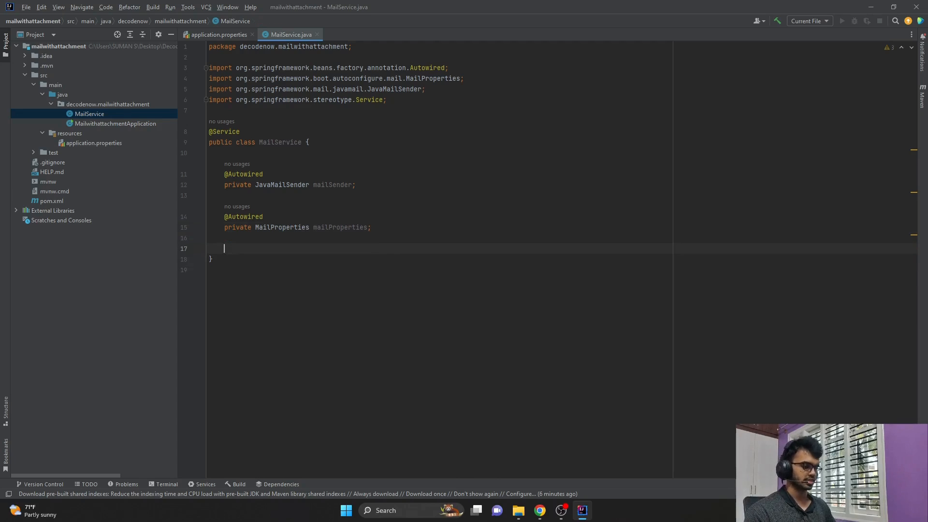
{"action": "type", "text": "public"}
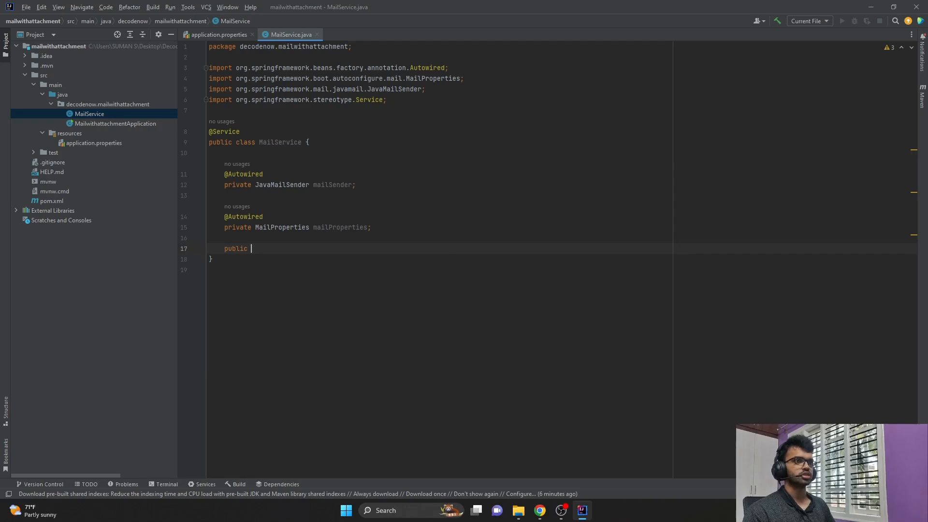
{"action": "type", "text": "void"}
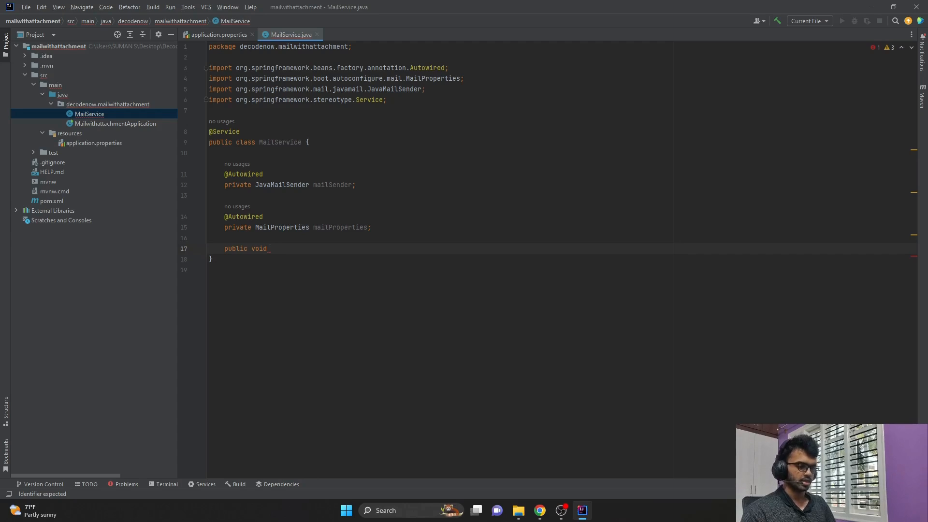
{"action": "type", "text": "MailWith"}
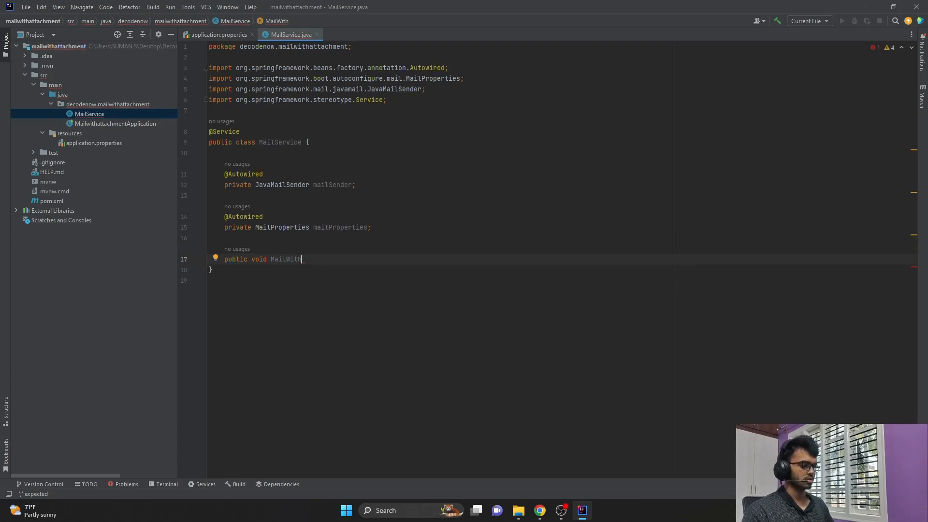
{"action": "double_click", "coordinate": [285, 259]}
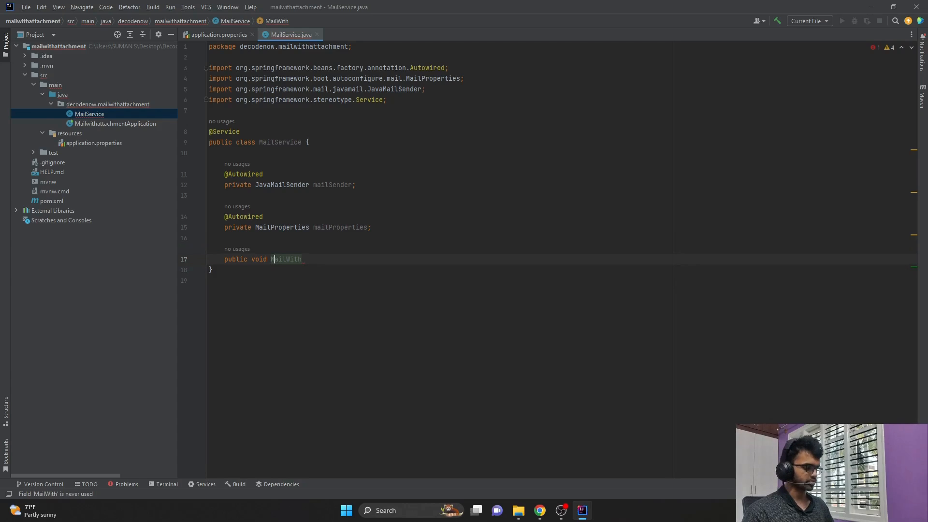
{"action": "type", "text": "mai"}
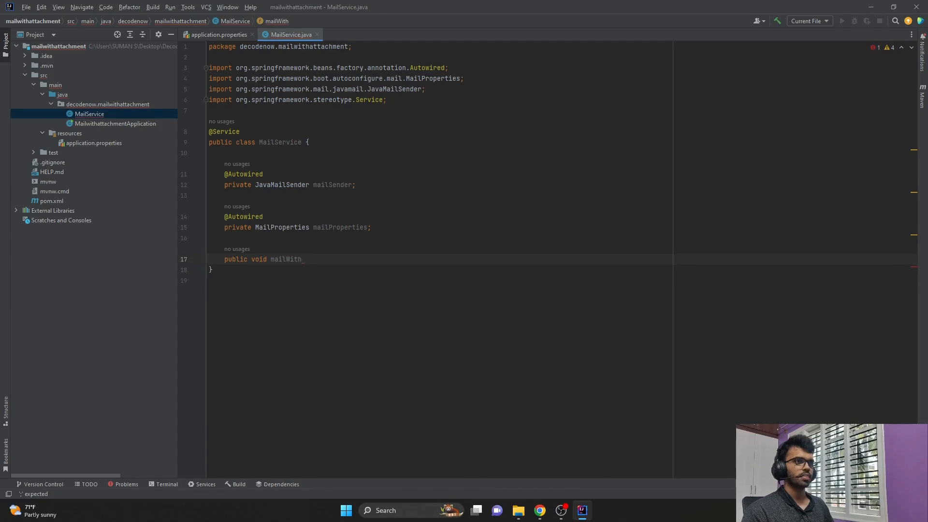
{"action": "type", "text": "Atta"}
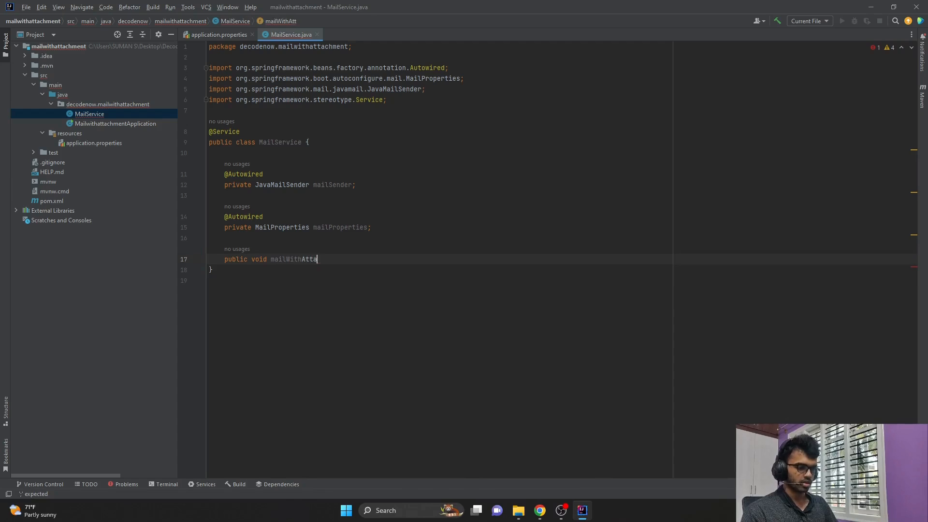
{"action": "type", "text": "chment"}
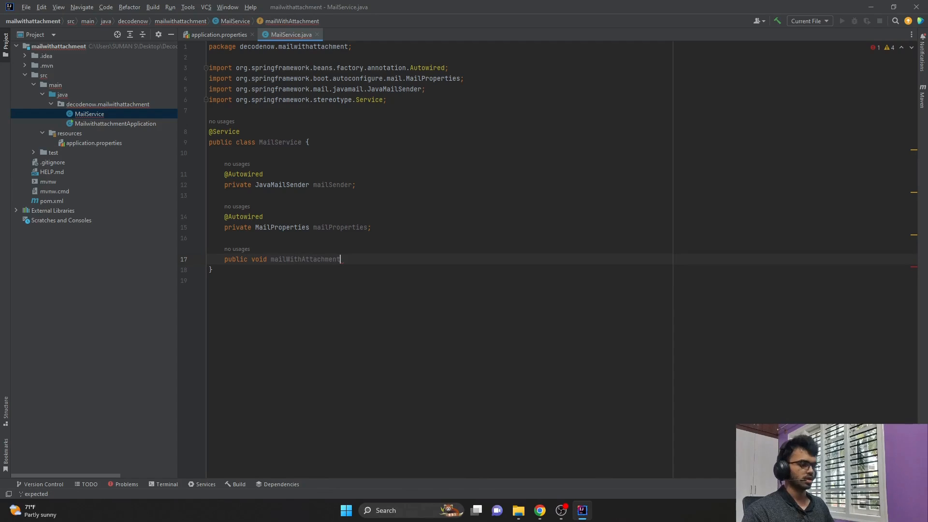
{"action": "type", "text": "()"}
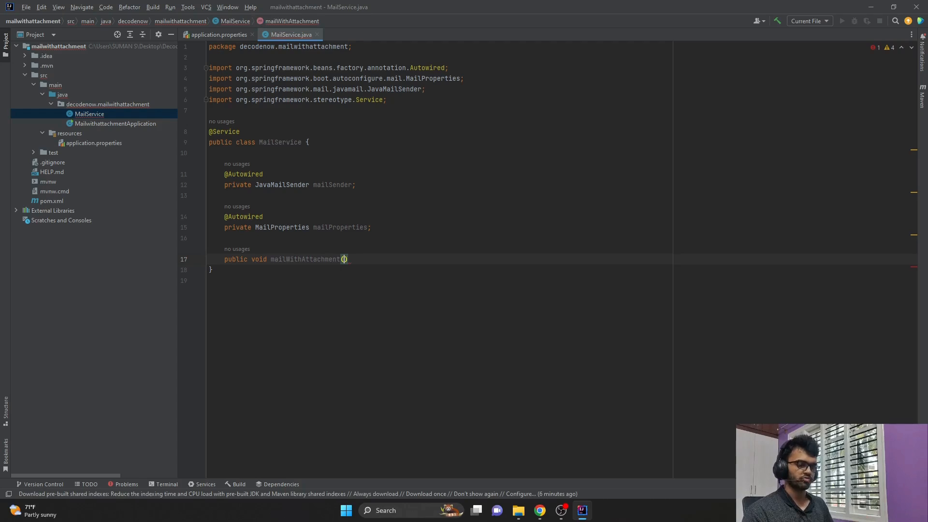
Give the method parameters String to, String body, String subject, String filePath and an empty body.
{"action": "type", "text": "String"}
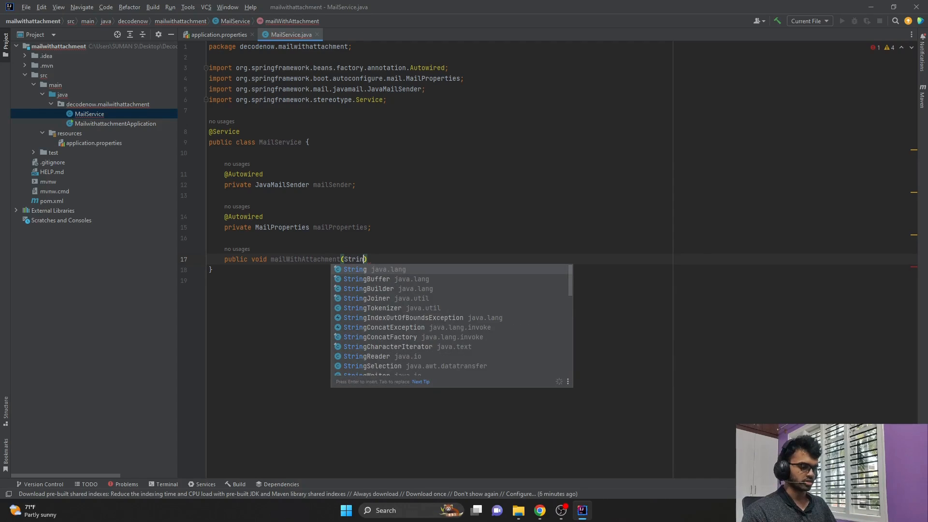
{"action": "type", "text": "to"}
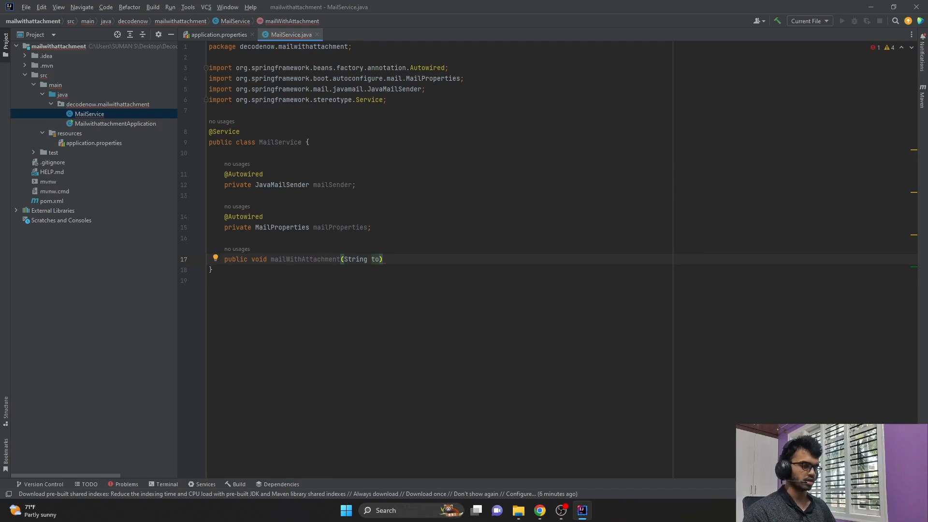
{"action": "type", "text": ", St"}
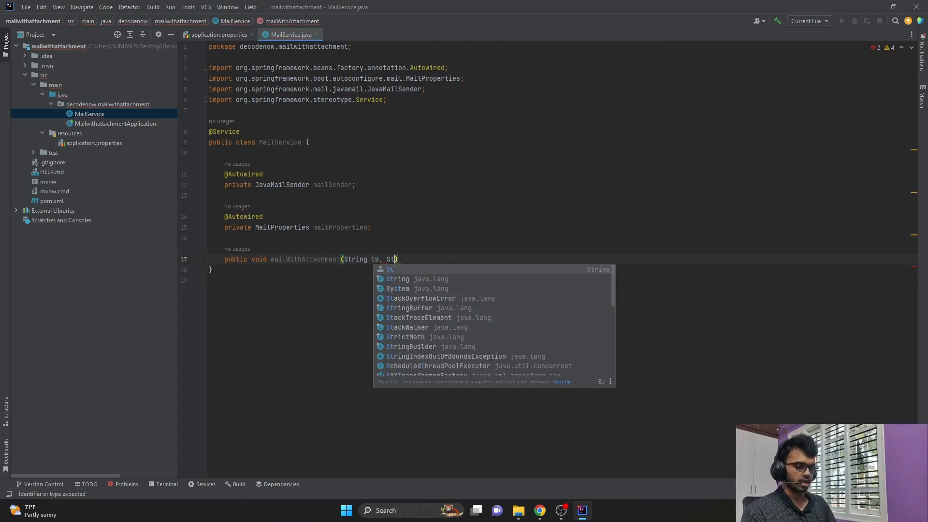
{"action": "left_click", "coordinate": [397, 278]}
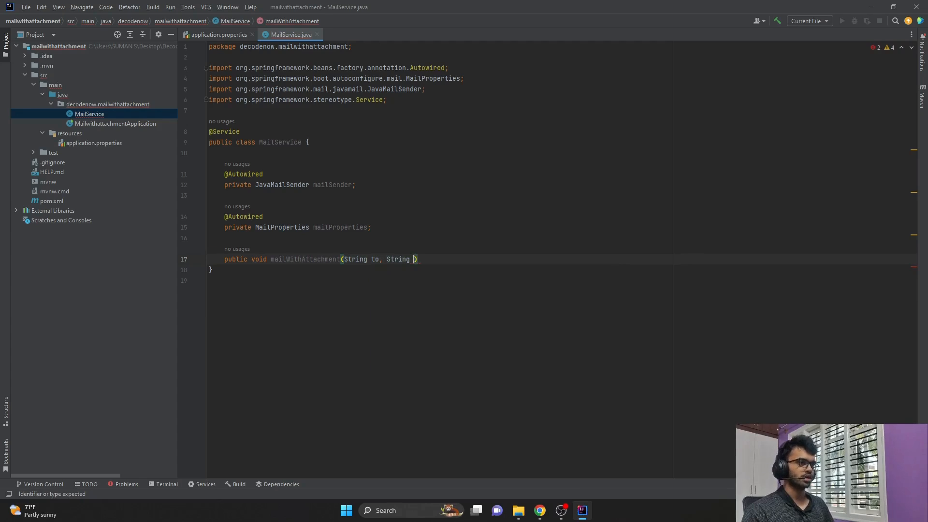
{"action": "type", "text": "body,"}
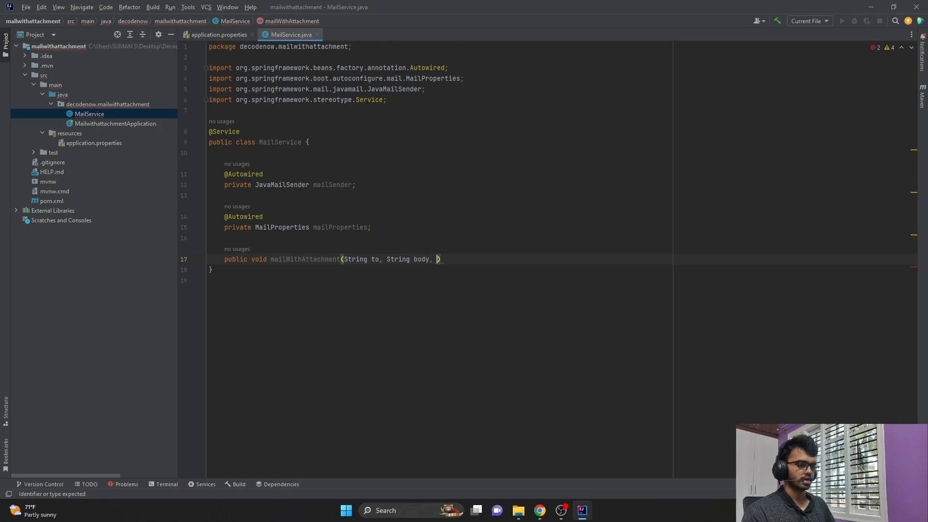
{"action": "type", "text": "String"}
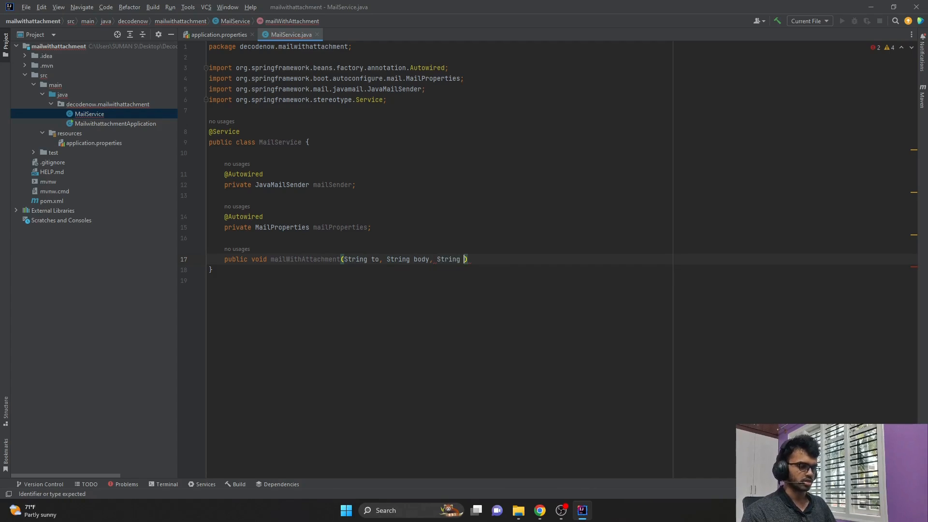
{"action": "type", "text": "s"}
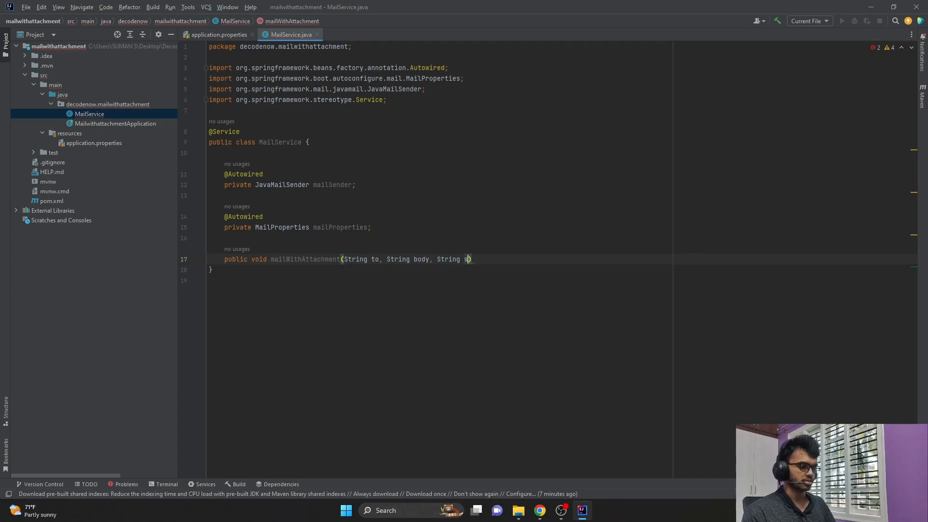
{"action": "type", "text": "ubject,"}
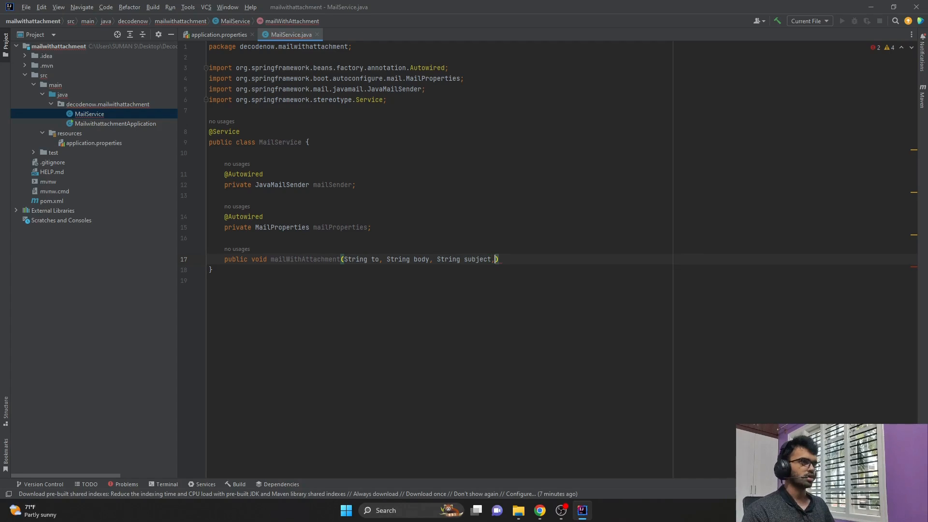
{"action": "type", "text": "String"}
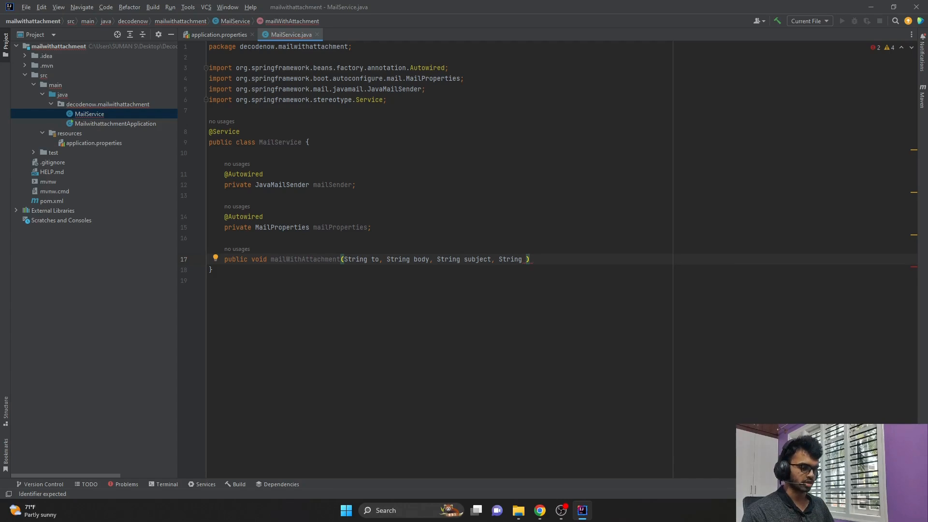
{"action": "type", "text": "filePath"}
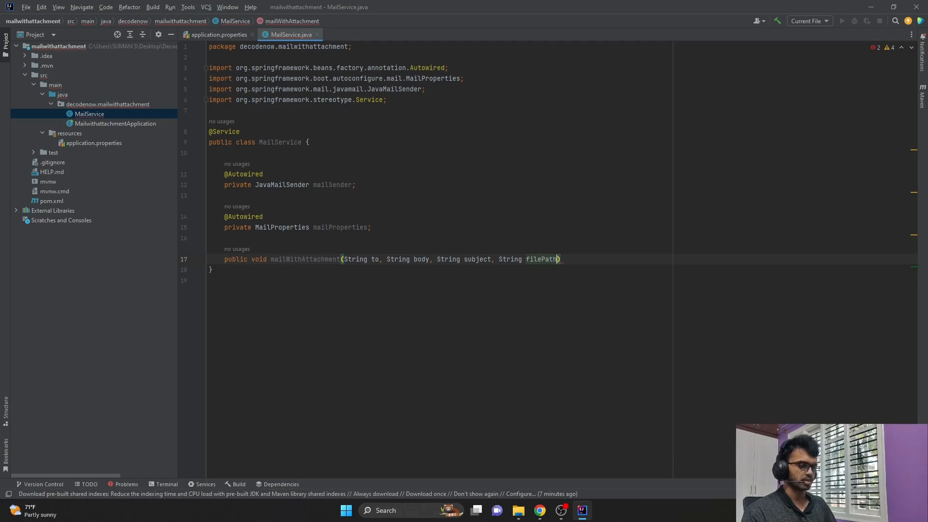
{"action": "type", "text": ":"}
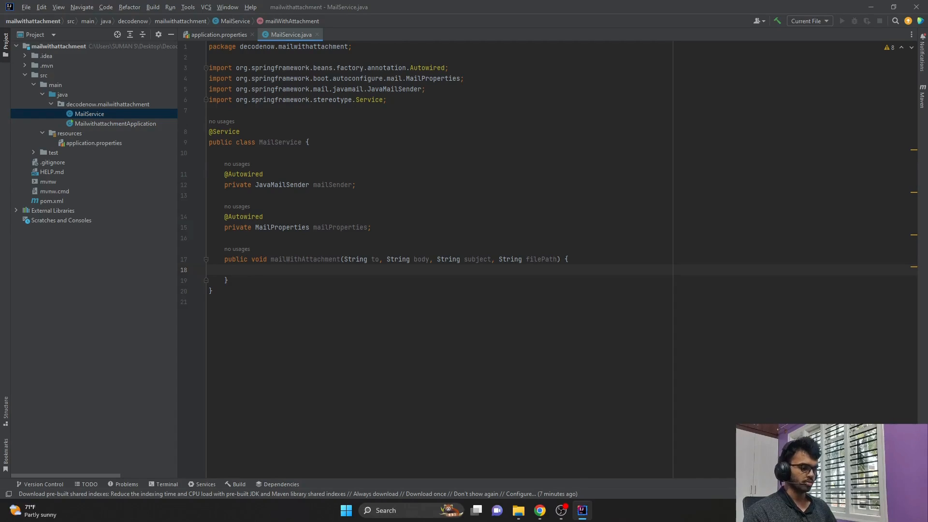
Create a MimeMessage mimeMessage from mailSender inside mailWithAttachment.
{"action": "type", "text": "M"}
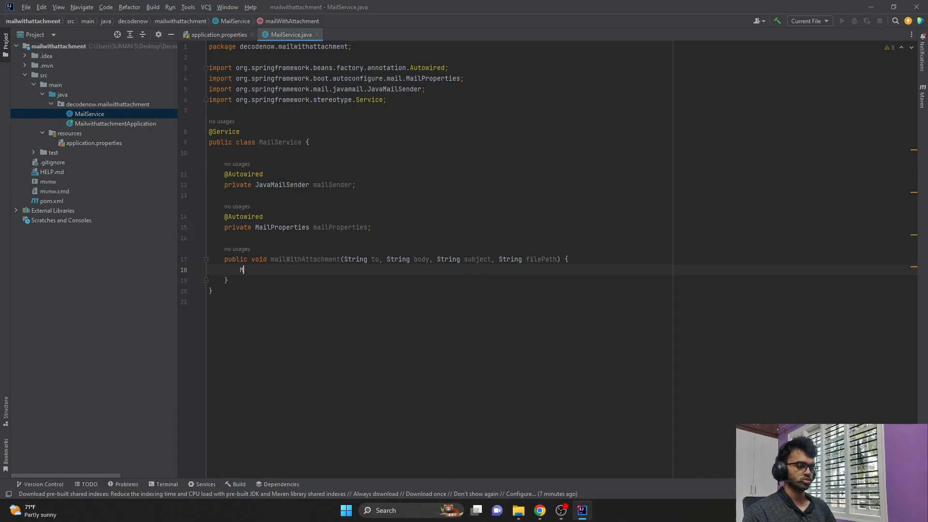
{"action": "type", "text": "im"}
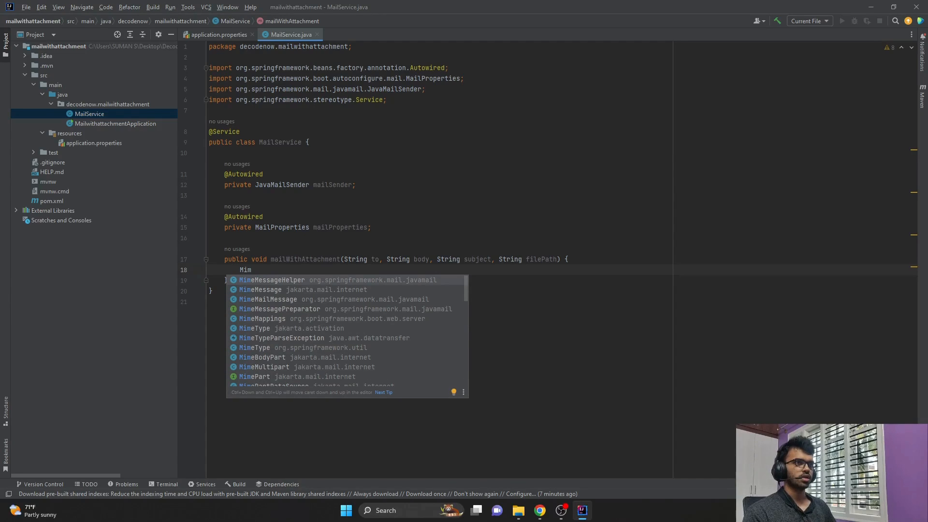
{"action": "left_click", "coordinate": [260, 289]}
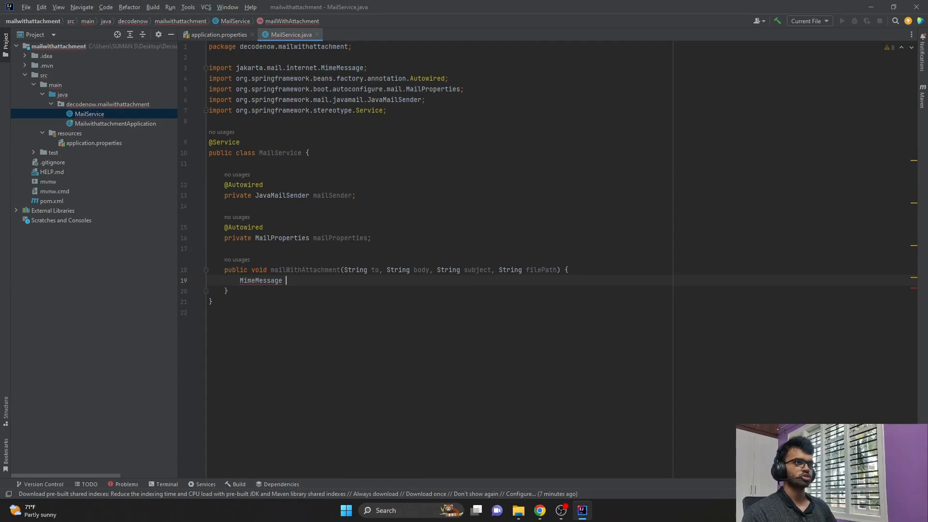
{"action": "type", "text": "mimeMessage ="}
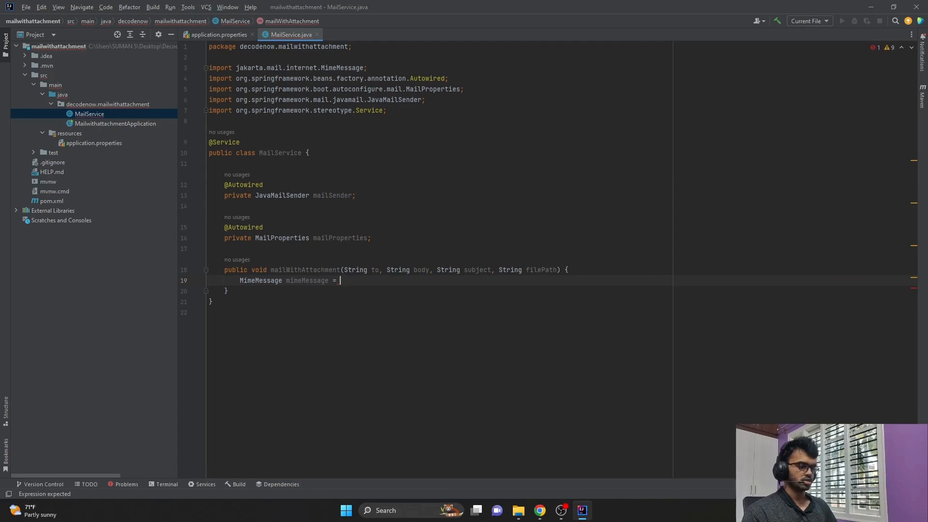
{"action": "type", "text": "mailSender."}
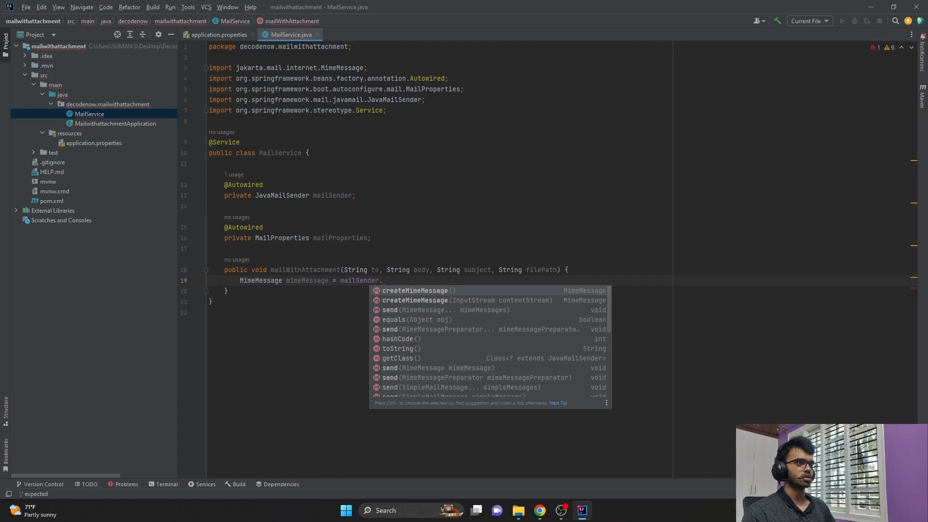
{"action": "left_click", "coordinate": [417, 290]}
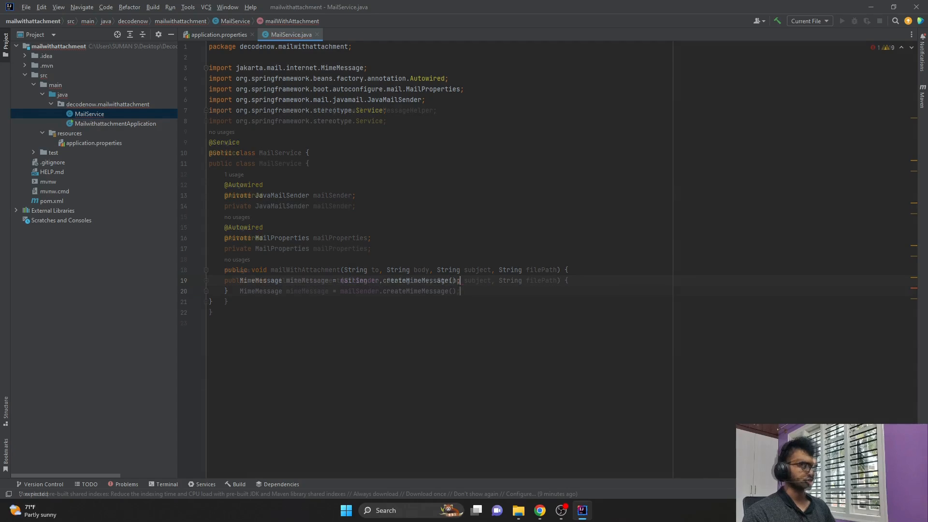
Create MimeMessageHelper helper = new MimeMessageHelper(mimeMessage, true) and add throws MessagingException via quick-fix.
{"action": "type", "text": "MimeMessageHelper"}
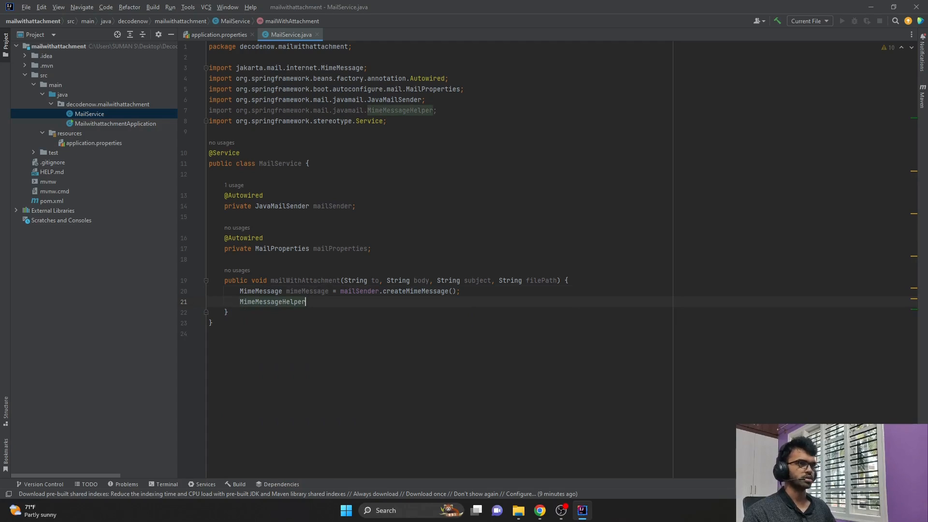
{"action": "type", "text": "MimeMessageHelper"}
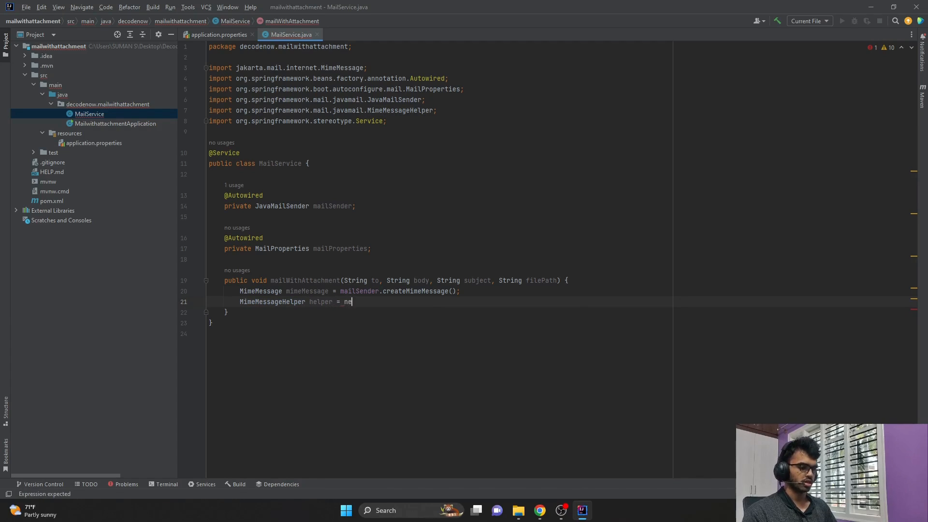
{"action": "type", "text": "w MimeMessageHelper()"}
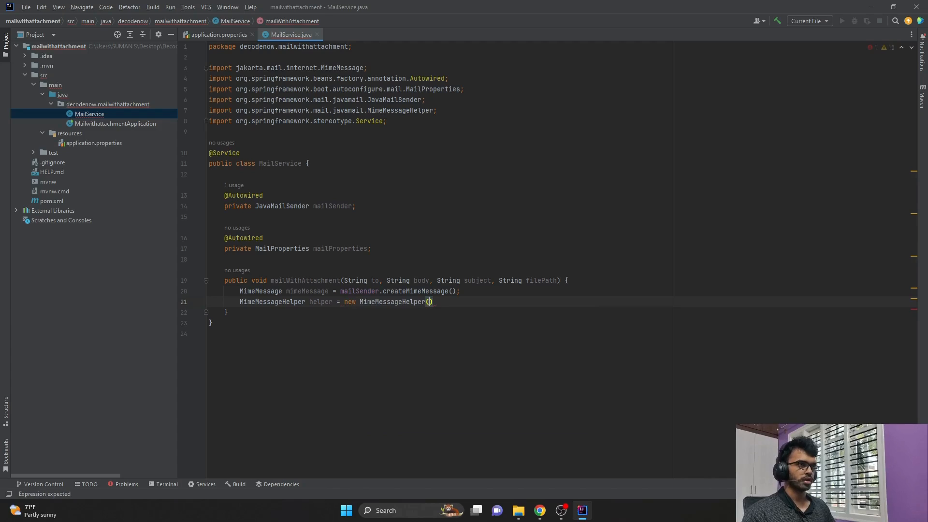
{"action": "type", "text": "mimeMessage, true"}
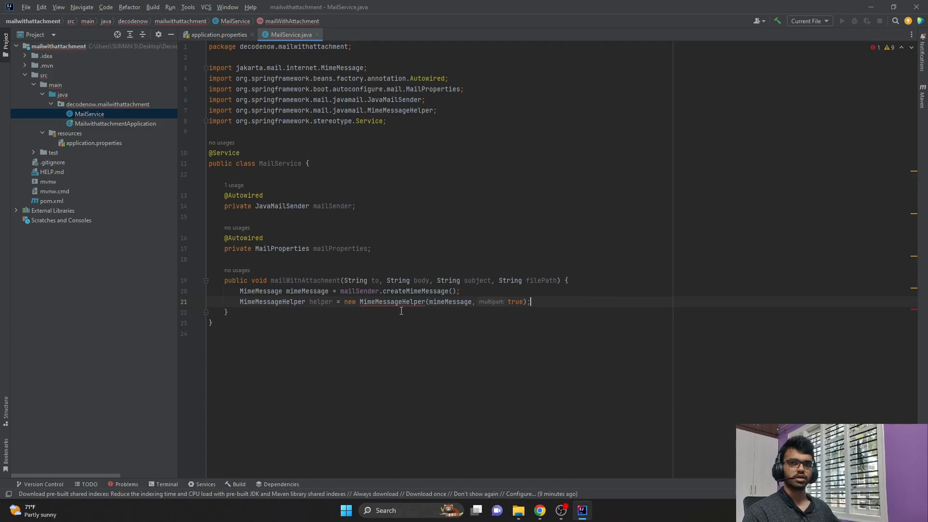
{"action": "mouse_move", "coordinate": [391, 301]}
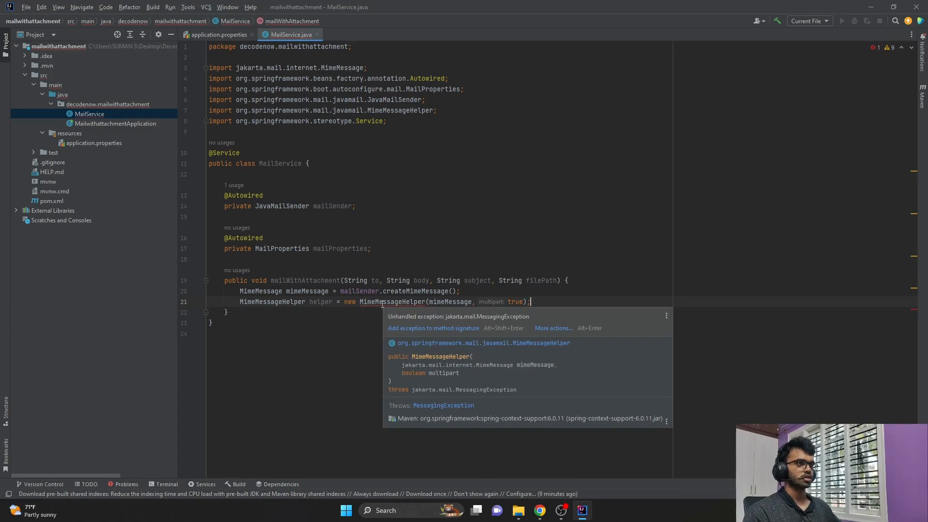
{"action": "left_click", "coordinate": [432, 327]}
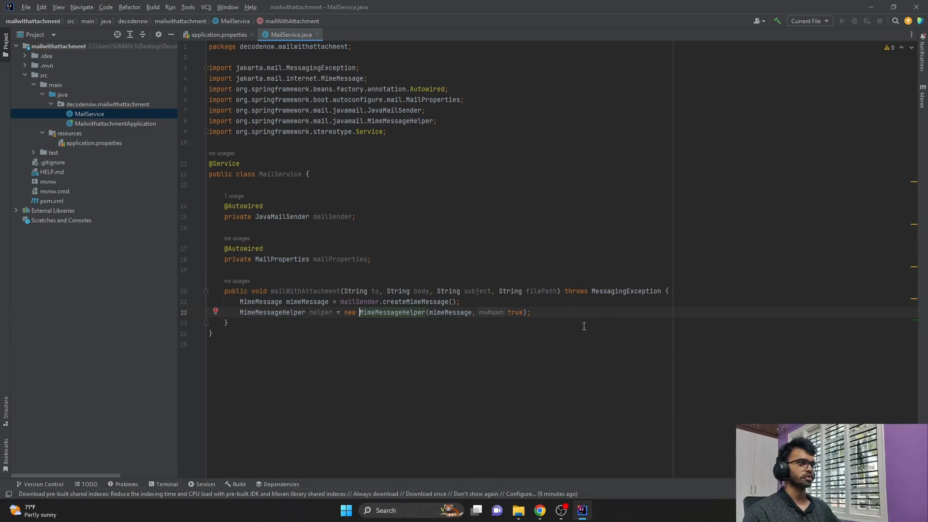
{"action": "mouse_move", "coordinate": [573, 315]}
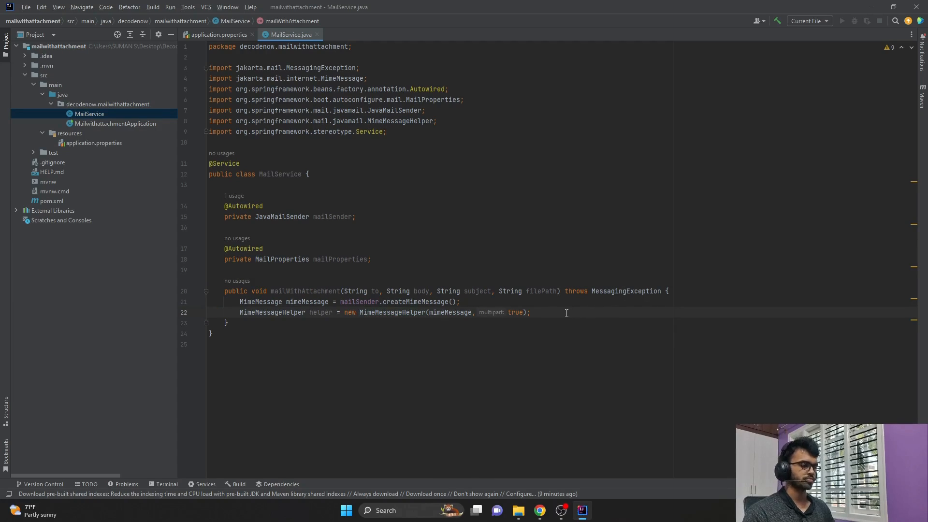
{"action": "key", "text": "enter"}
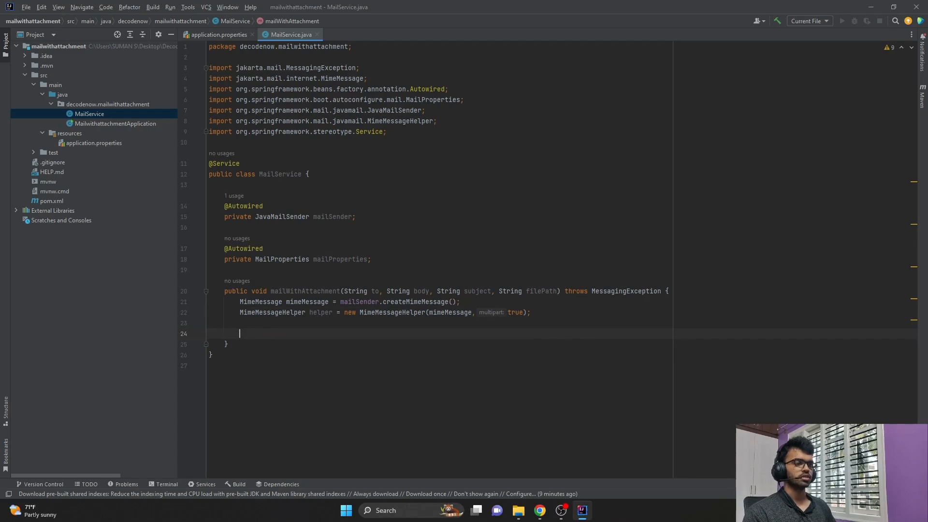
Set helper.setSubject(subject) and helper.setFrom(mailProperties.getUsername()), glancing at application.properties.
{"action": "left_click", "coordinate": [323, 312]}
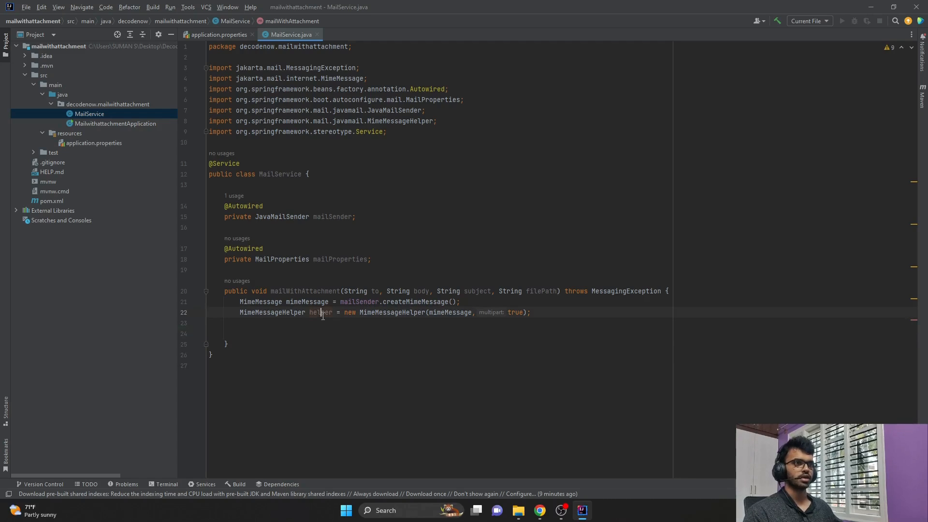
{"action": "type", "text": "helper.setSubject(subject);"}
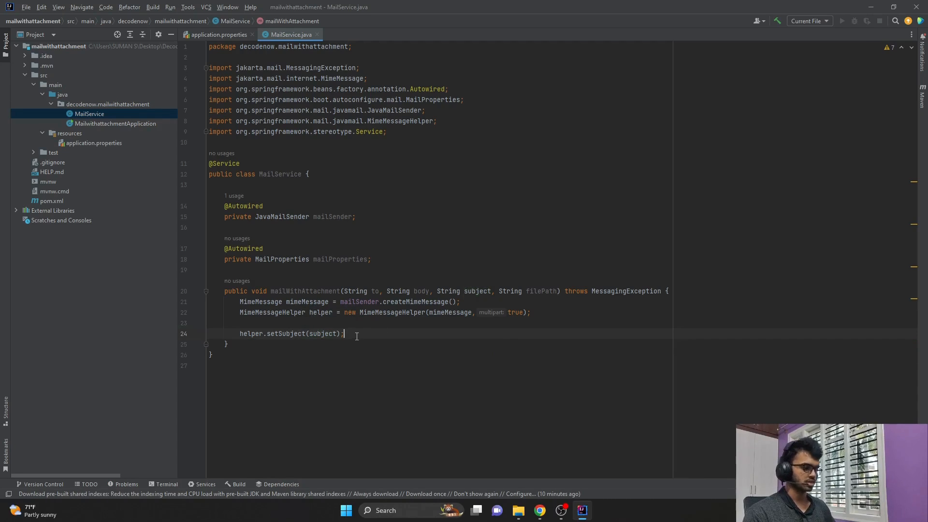
{"action": "type", "text": "he"}
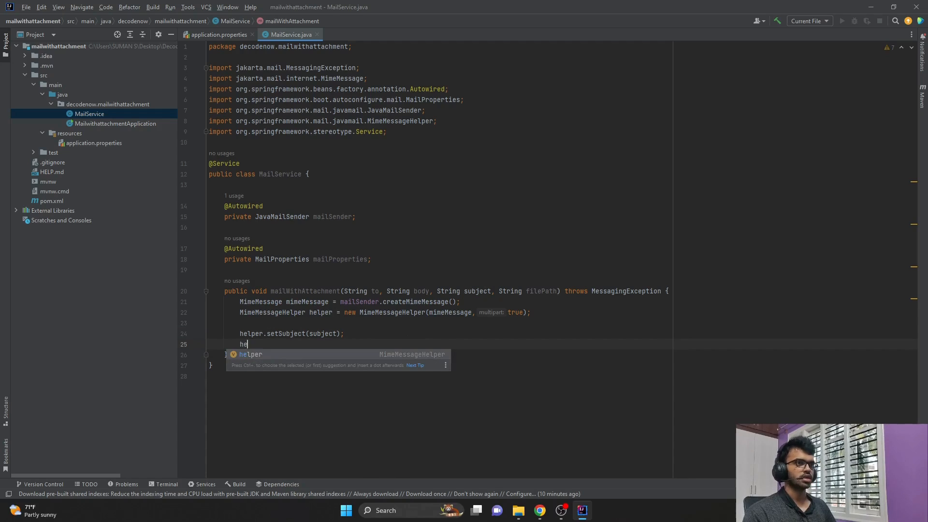
{"action": "type", "text": "helper.setFrom();"}
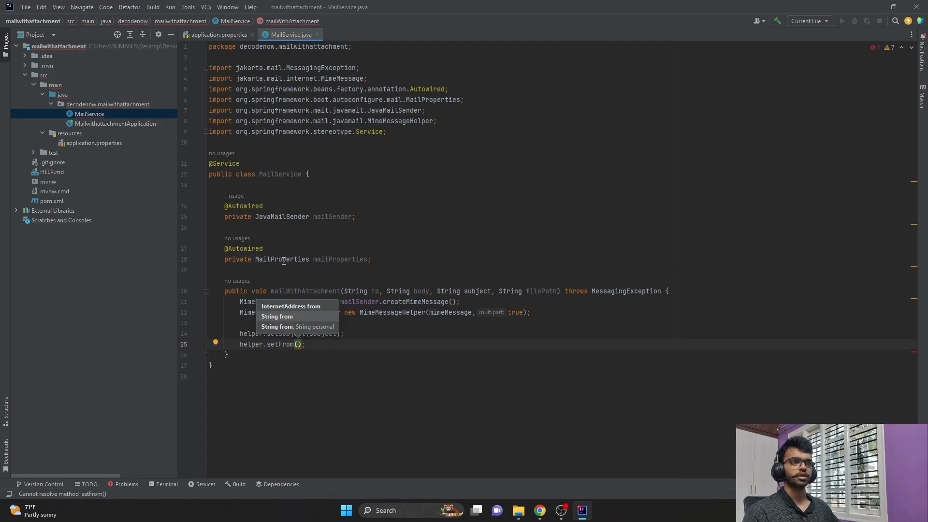
{"action": "key", "text": "Escape"}
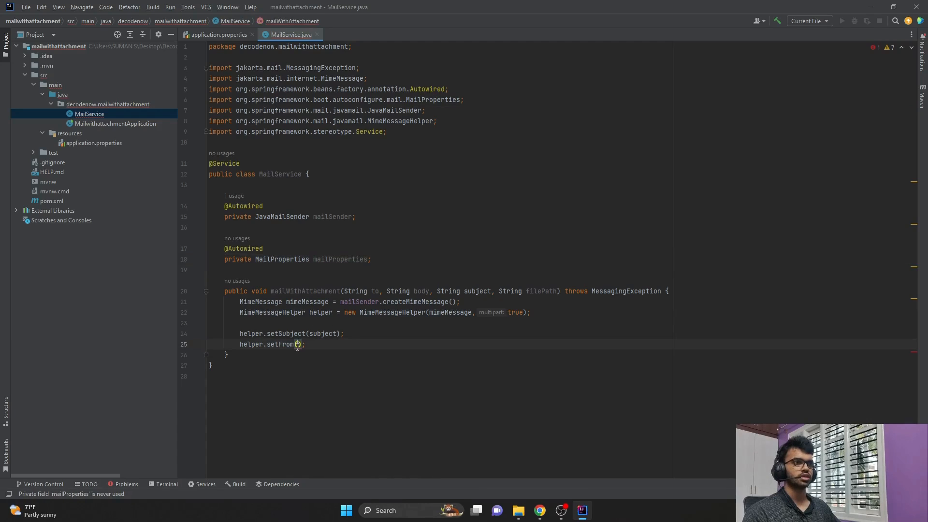
{"action": "type", "text": "mailProperties"}
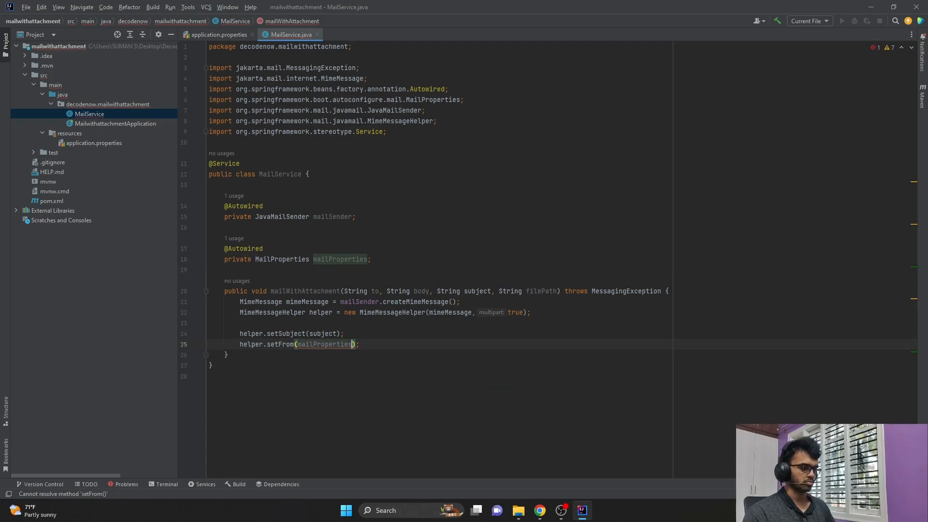
{"action": "type", "text": ".getUsername()"}
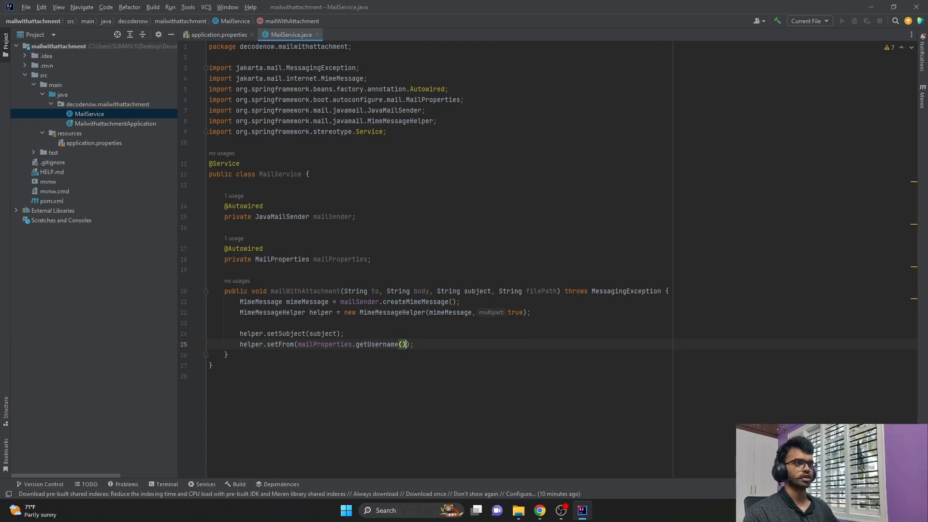
{"action": "left_click", "coordinate": [217, 35]}
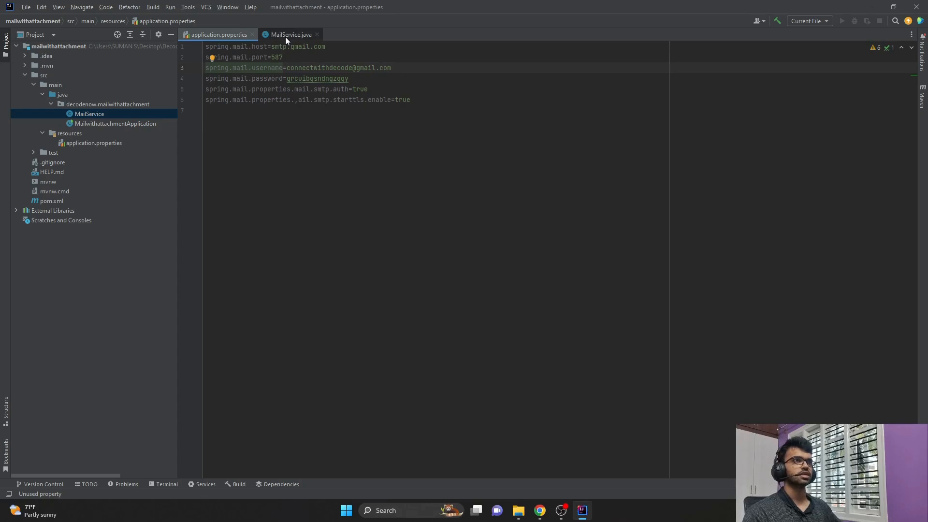
{"action": "left_click", "coordinate": [289, 35]}
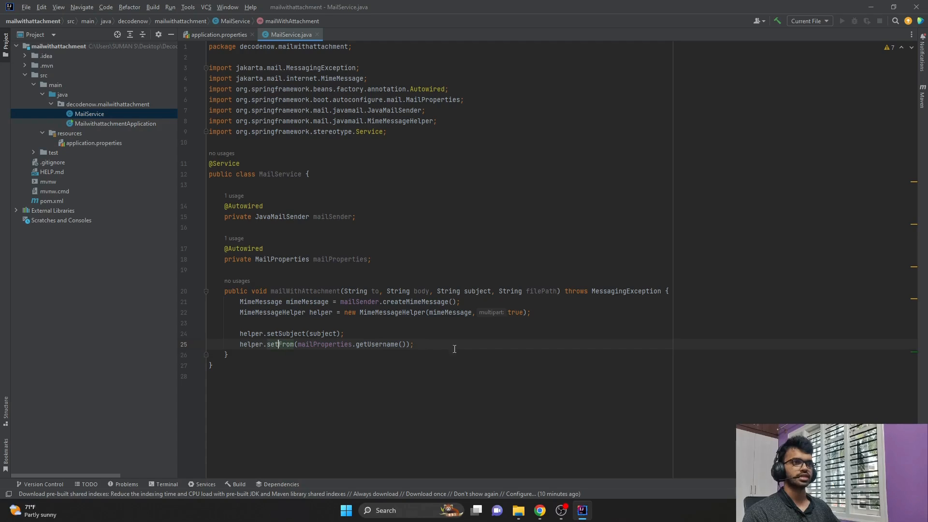
Set helper.setText(body) and helper.setTo(to).
{"action": "type", "text": "he"}
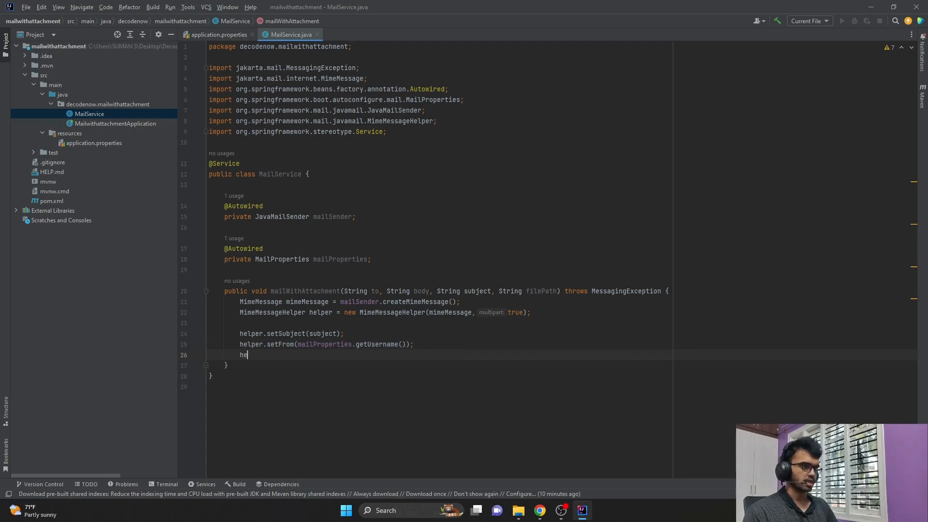
{"action": "type", "text": ".setT"}
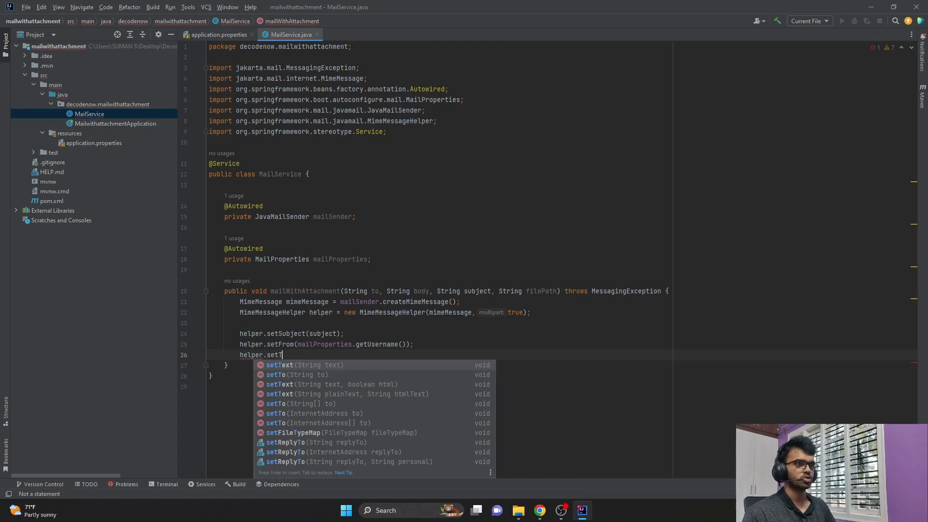
{"action": "left_click", "coordinate": [286, 364]}
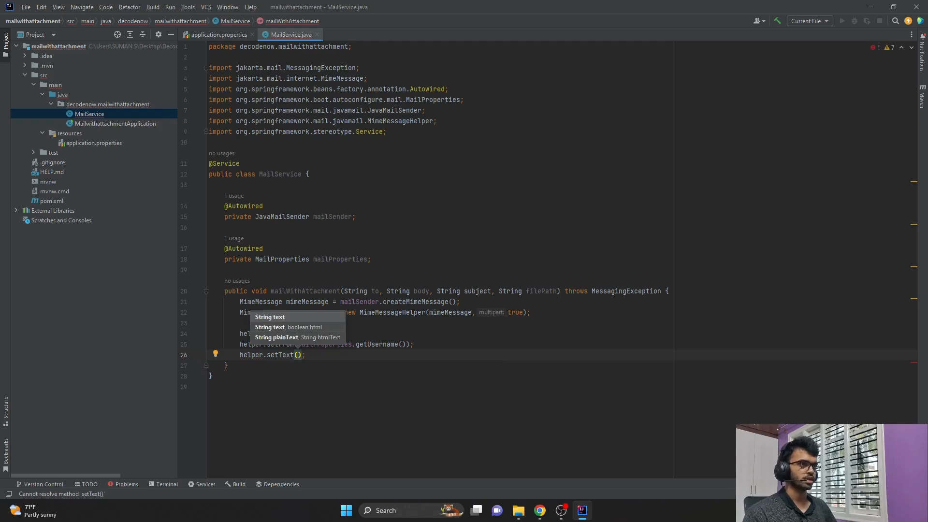
{"action": "type", "text": "BOD"}
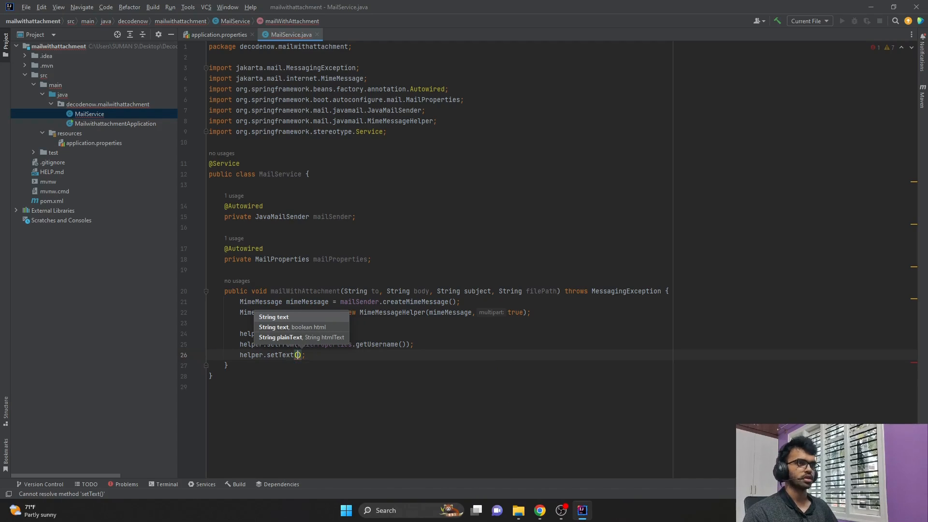
{"action": "type", "text": "body"}
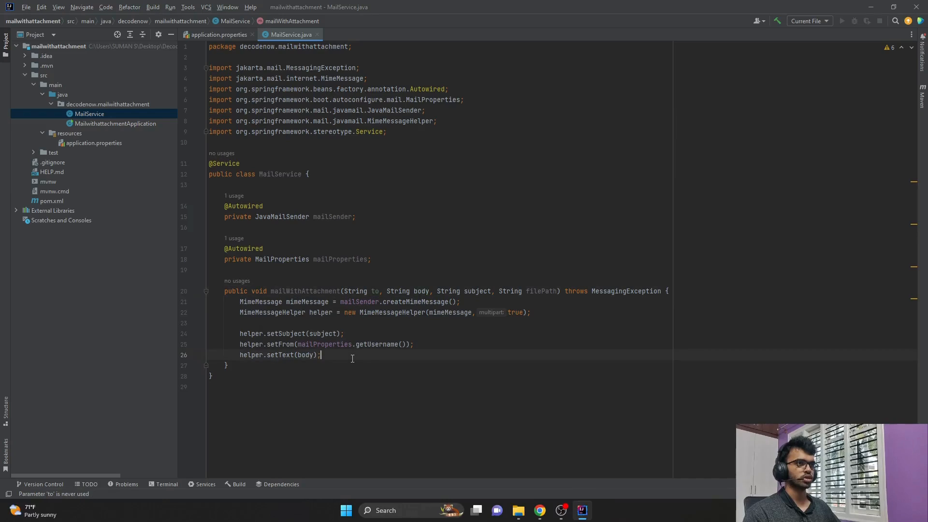
{"action": "type", "text": "helper"}
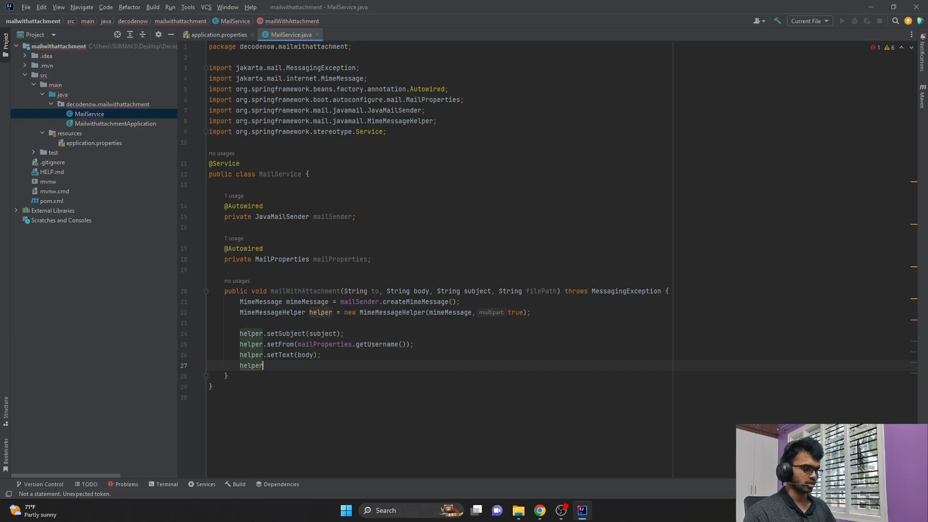
{"action": "type", "text": ".set"}
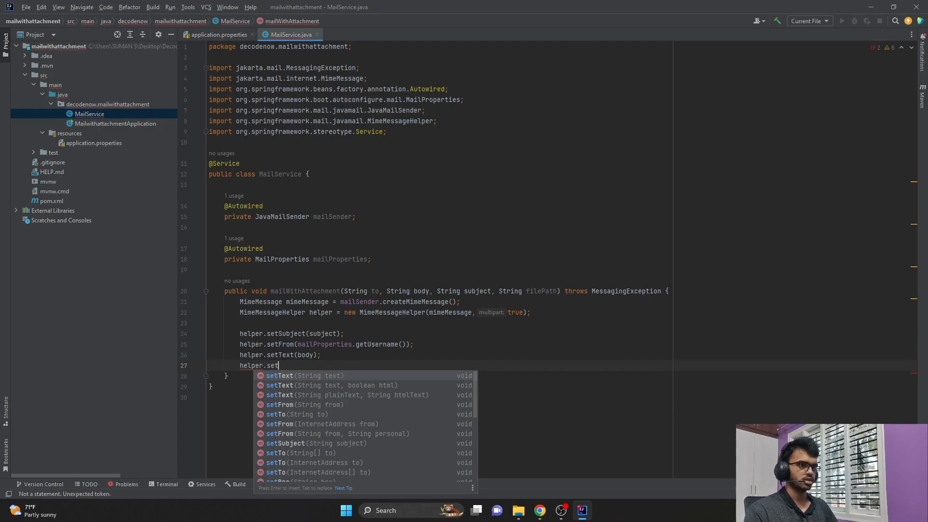
{"action": "type", "text": "To(to);"}
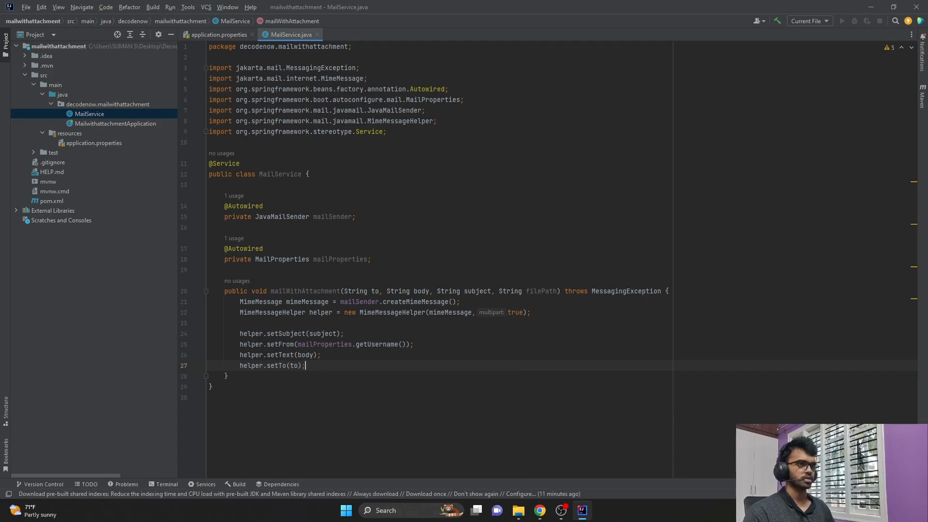
{"action": "key", "text": "Enter"}
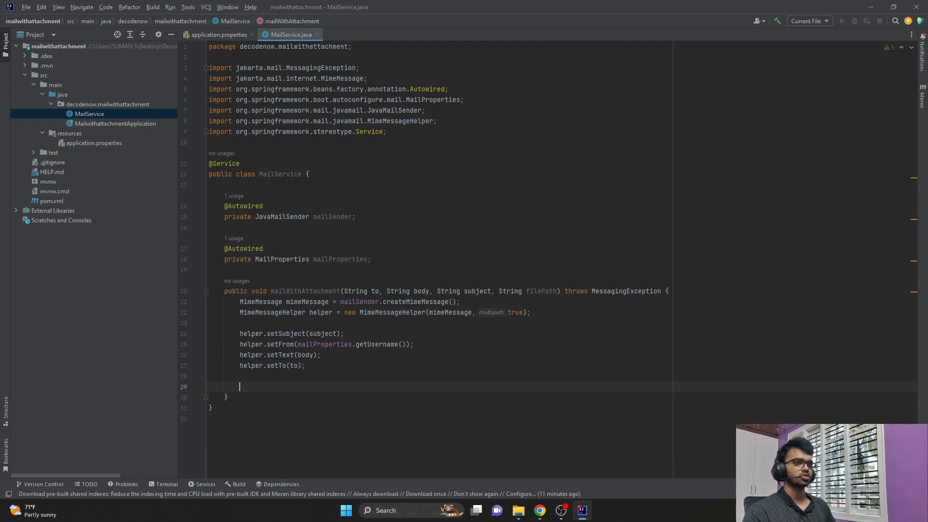
{"action": "mouse_move", "coordinate": [347, 333]}
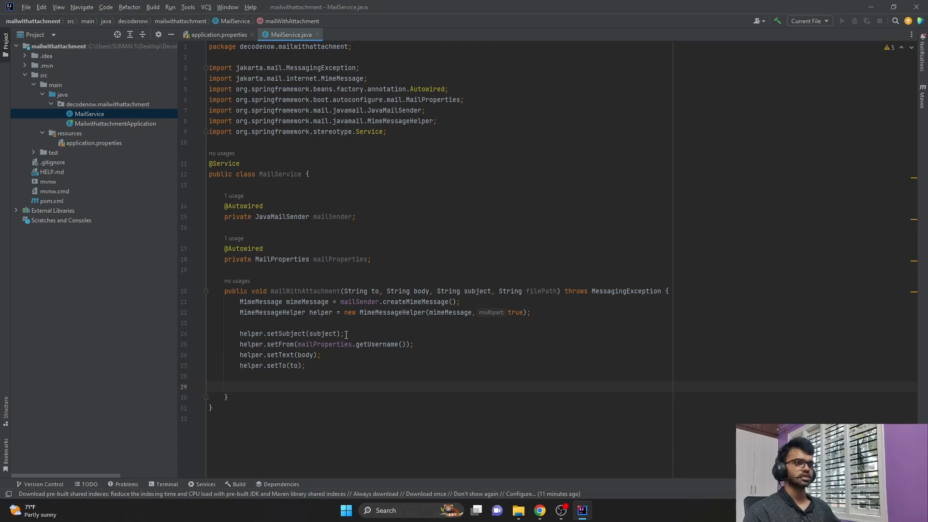
{"action": "mouse_move", "coordinate": [341, 348]}
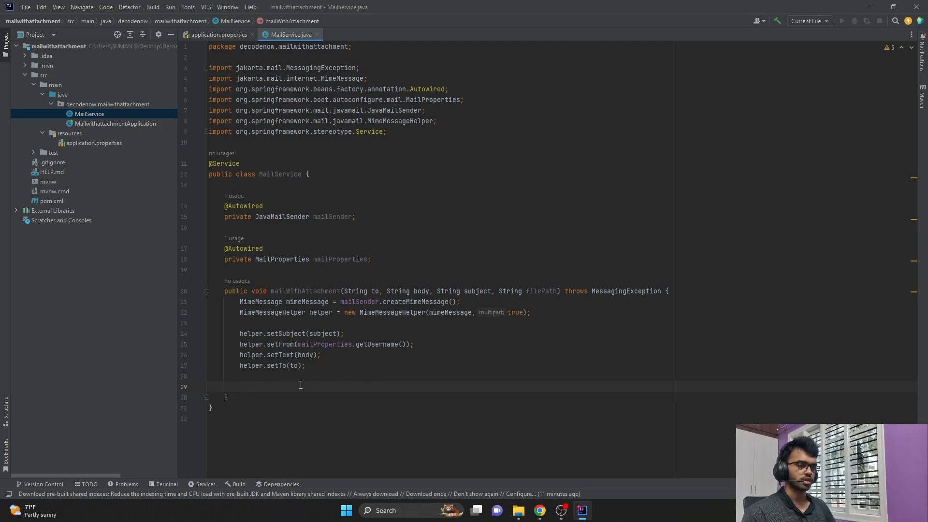
Write FileSystemResource file = new FileSystemResource(new File(filePath)); with java.io.File imported.
{"action": "type", "text": "Fil"}
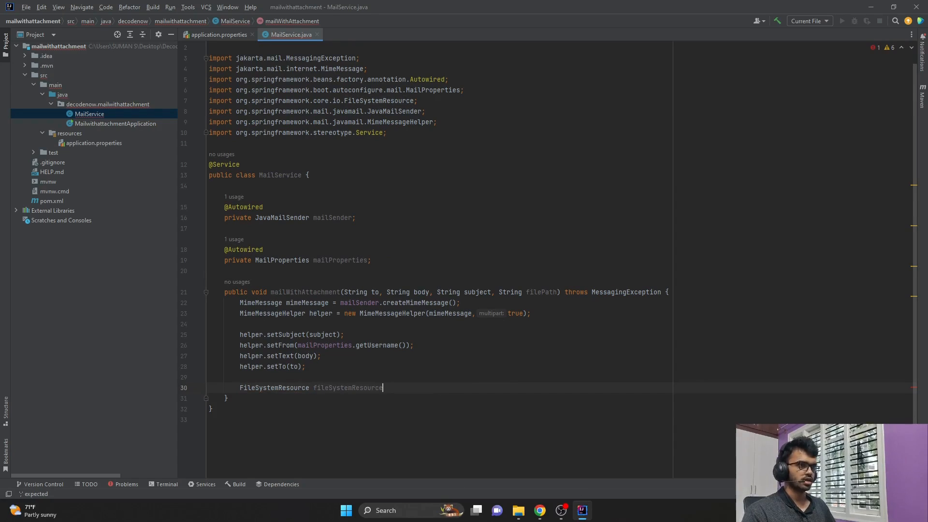
{"action": "type", "text": "file"}
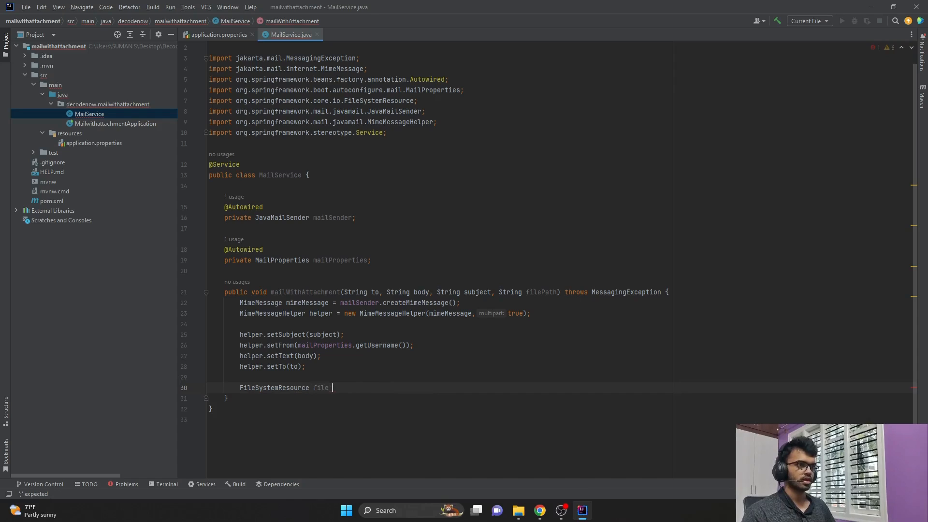
{"action": "type", "text": "= new FileSystemResource("}
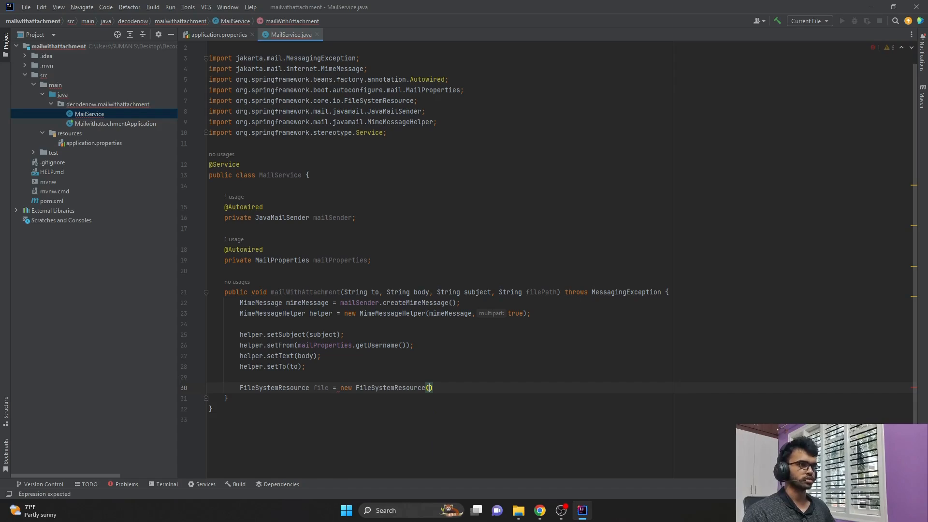
{"action": "type", "text": "new File("}
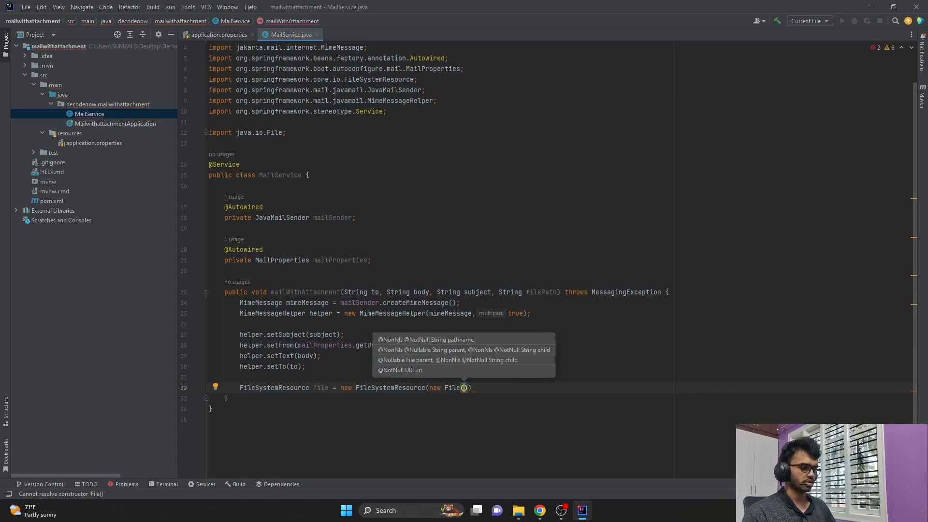
{"action": "type", "text": "filePath"}
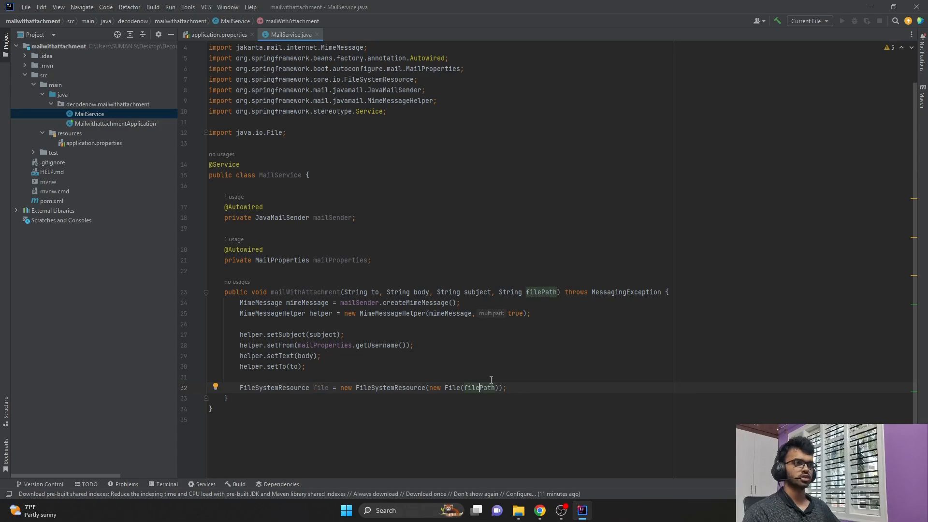
{"action": "left_click", "coordinate": [515, 388]}
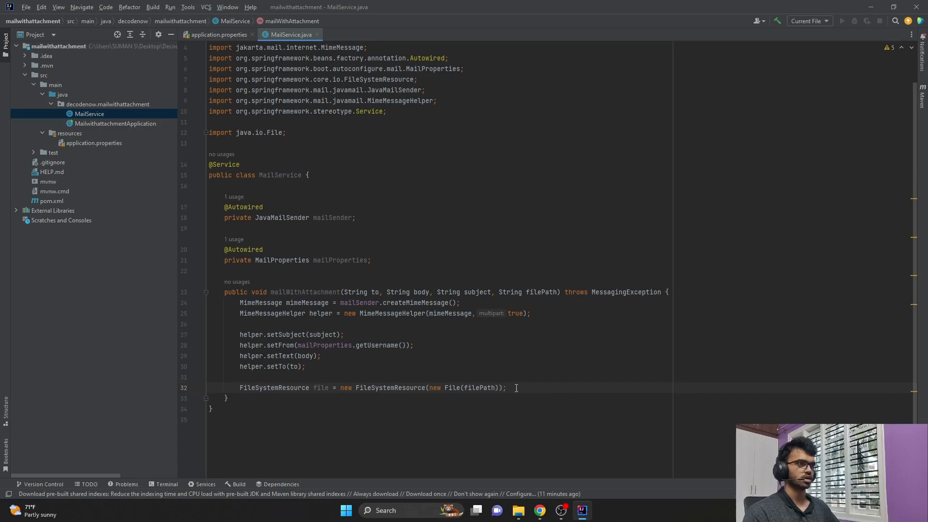
{"action": "key", "text": "Enter"}
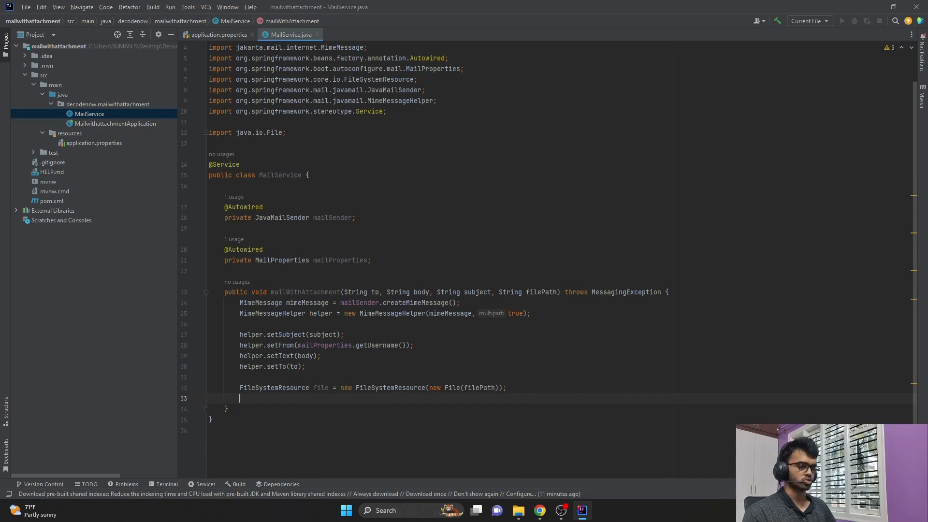
Write helper.addAttachment(file.getFilename(), file); to attach the file.
{"action": "type", "text": "helper"}
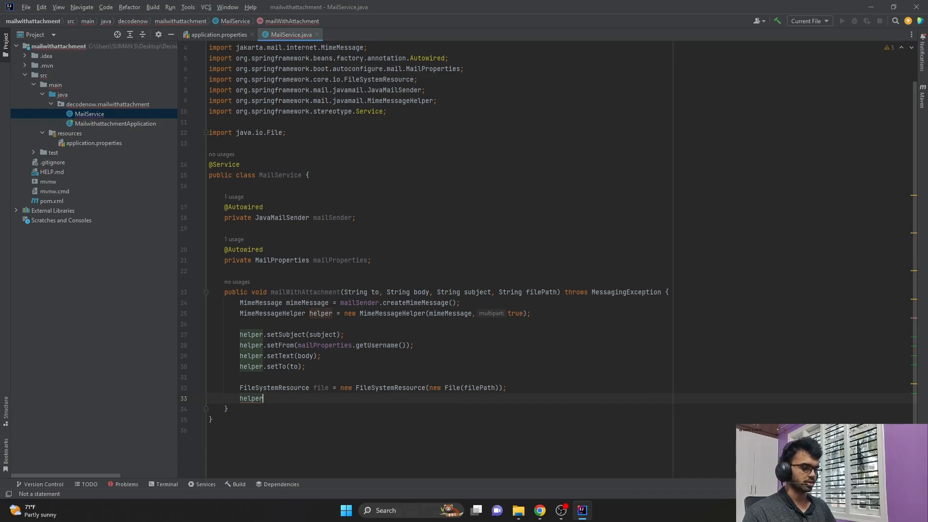
{"action": "type", "text": ".addAttachment();"}
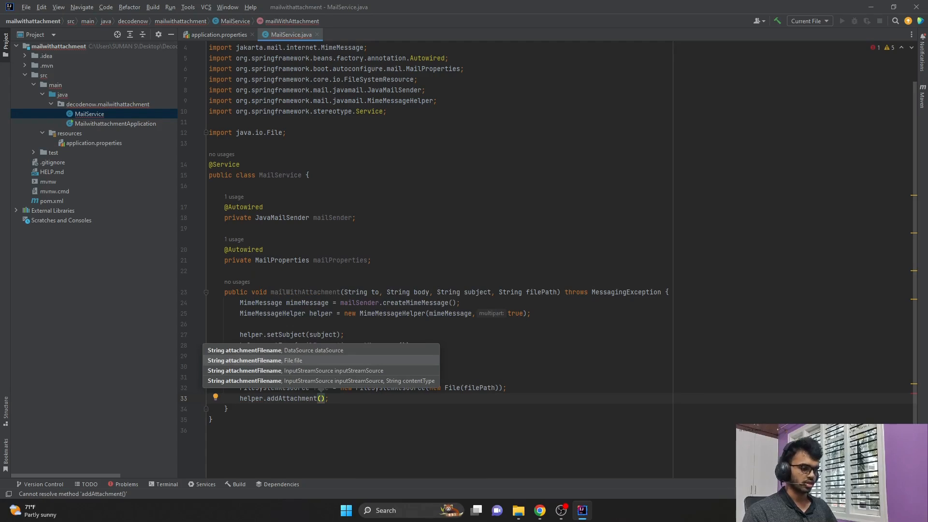
{"action": "type", "text": "file.getFilename(),"}
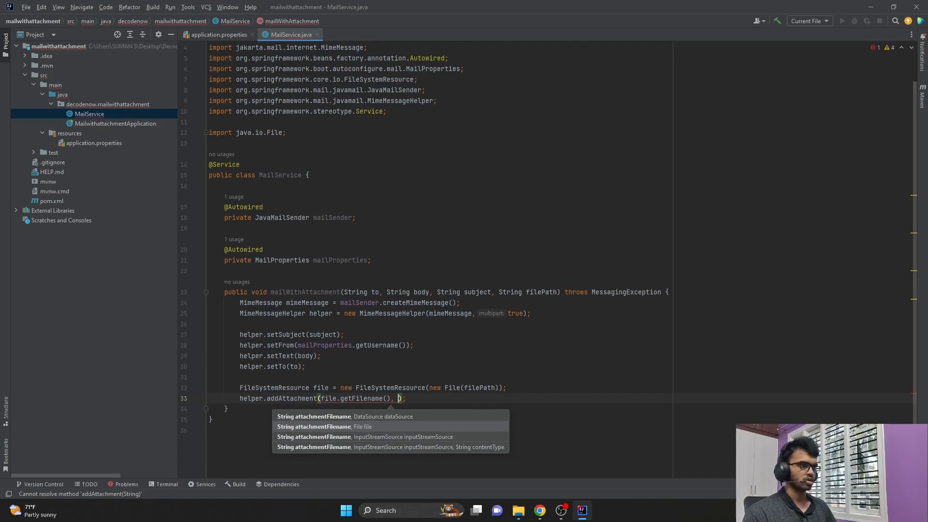
{"action": "type", "text": "file"}
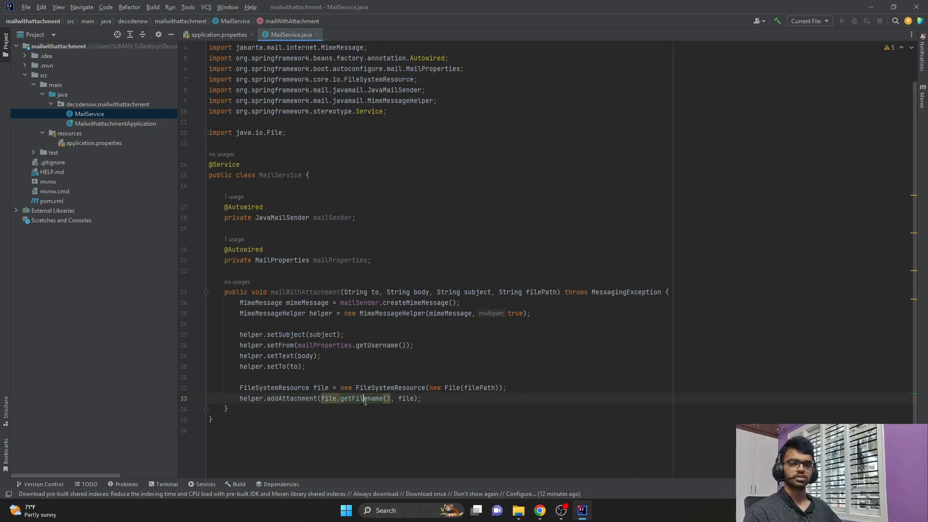
{"action": "left_click", "coordinate": [440, 398]}
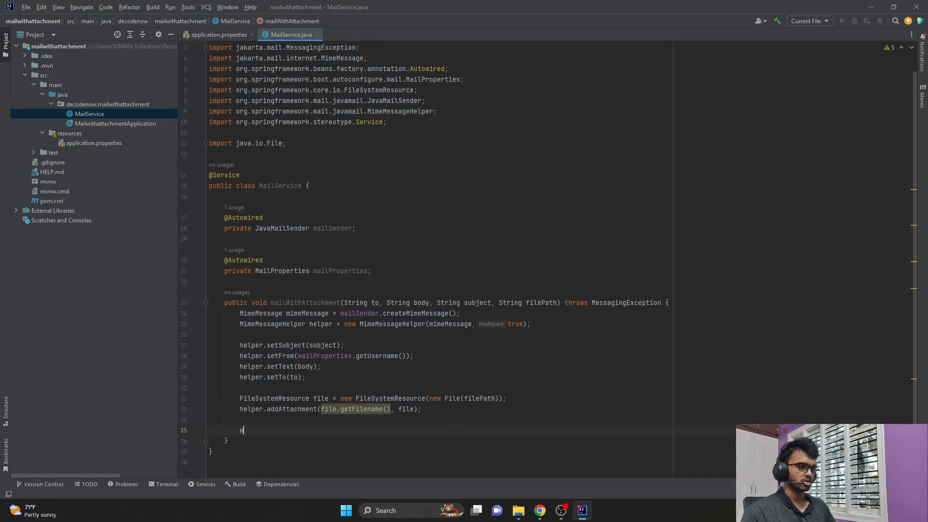
Send the message with mailSender.send(mimeMessage);.
{"action": "type", "text": "mailSender."}
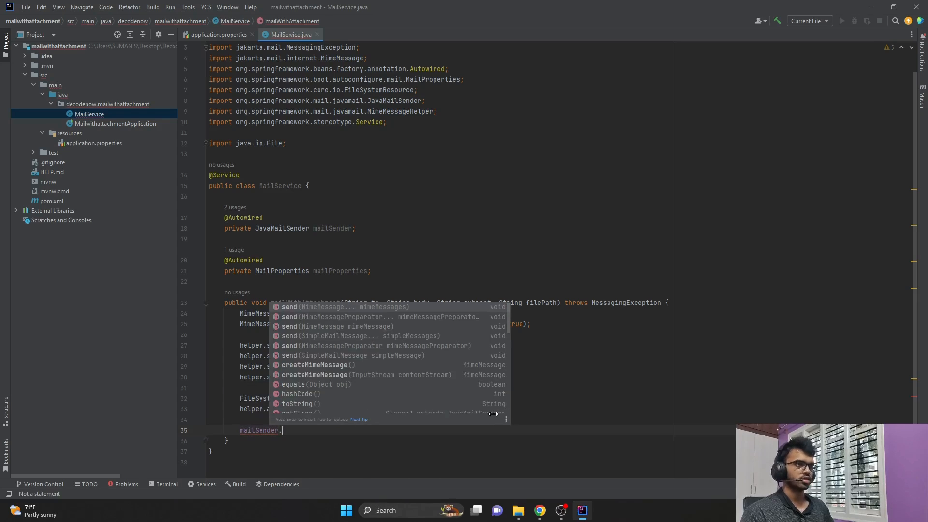
{"action": "type", "text": "send(mimeMessage);"}
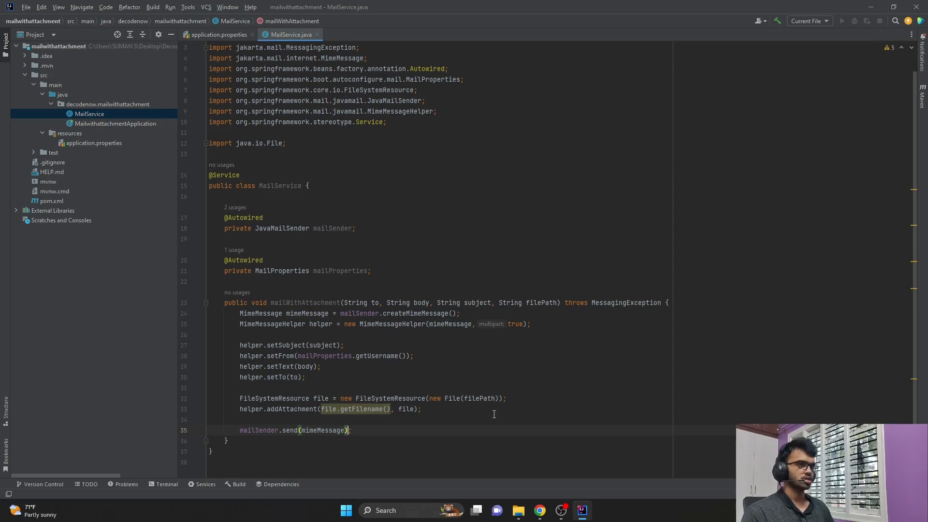
{"action": "key", "text": "enter"}
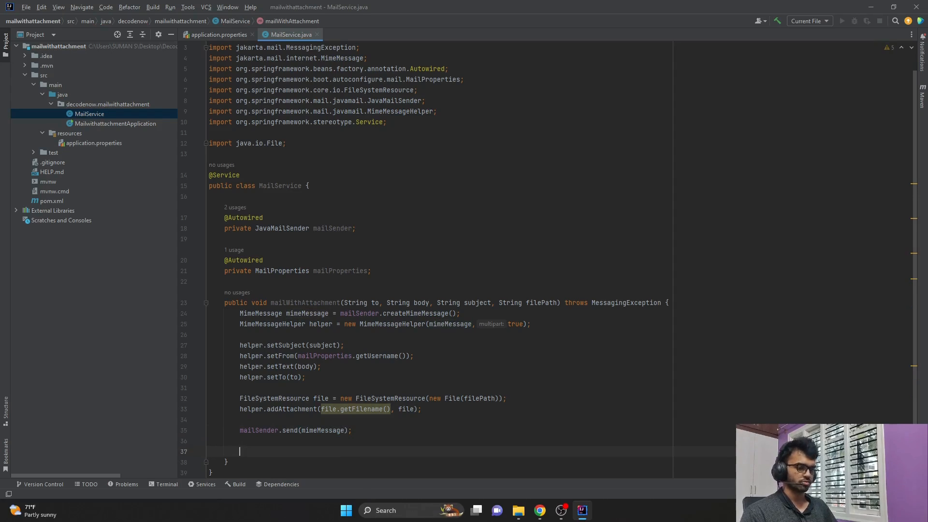
Print "Mail was sent successfully" with System.out.println, correcting the mistyped word.
{"action": "type", "text": "System"}
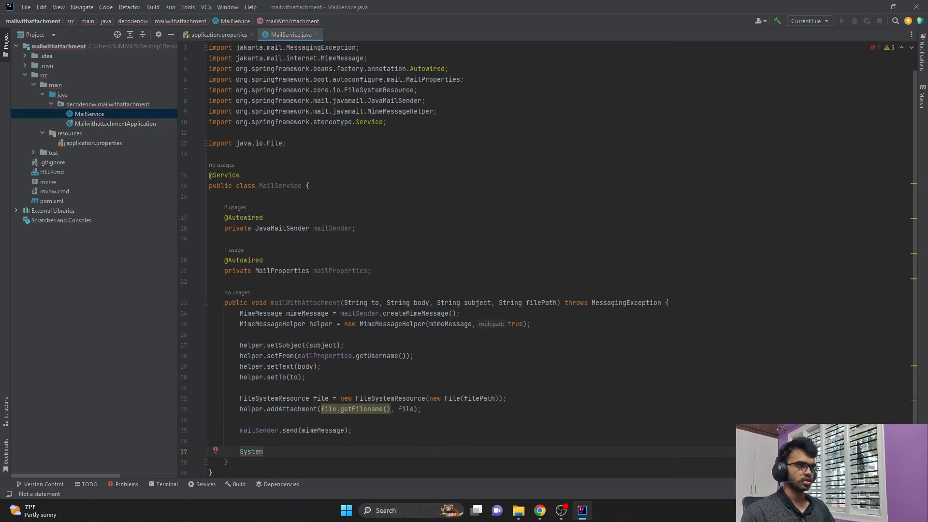
{"action": "type", "text": ".out.println(\"Mail was sent succgrcuibgsndngzqgy;"}
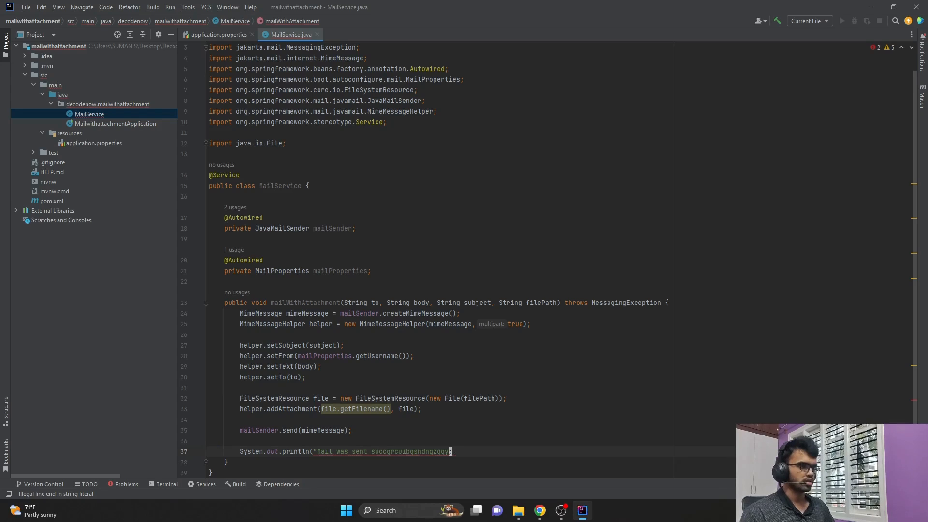
{"action": "key", "text": "Backspace"}
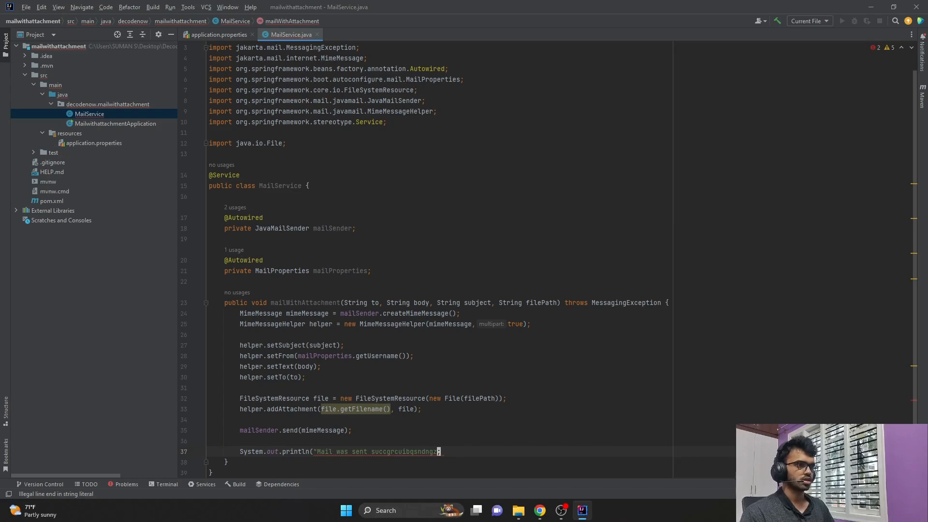
{"action": "key", "text": "Backspace"}
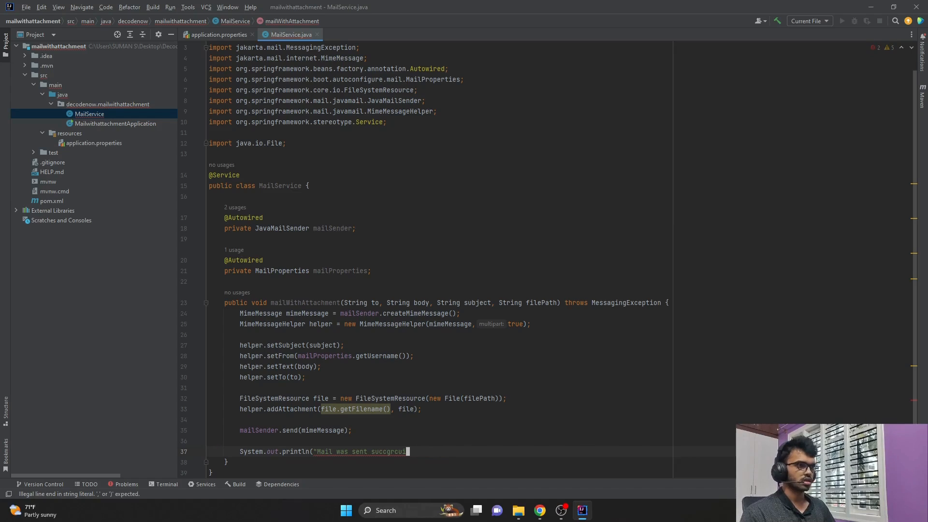
{"action": "key", "text": "Backspace"}
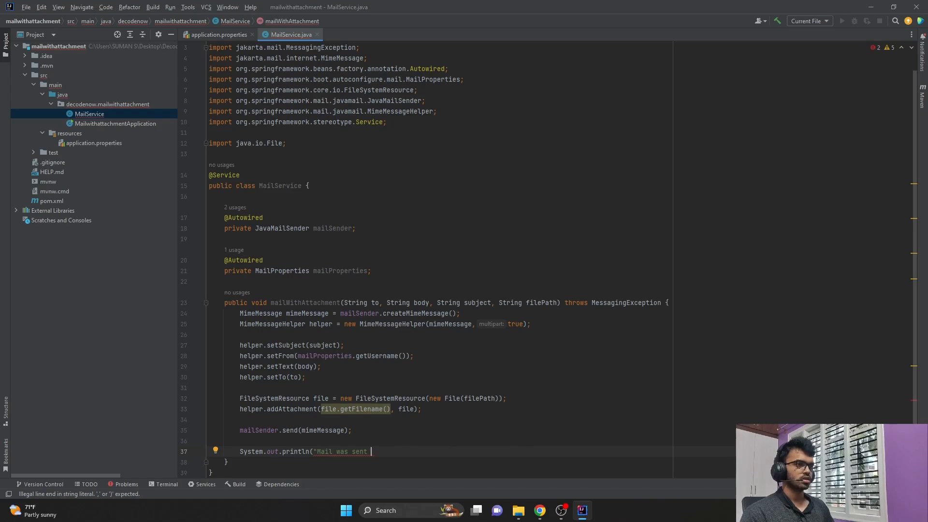
{"action": "type", "text": "success"}
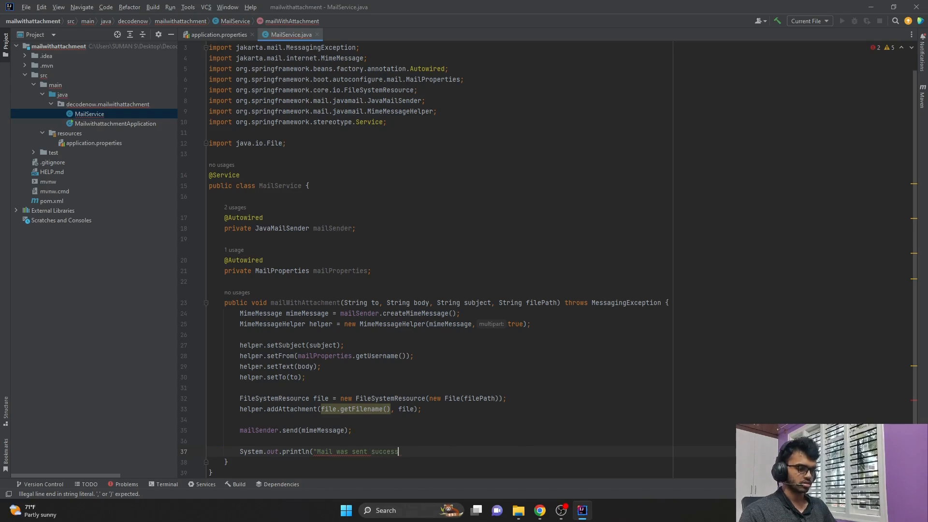
{"action": "type", "text": "fully"}
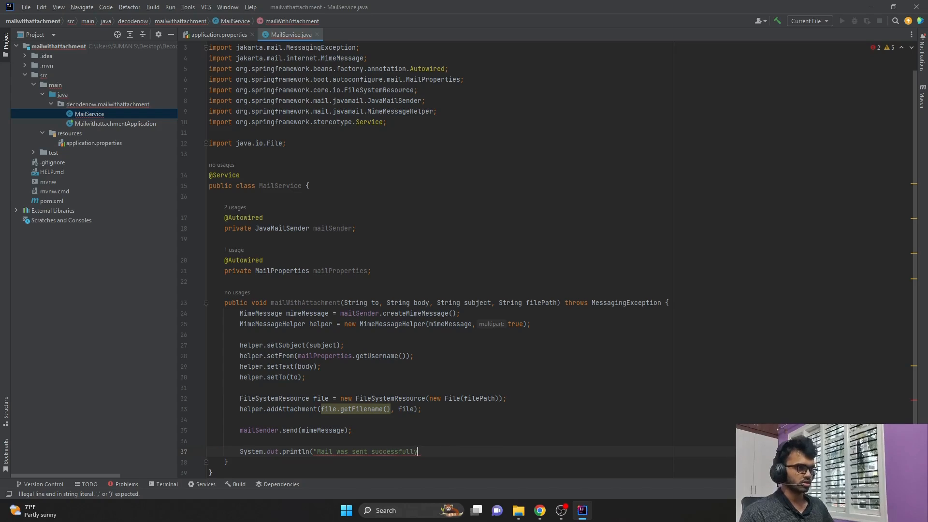
{"action": "type", "text": "\");"}
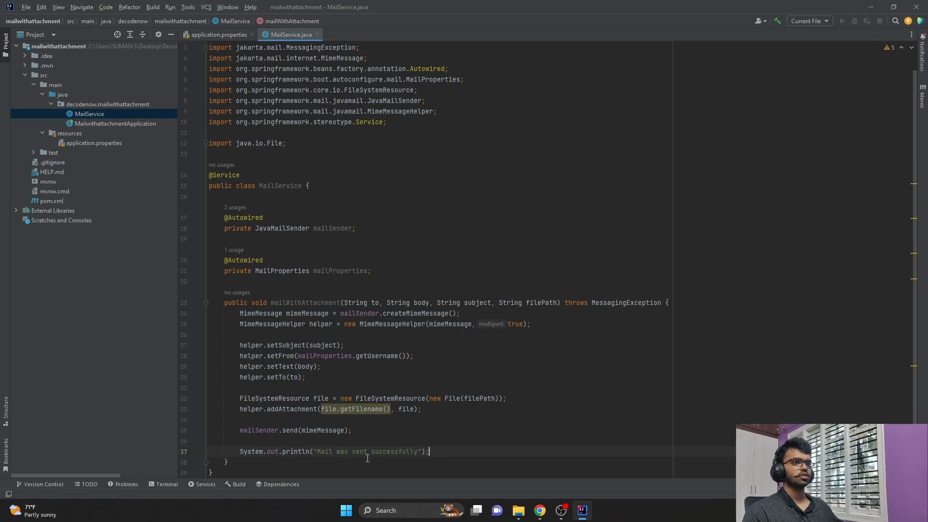
{"action": "scroll", "scroll_direction": "down", "scroll_amount": 3}
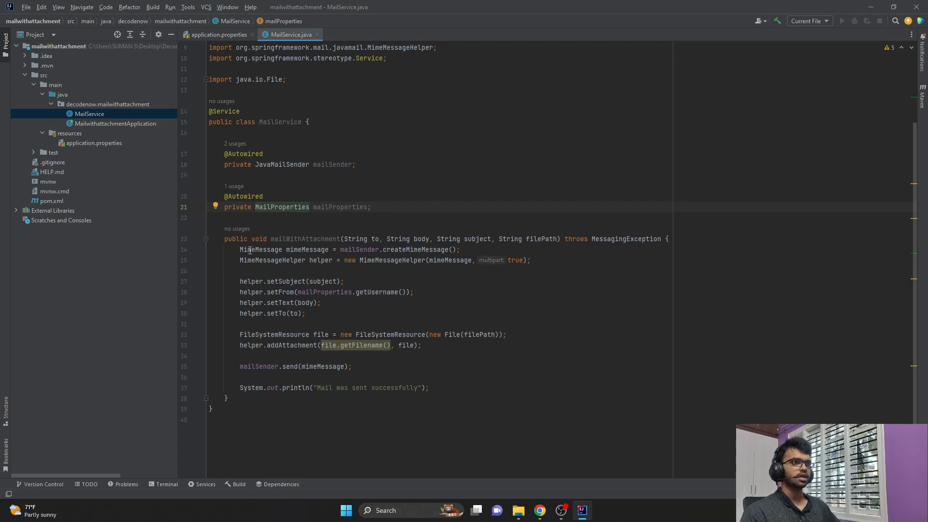
{"action": "mouse_move", "coordinate": [513, 267]}
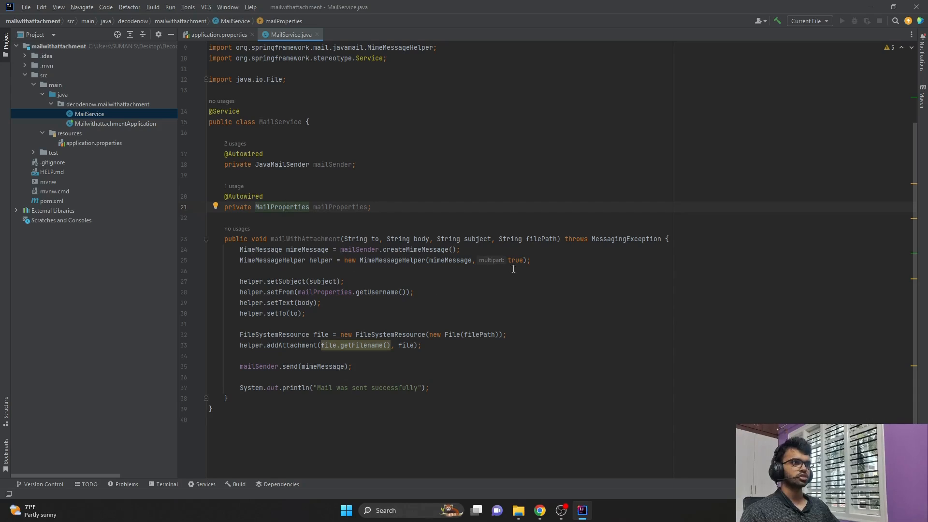
{"action": "mouse_move", "coordinate": [407, 260]}
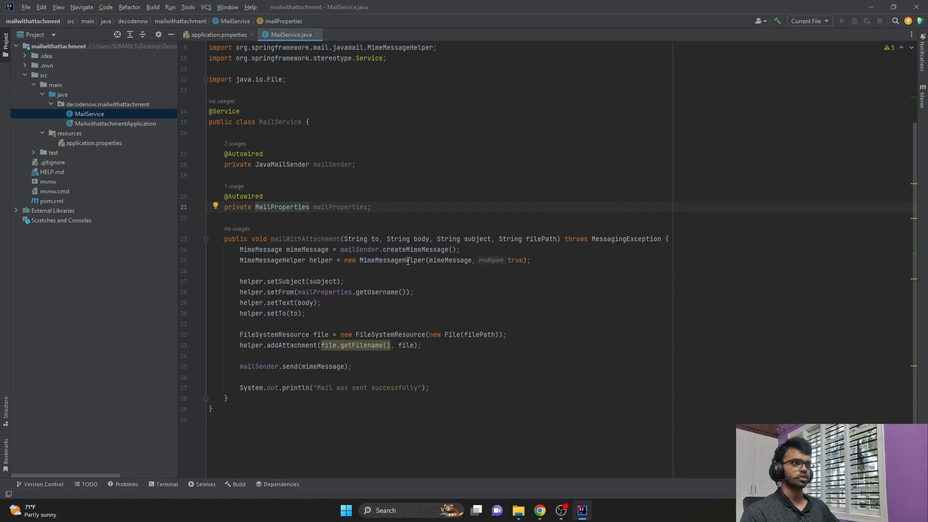
{"action": "mouse_move", "coordinate": [301, 289]}
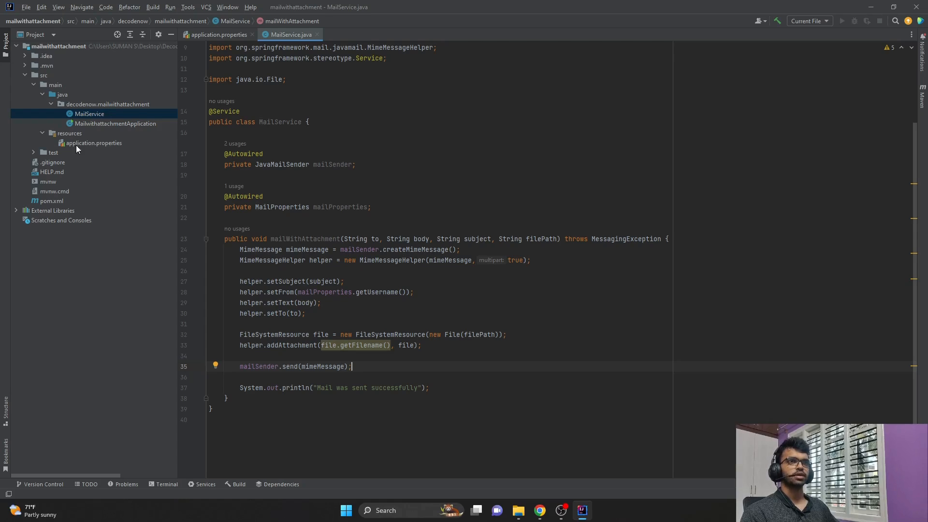
{"action": "mouse_move", "coordinate": [89, 115]}
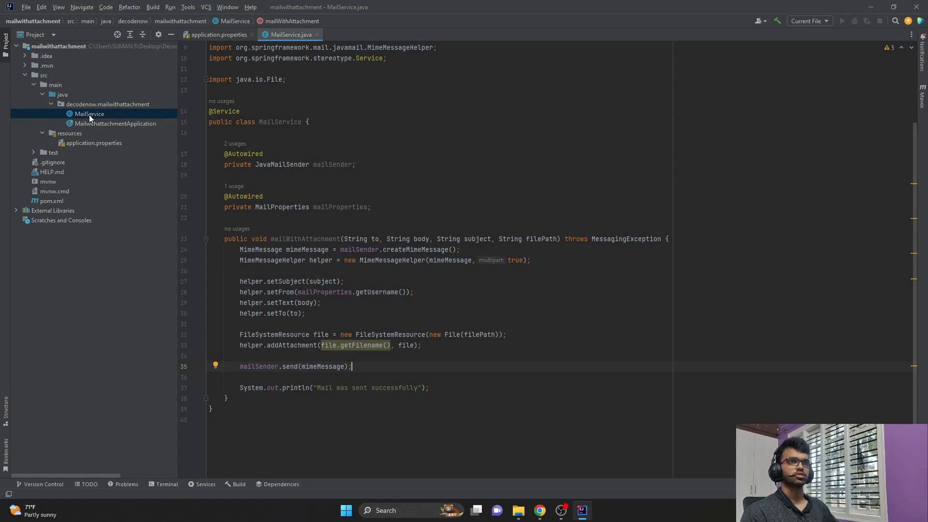
{"action": "left_click", "coordinate": [115, 123]}
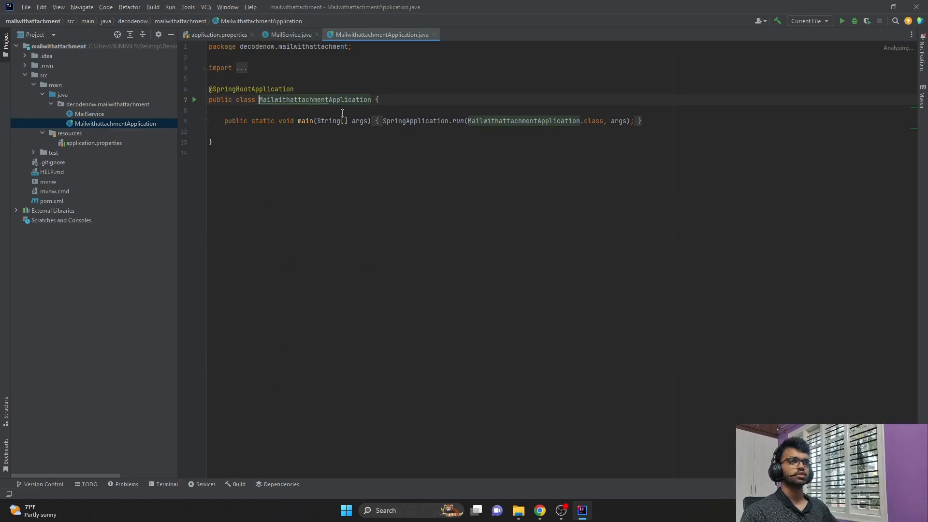
{"action": "left_click", "coordinate": [379, 100]}
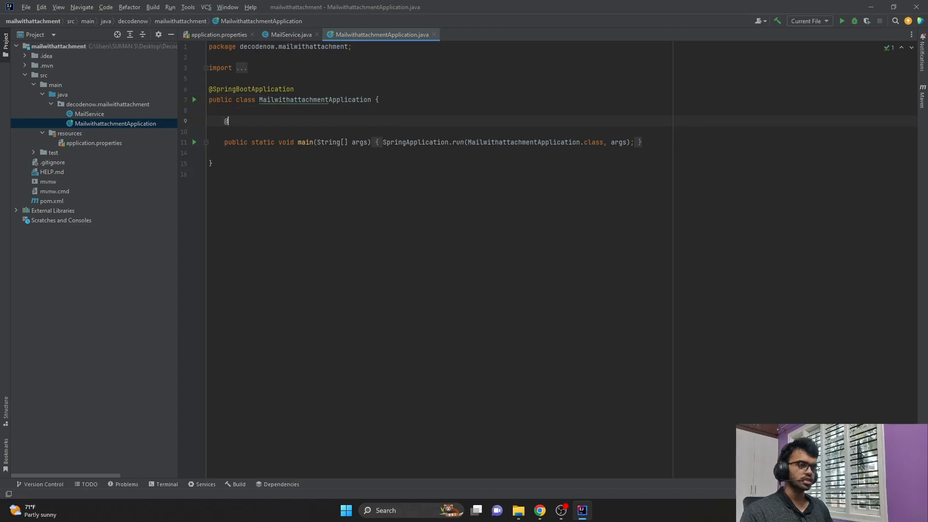
{"action": "type", "text": "@"}
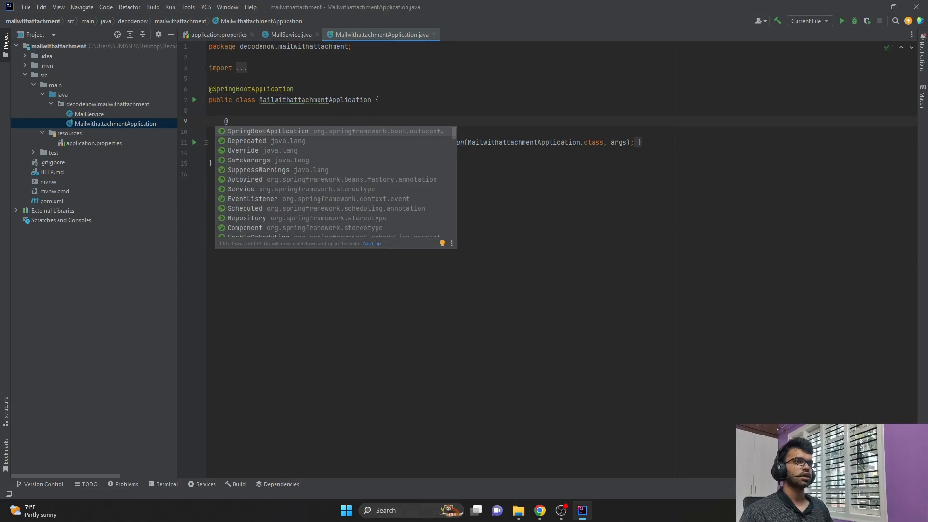
{"action": "type", "text": "A"}
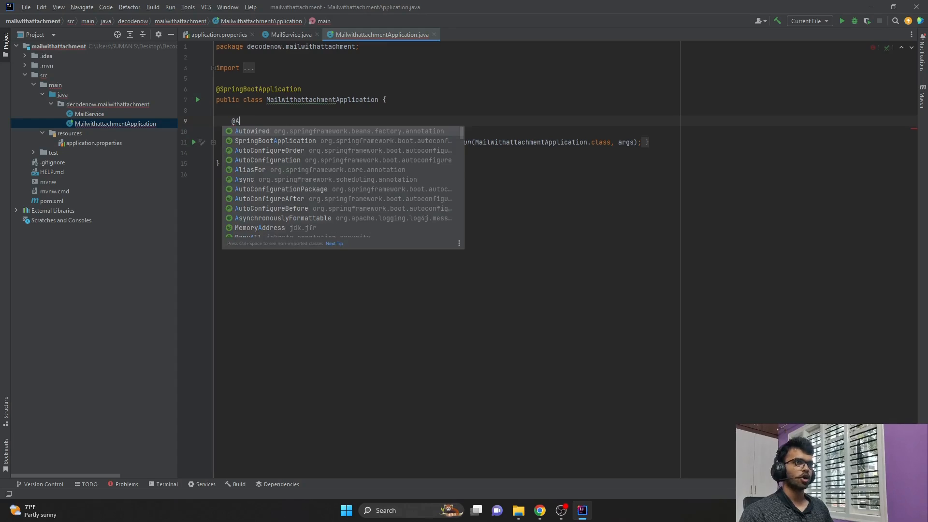
{"action": "left_click", "coordinate": [251, 130]}
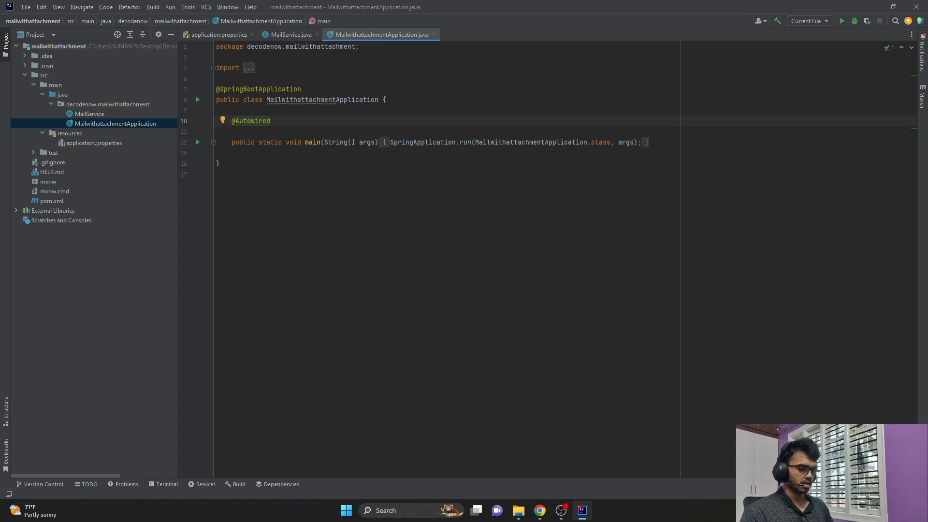
{"action": "type", "text": "P"}
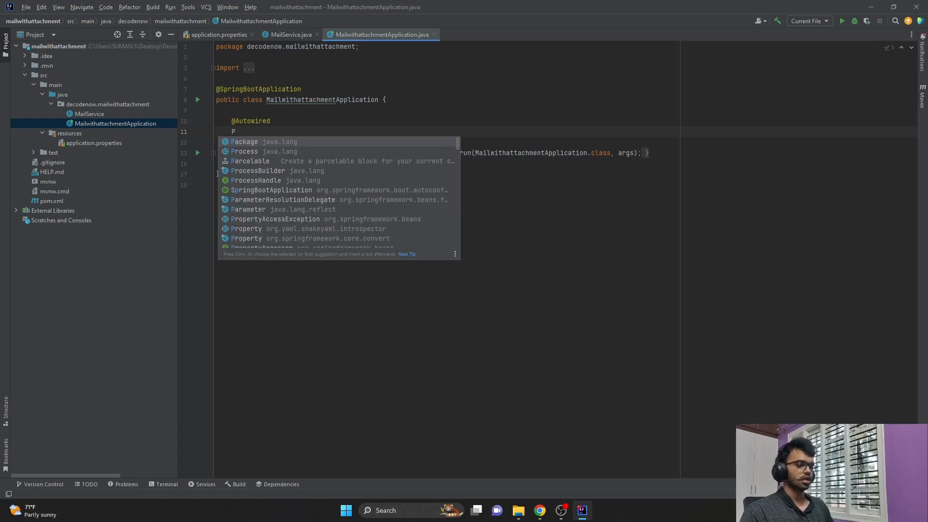
{"action": "type", "text": "rivate"}
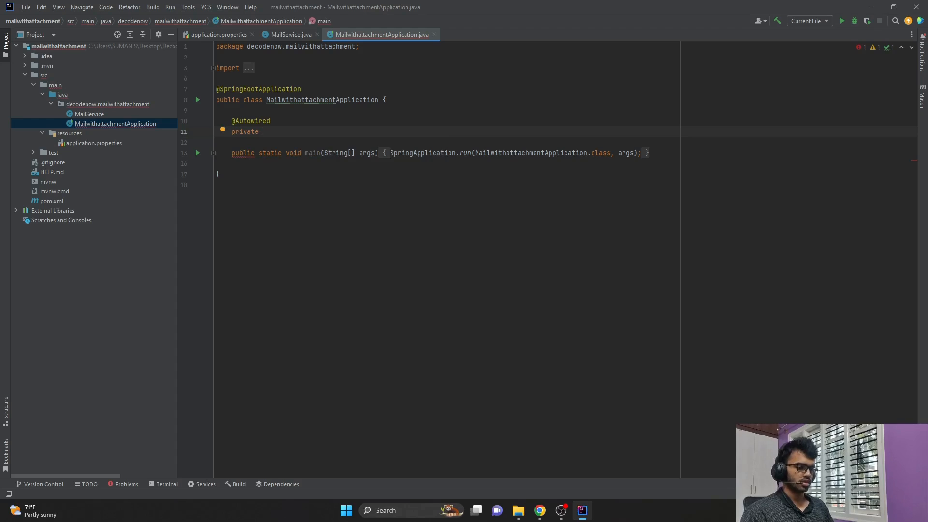
{"action": "type", "text": "MailService mailService;"}
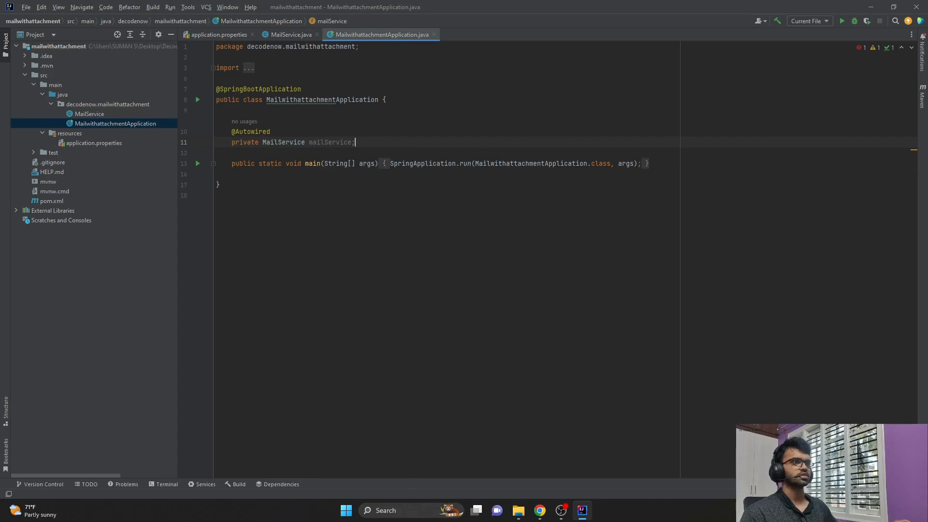
Declare void triggerMail() calling mailService.mailWithAttachment after the main method.
{"action": "left_click", "coordinate": [647, 163]}
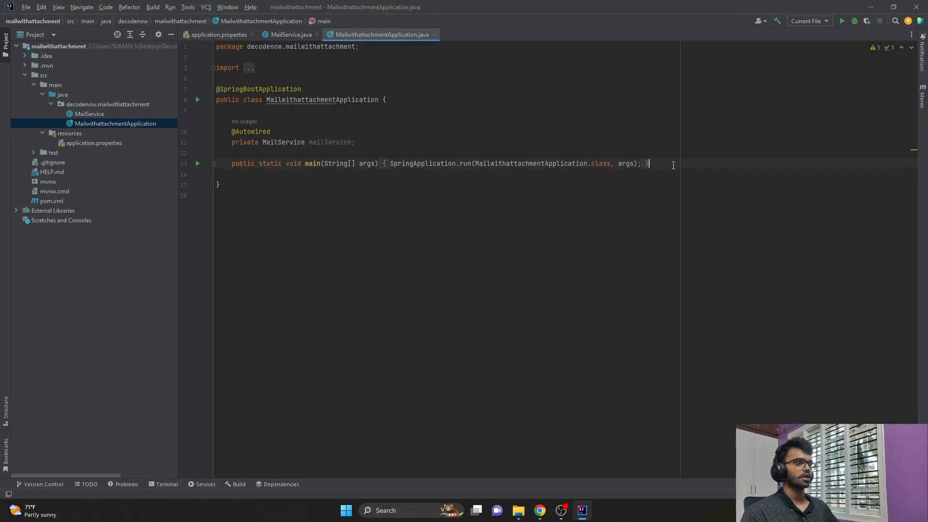
{"action": "type", "text": "public"}
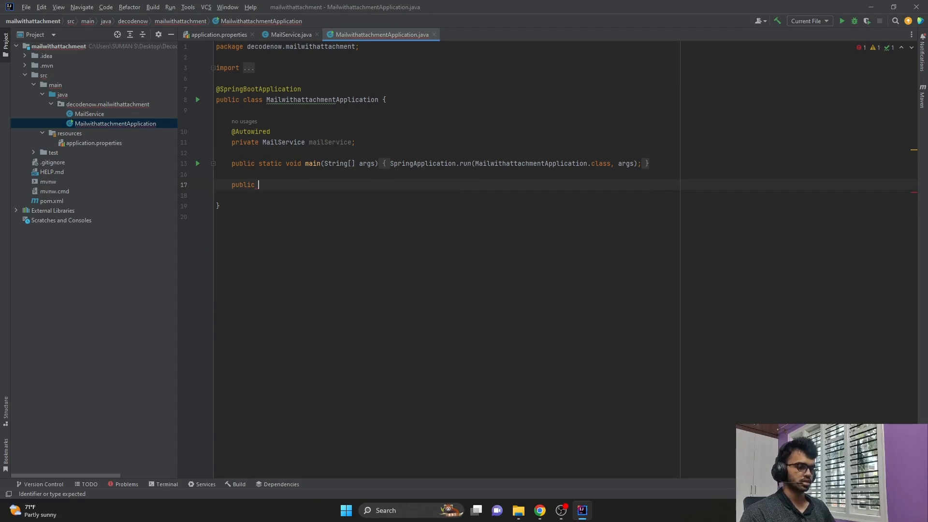
{"action": "type", "text": "void"}
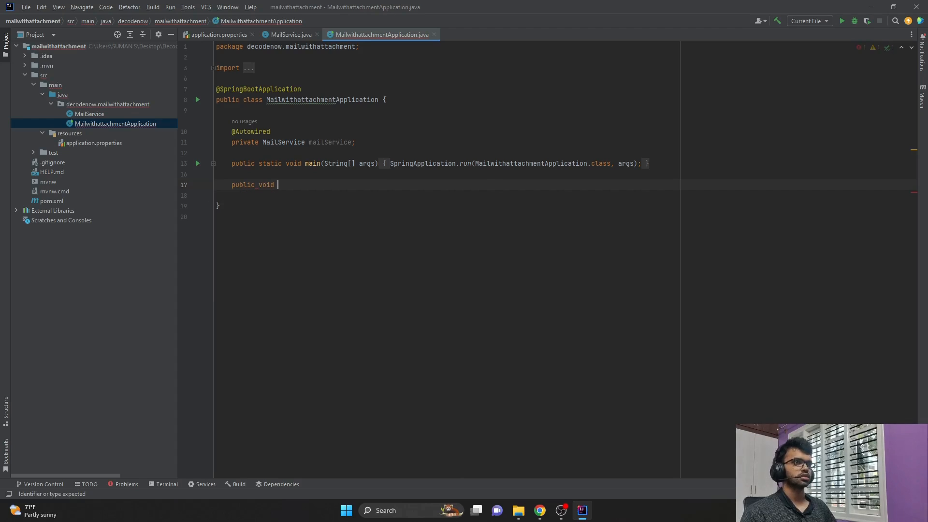
{"action": "type", "text": "tr"}
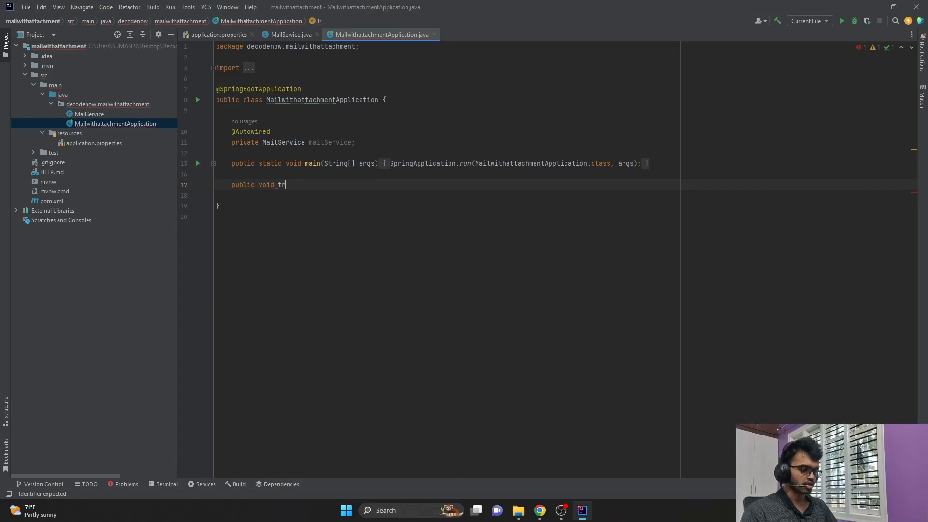
{"action": "type", "text": "iggerMail"}
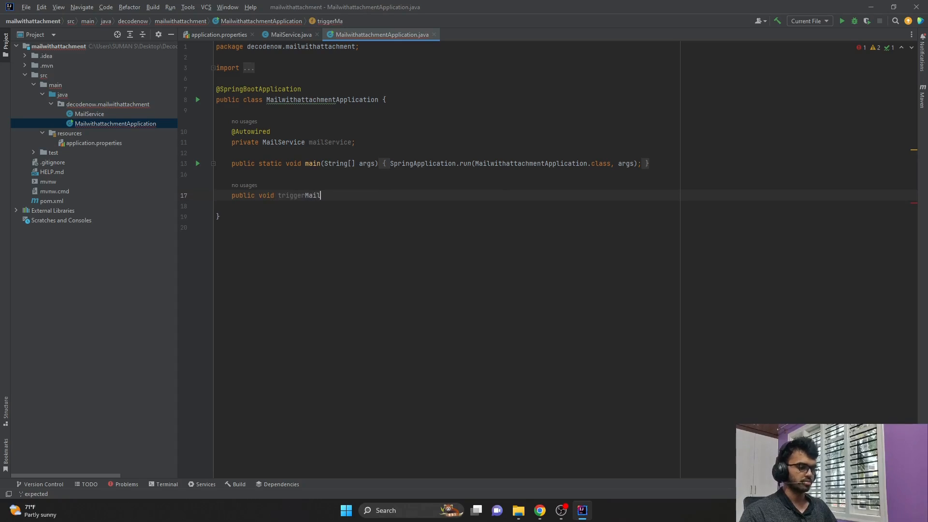
{"action": "type", "text": "()"}
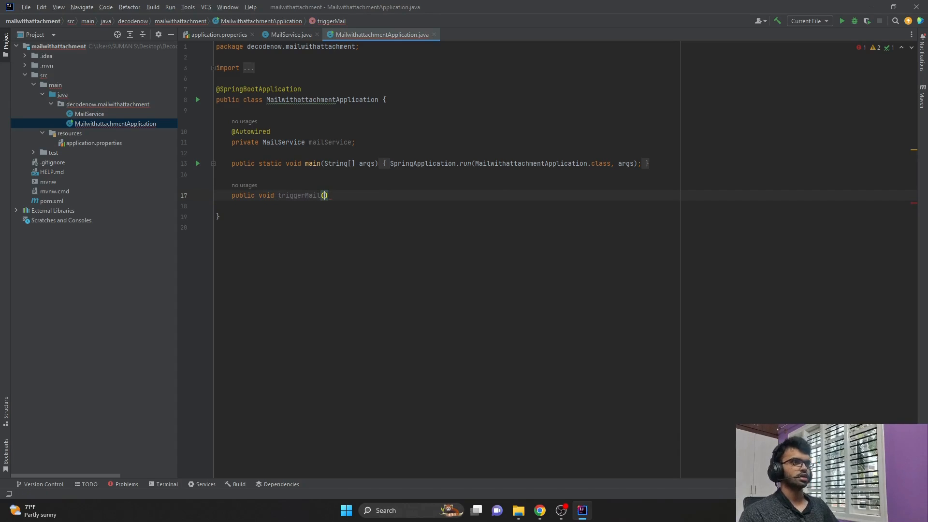
{"action": "type", "text": "{"}
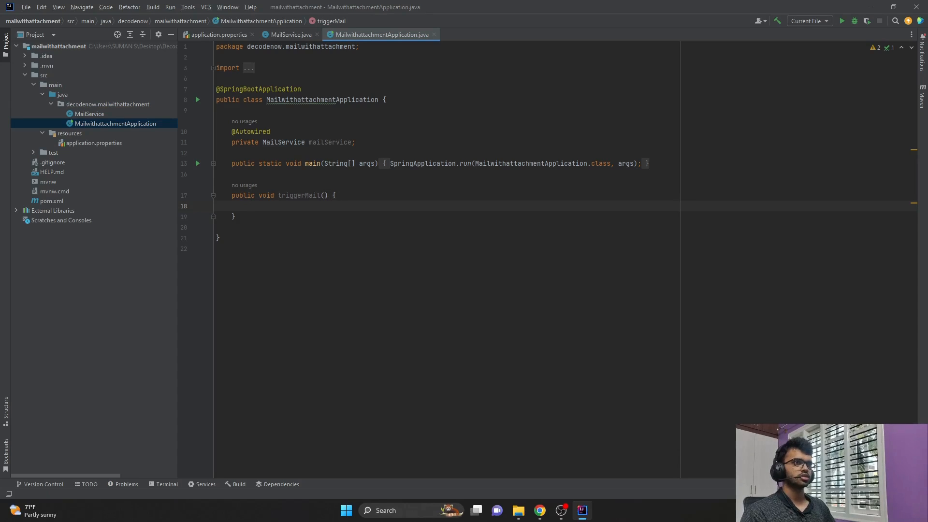
{"action": "type", "text": "mailService"}
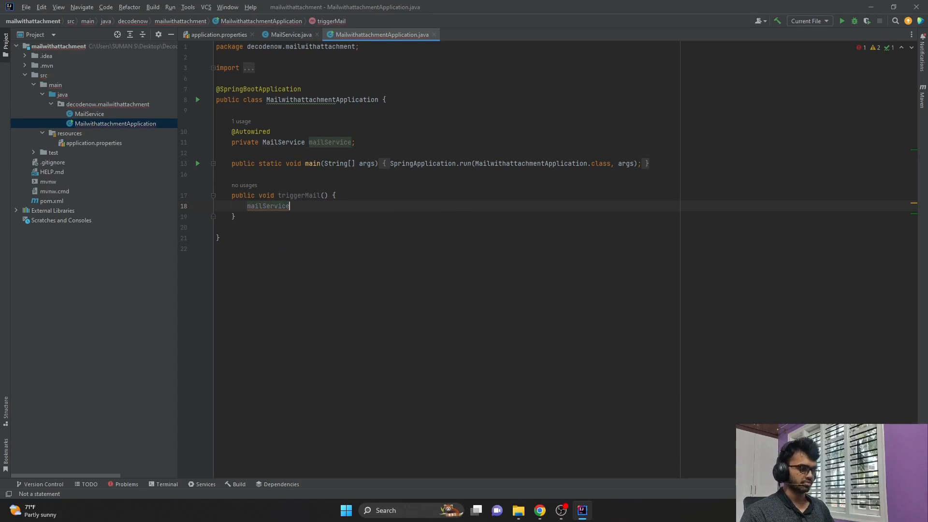
{"action": "type", "text": ".mailWithAttachment();"}
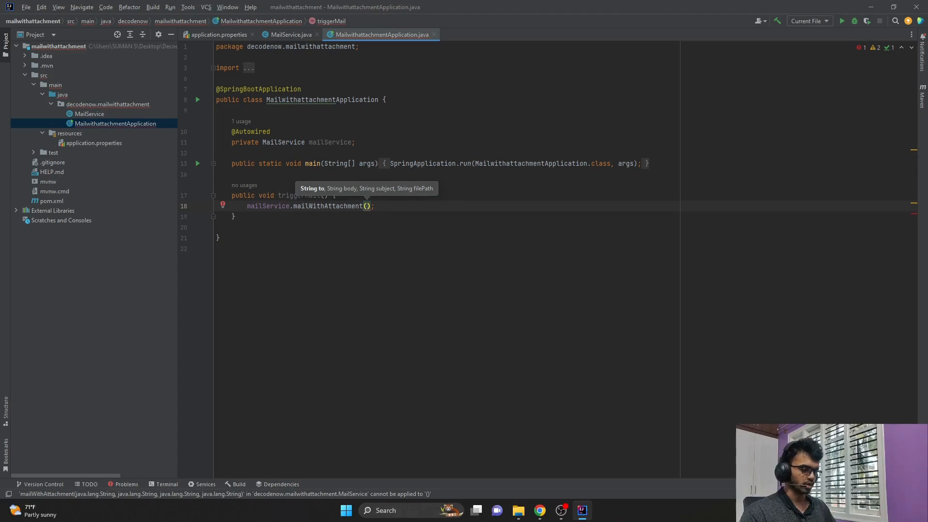
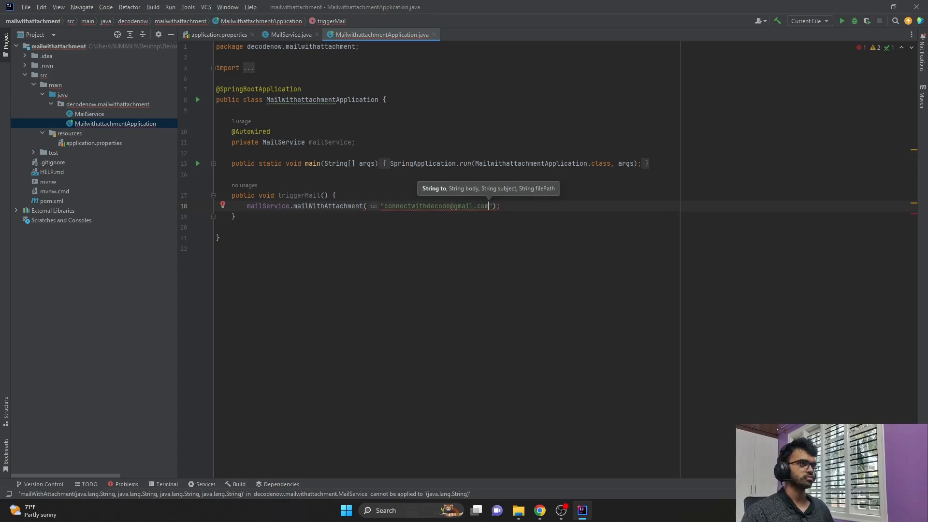
Pass the gmail recipient, body, subject "Demo mail with attachment" and the pasted Feb_2023.txt path as arguments.
{"action": "type", "text": ","}
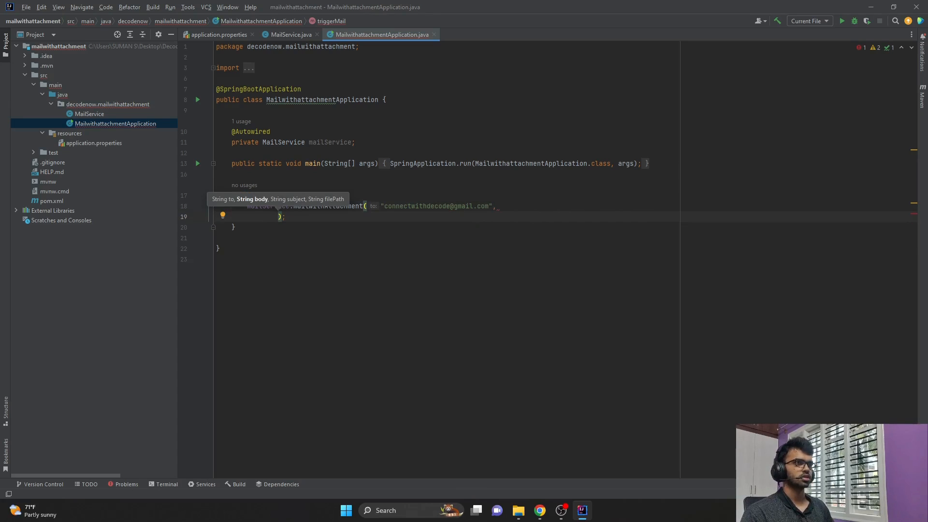
{"action": "type", "text": "body: \"This is"}
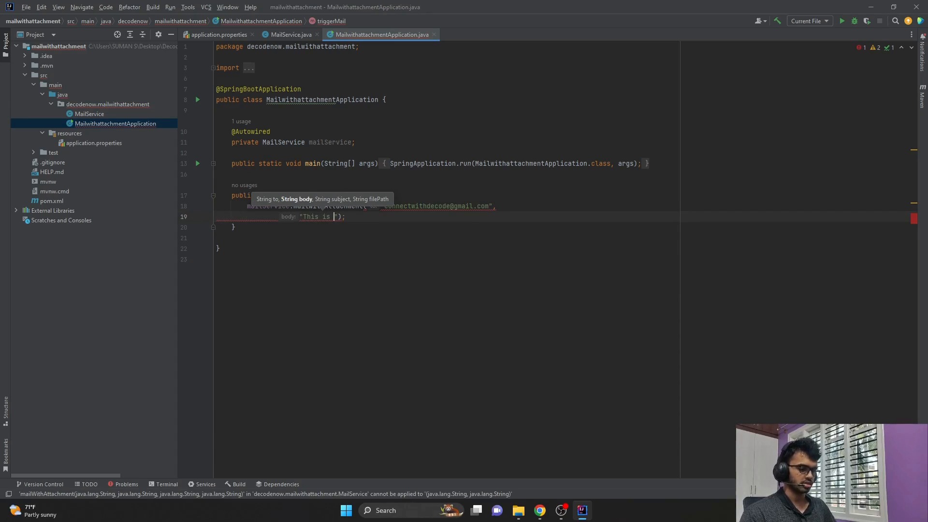
{"action": "type", "text": "body."}
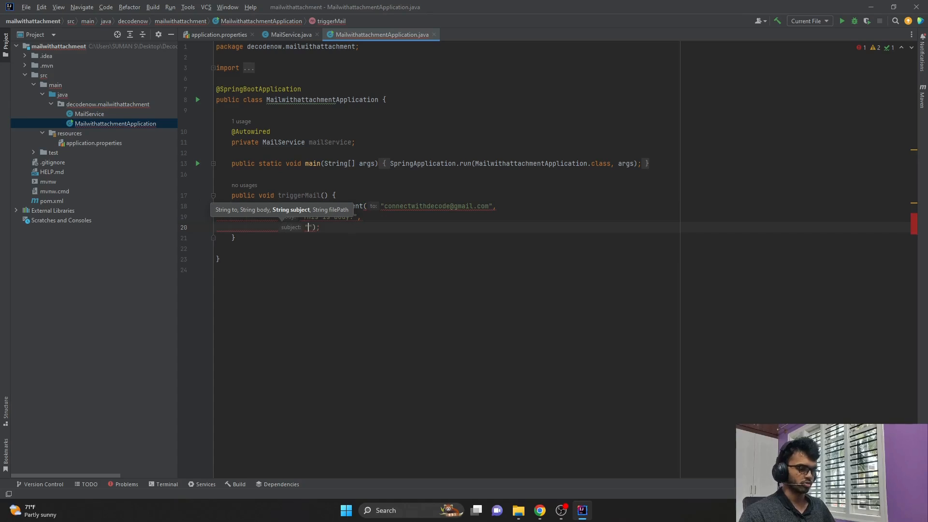
{"action": "type", "text": "Demo mail with"}
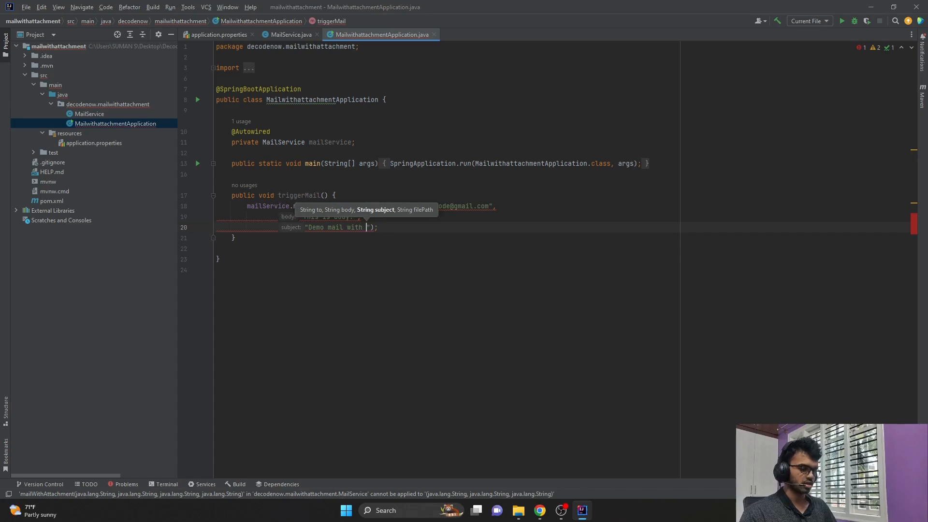
{"action": "type", "text": "attachment"}
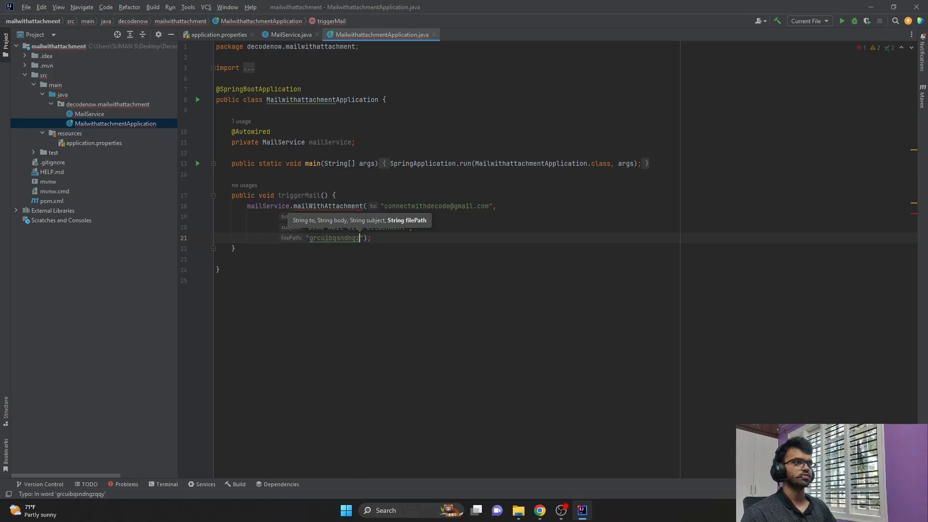
{"action": "key", "text": "Backspace"}
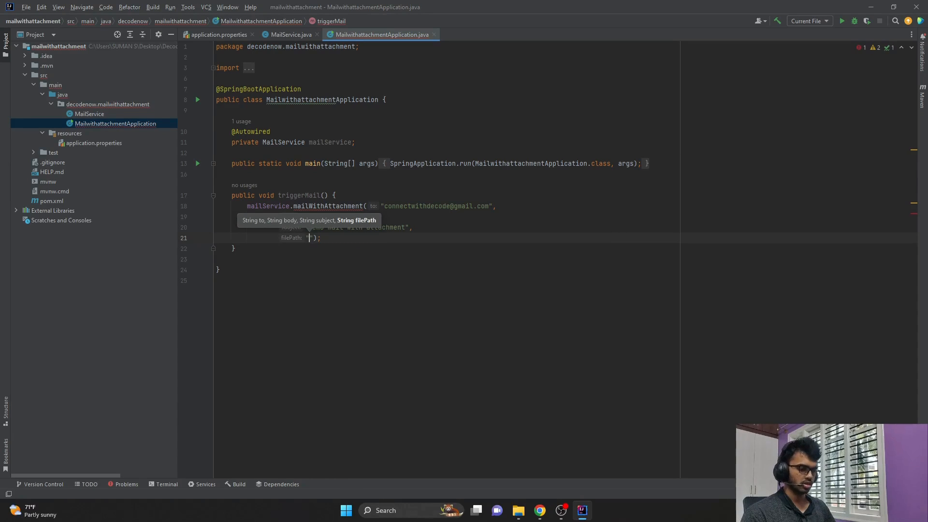
{"action": "key", "text": "Win+V"}
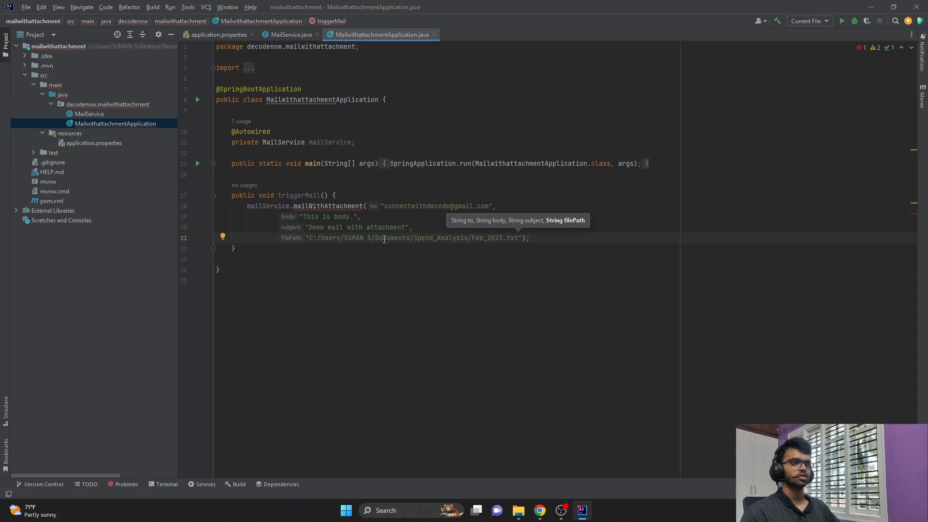
{"action": "mouse_move", "coordinate": [371, 243]}
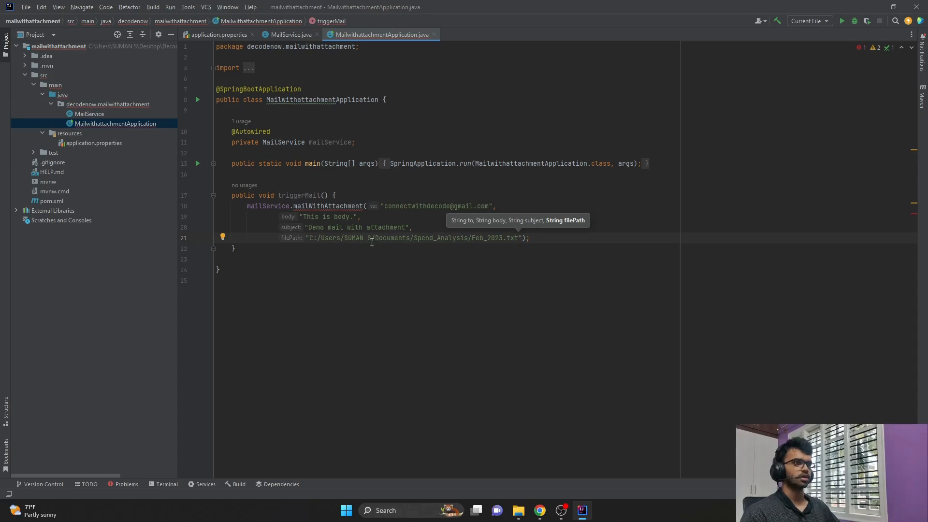
{"action": "mouse_move", "coordinate": [471, 241]}
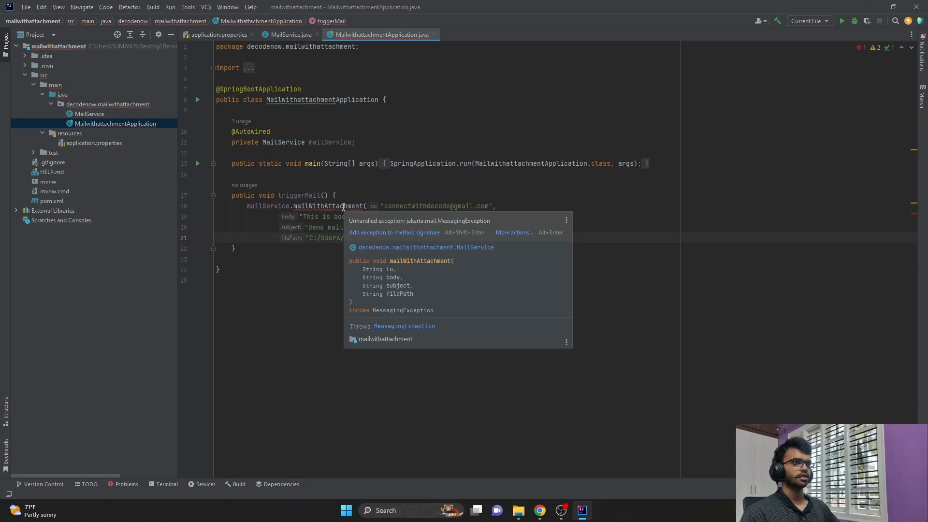
Declare throws MessagingException on triggerMail, briefly checking the MailService class.
{"action": "left_click", "coordinate": [393, 232]}
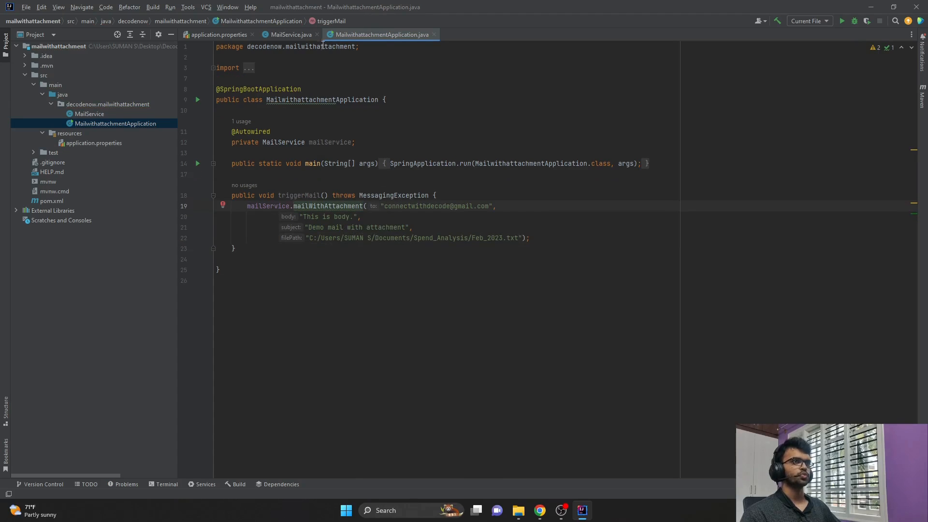
{"action": "left_click", "coordinate": [289, 35]}
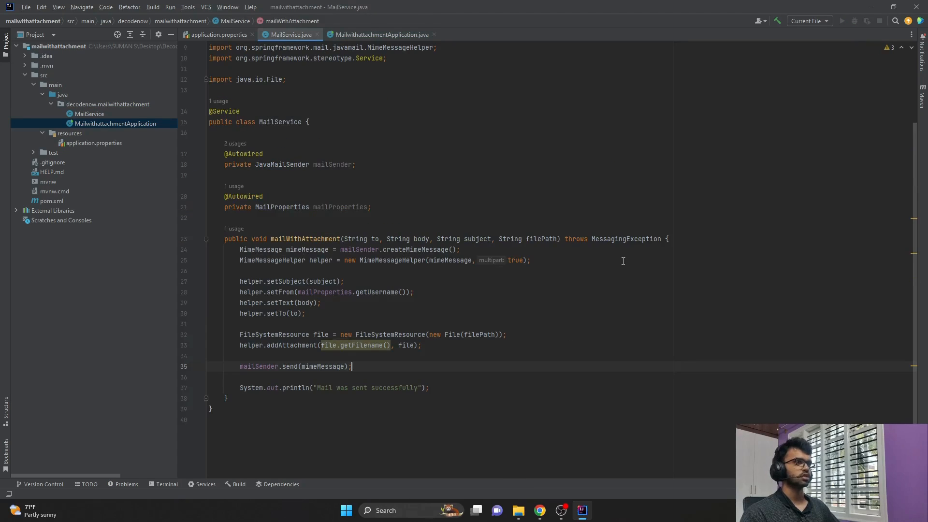
{"action": "left_click", "coordinate": [382, 35]}
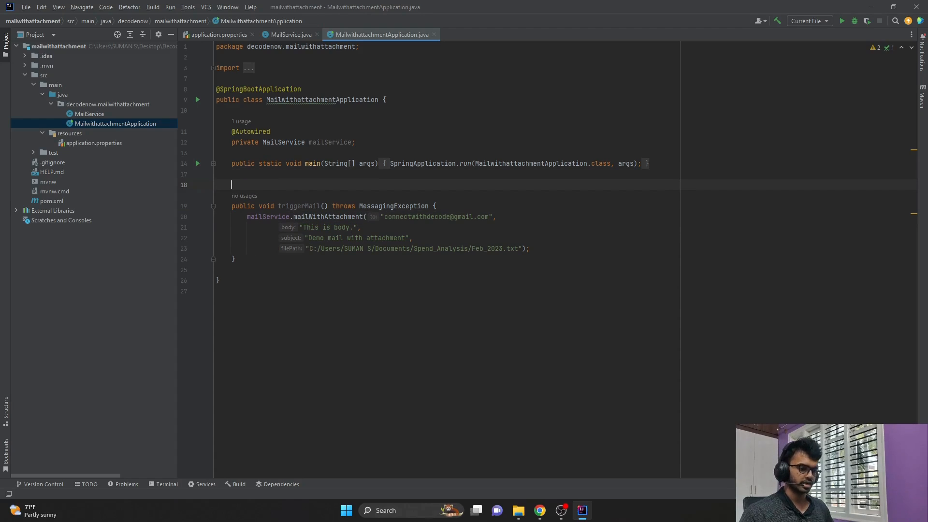
{"action": "type", "text": "@EventListener"}
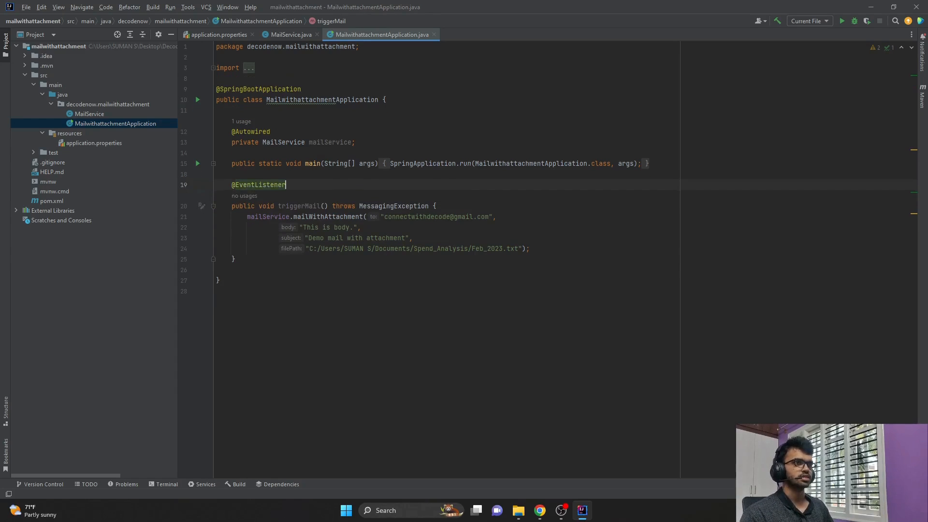
{"action": "type", "text": "()"}
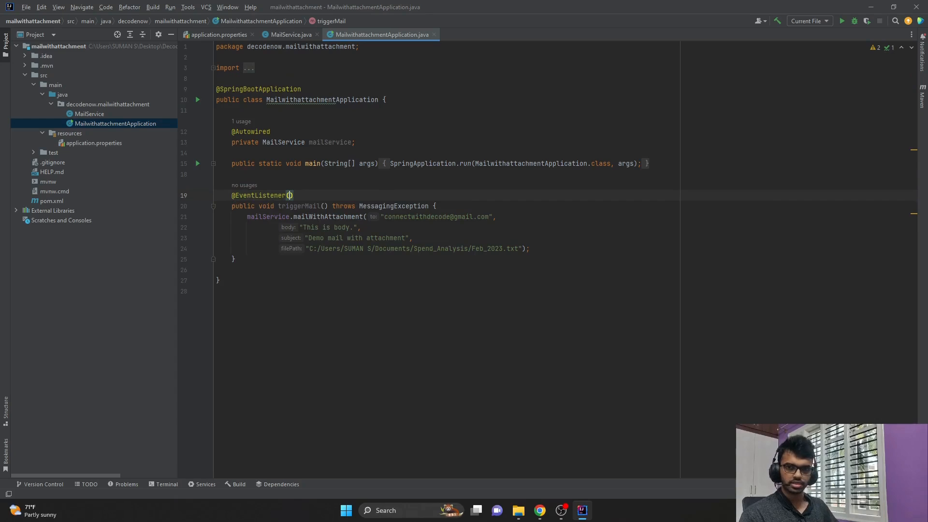
{"action": "type", "text": "ApplicationReadyEvent.class"}
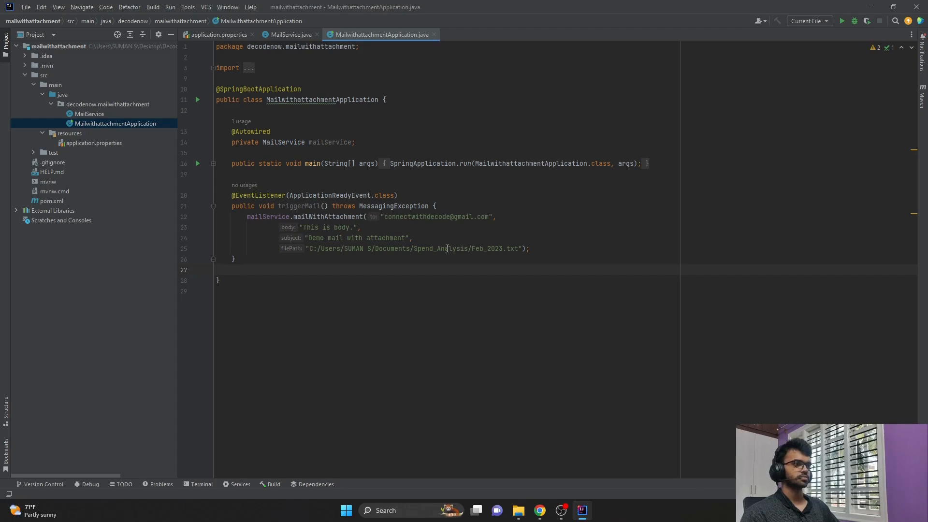
Debug the app, hit the STARTTLS MailSendException, and return to application.properties.
{"action": "left_click", "coordinate": [841, 20]}
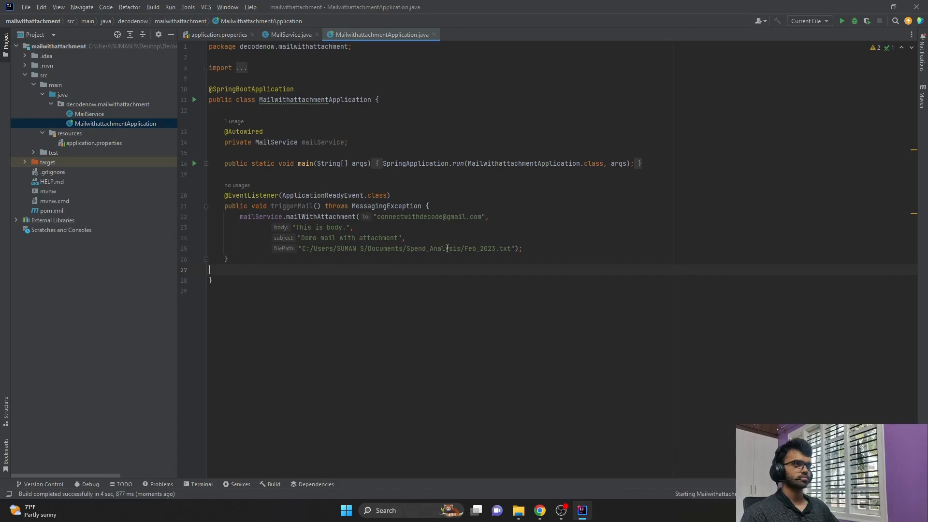
{"action": "left_click", "coordinate": [854, 20]}
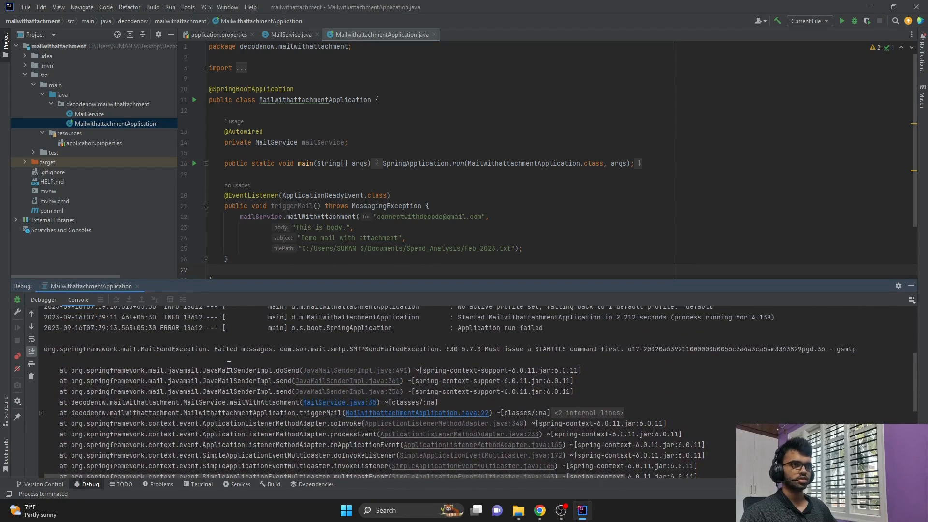
{"action": "mouse_move", "coordinate": [326, 359]}
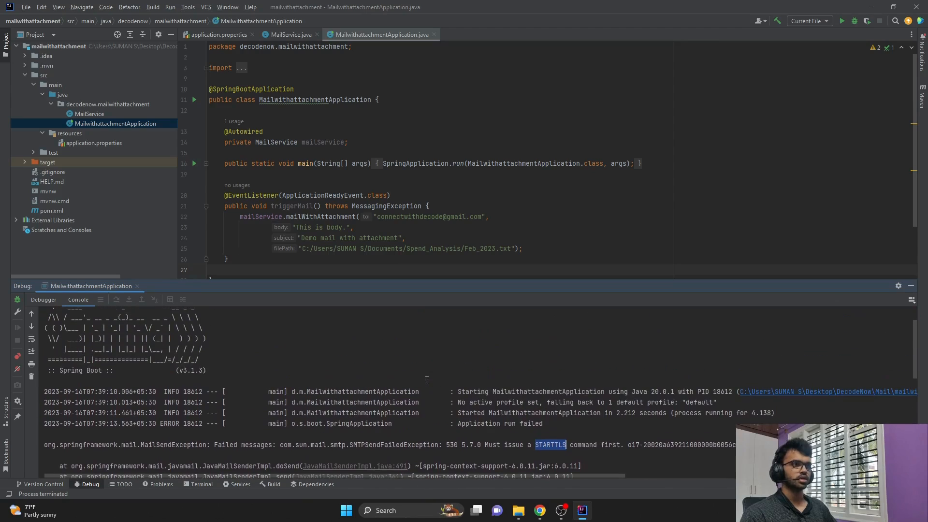
{"action": "left_click", "coordinate": [217, 35]}
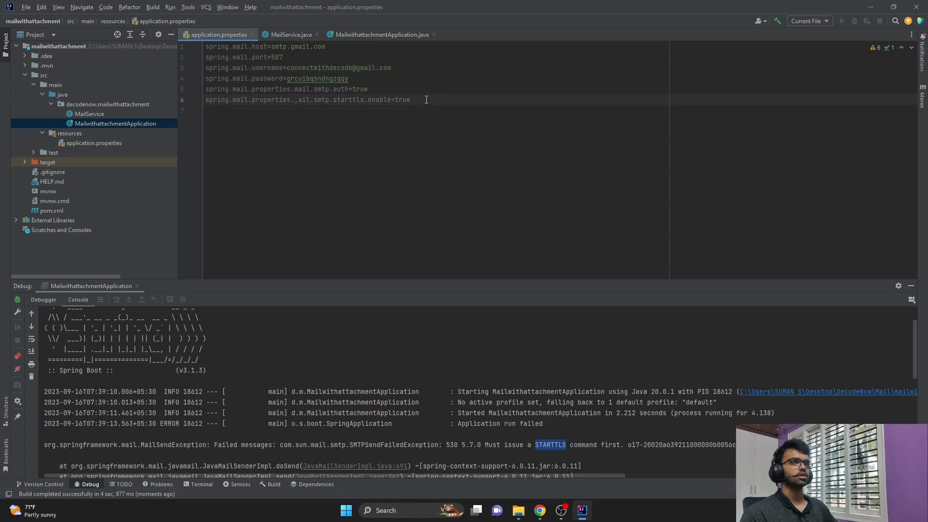
{"action": "mouse_move", "coordinate": [259, 110]}
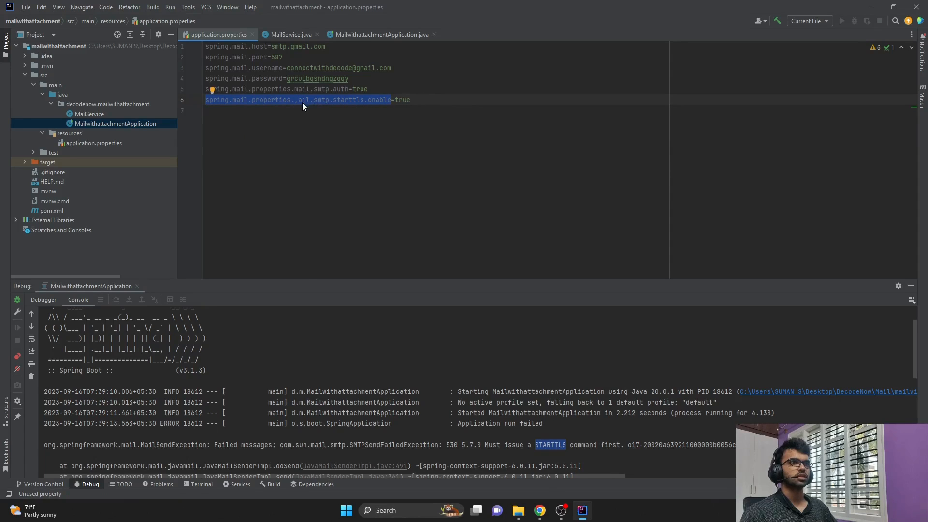
Fix ',ail' to 'mail' so the property reads mail.smtp.starttls.enable=true, then reopen the application class.
{"action": "left_click", "coordinate": [298, 113]}
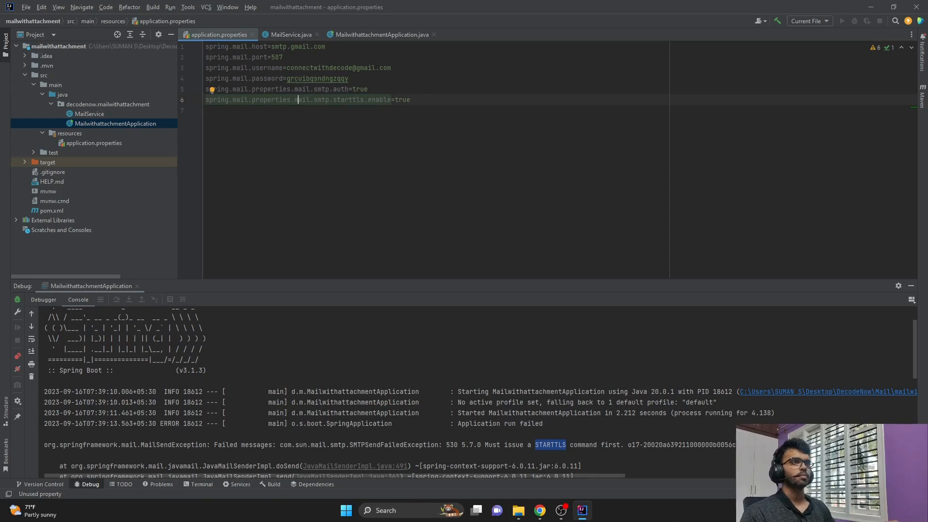
{"action": "mouse_move", "coordinate": [362, 107]}
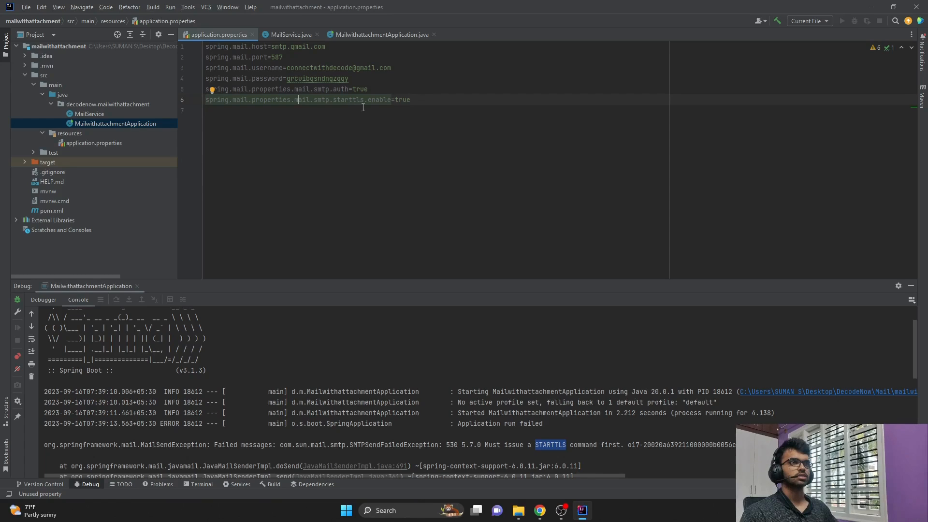
{"action": "mouse_move", "coordinate": [429, 105]}
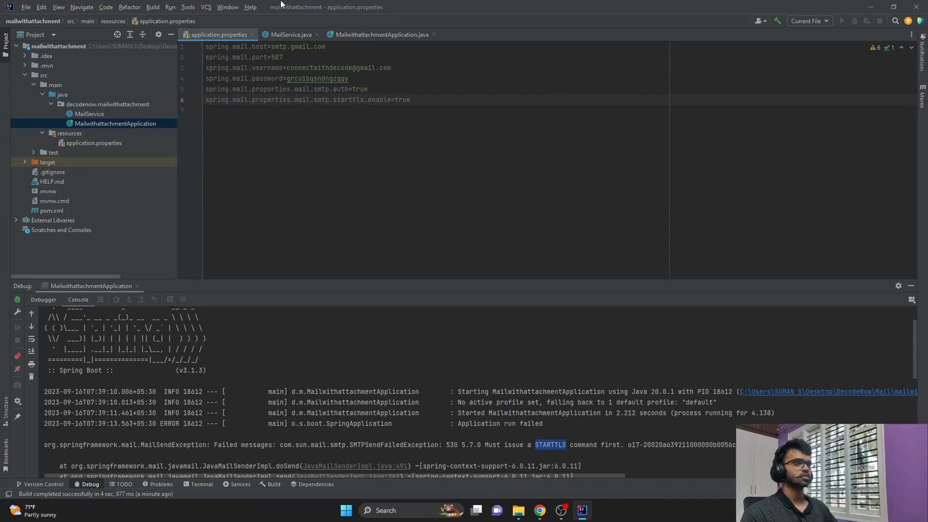
{"action": "left_click", "coordinate": [380, 35]}
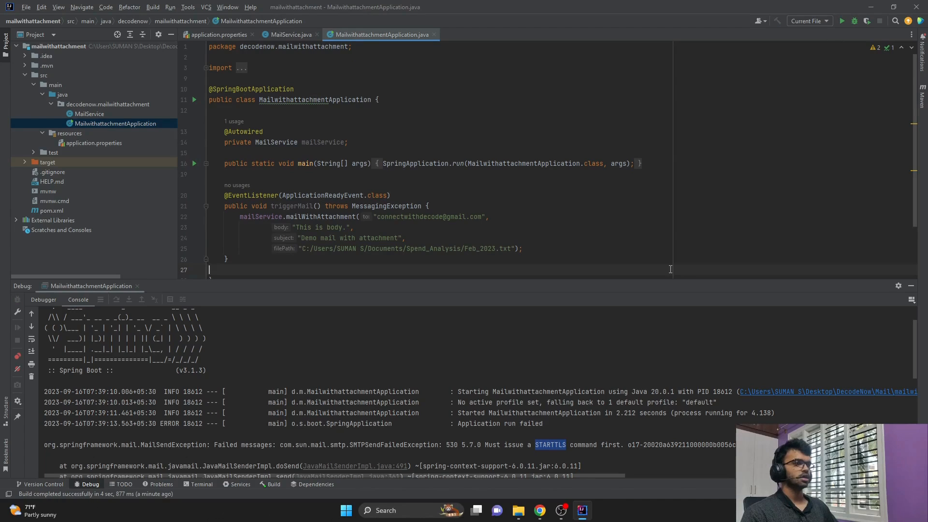
Rerun the app to see 'Mail was sent successfully' in the console, then switch to Chrome.
{"action": "left_click", "coordinate": [854, 21]}
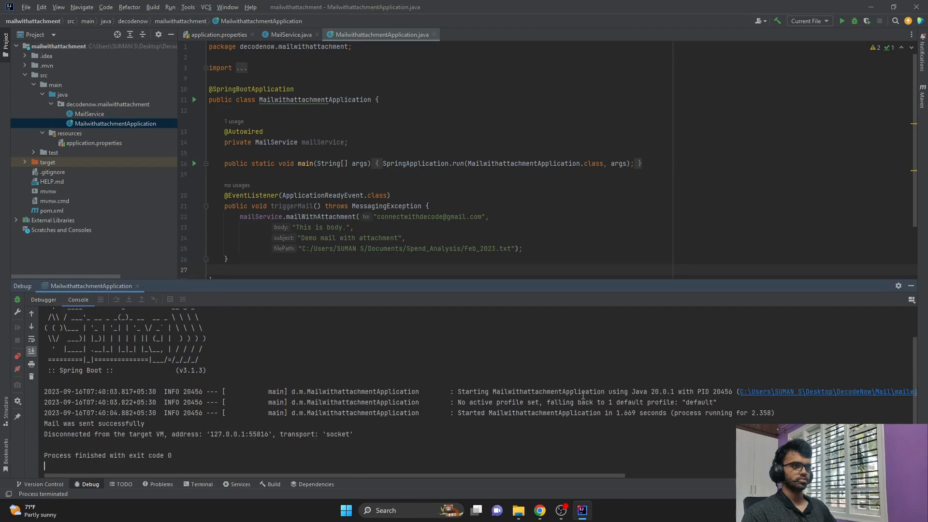
{"action": "double_click", "coordinate": [122, 423]}
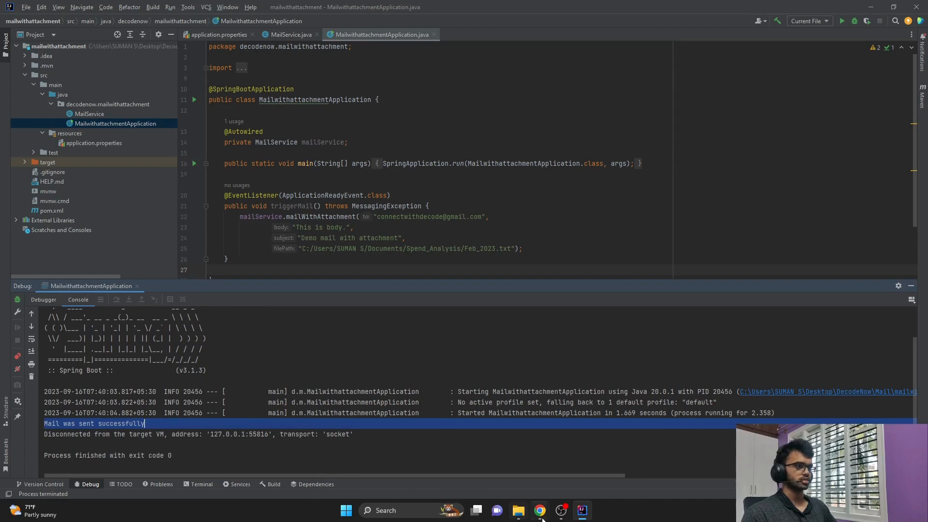
{"action": "left_click", "coordinate": [538, 510]}
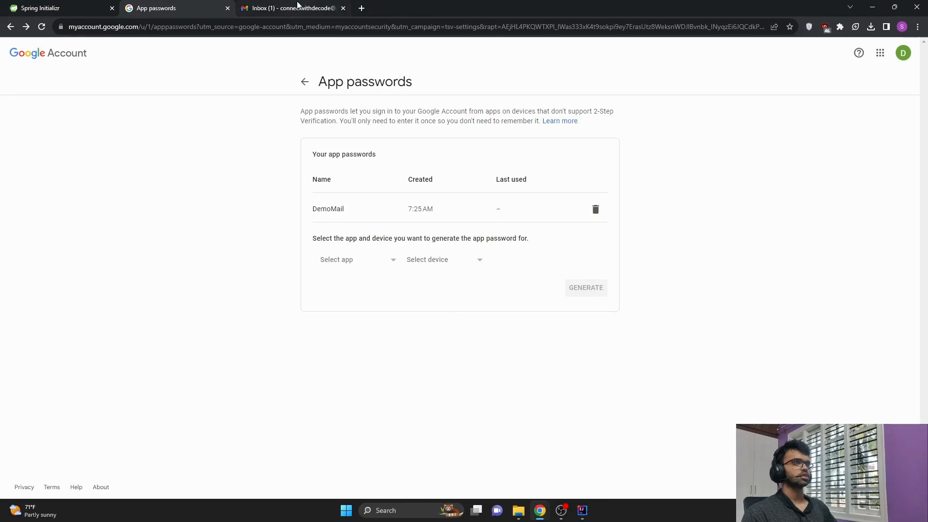
Refresh the Gmail inbox and open the 'Demo mail with attachment' message showing Feb_2023.txt.
{"action": "left_click", "coordinate": [290, 8]}
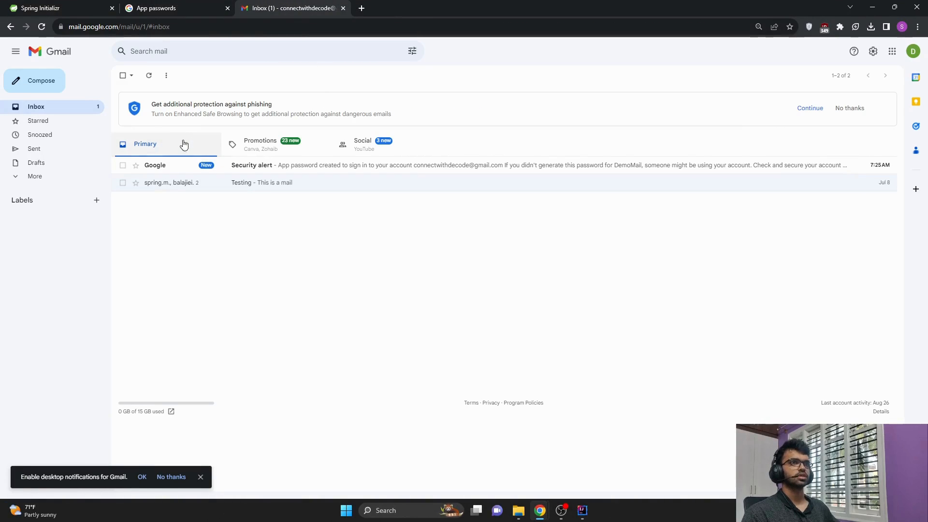
{"action": "left_click", "coordinate": [149, 76]}
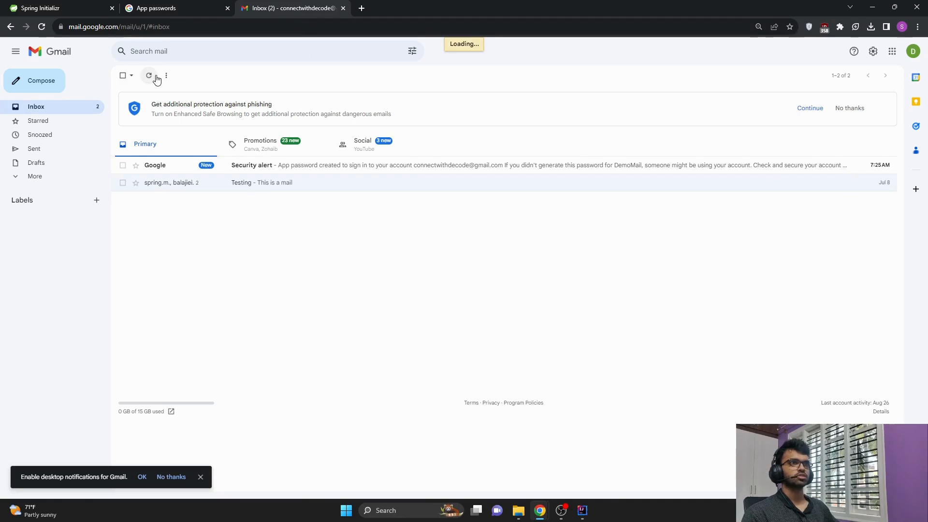
{"action": "left_click", "coordinate": [149, 75]}
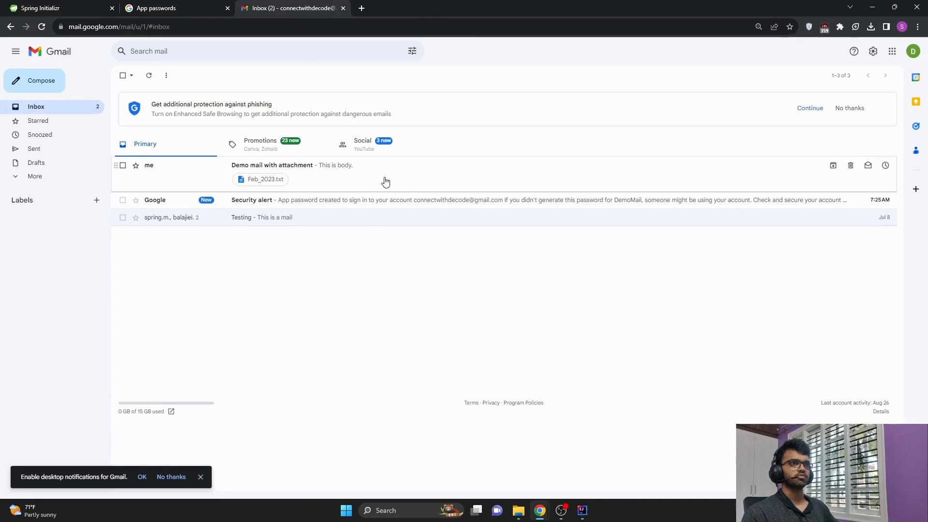
{"action": "left_click", "coordinate": [271, 166]}
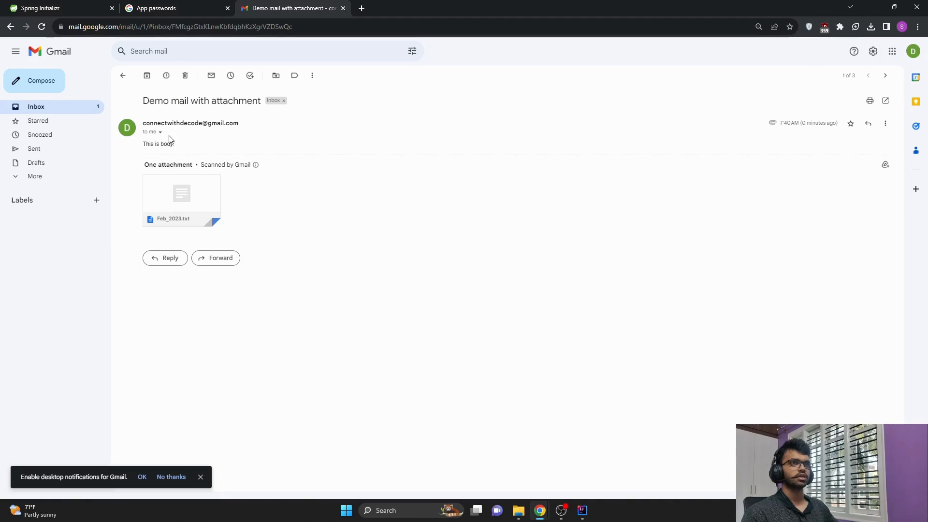
{"action": "mouse_move", "coordinate": [182, 195]}
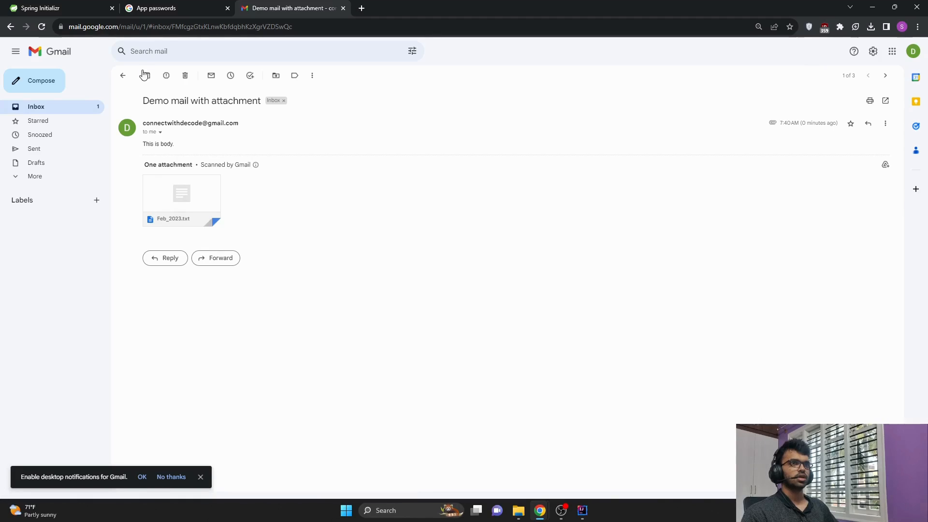
{"action": "mouse_move", "coordinate": [270, 113]}
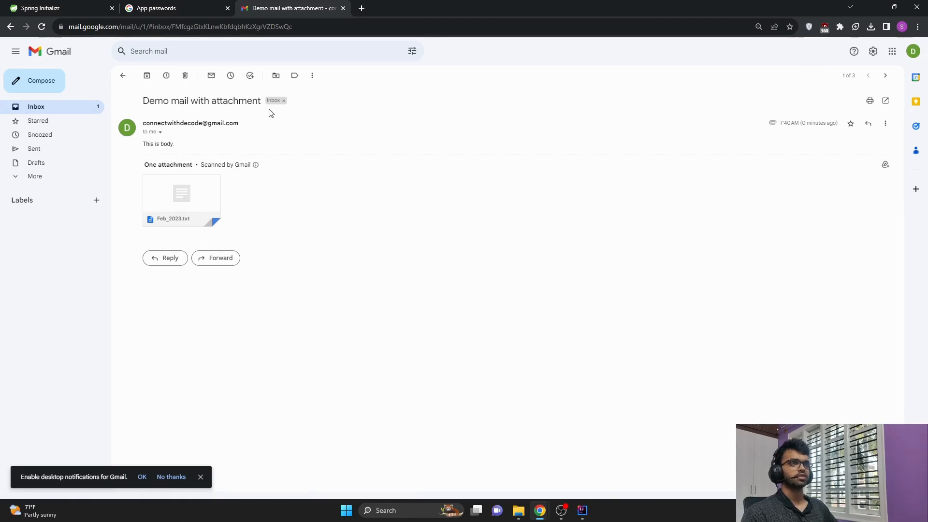
{"action": "mouse_move", "coordinate": [345, 229]}
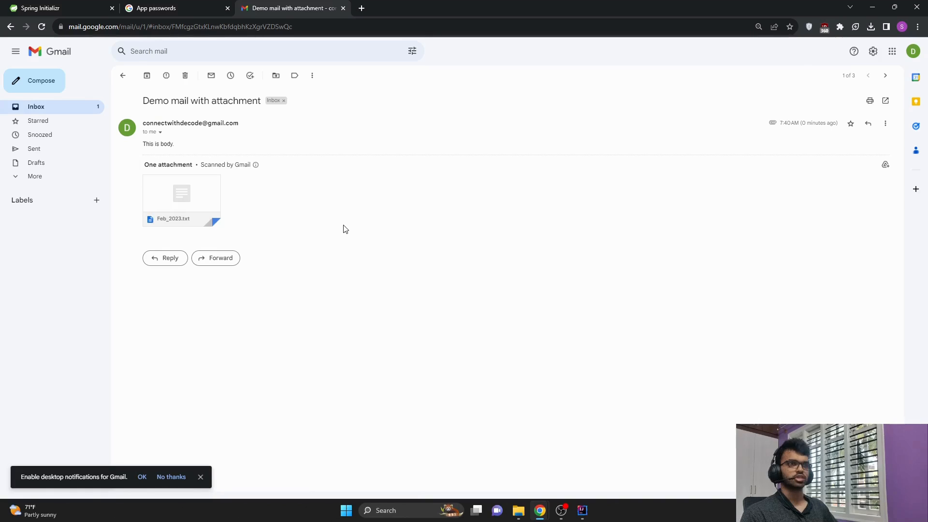
Switch to the Sending Mail Using Spring Boot presentation window.
{"action": "key", "text": "alt+tab"}
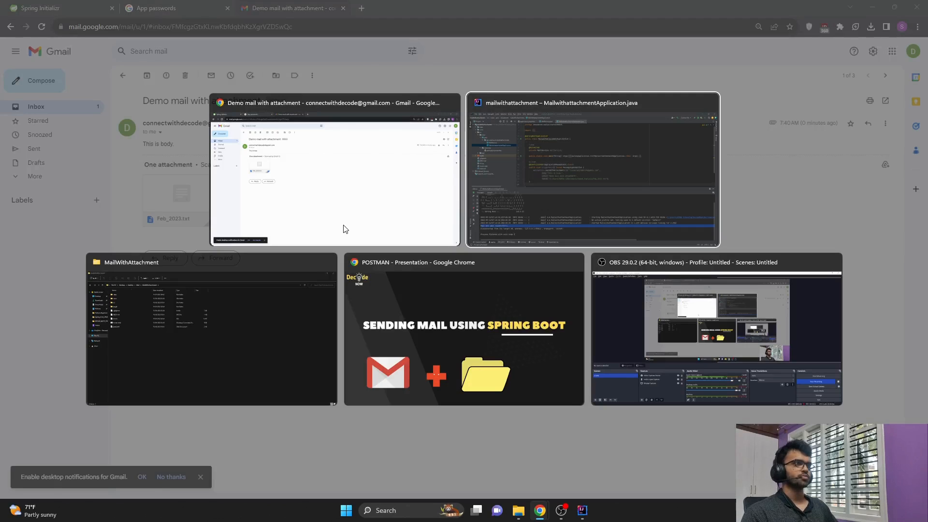
{"action": "left_click", "coordinate": [463, 332]}
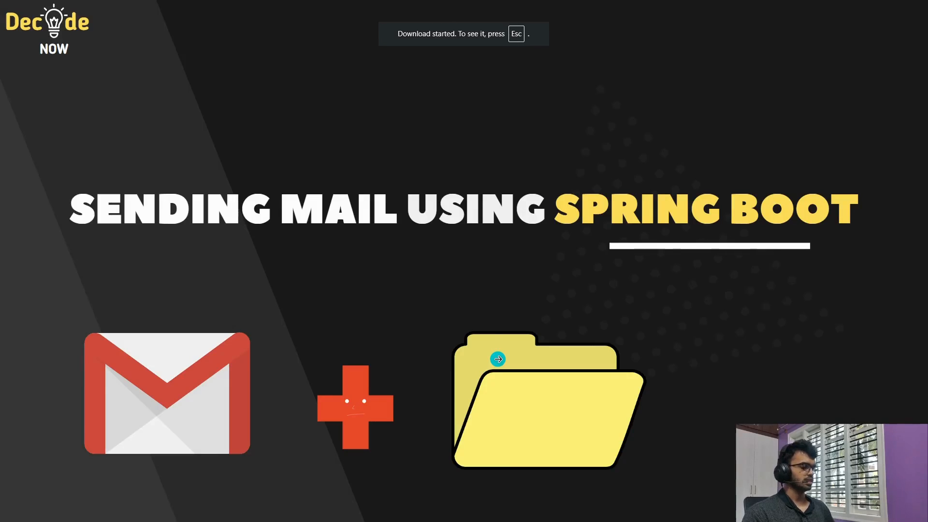